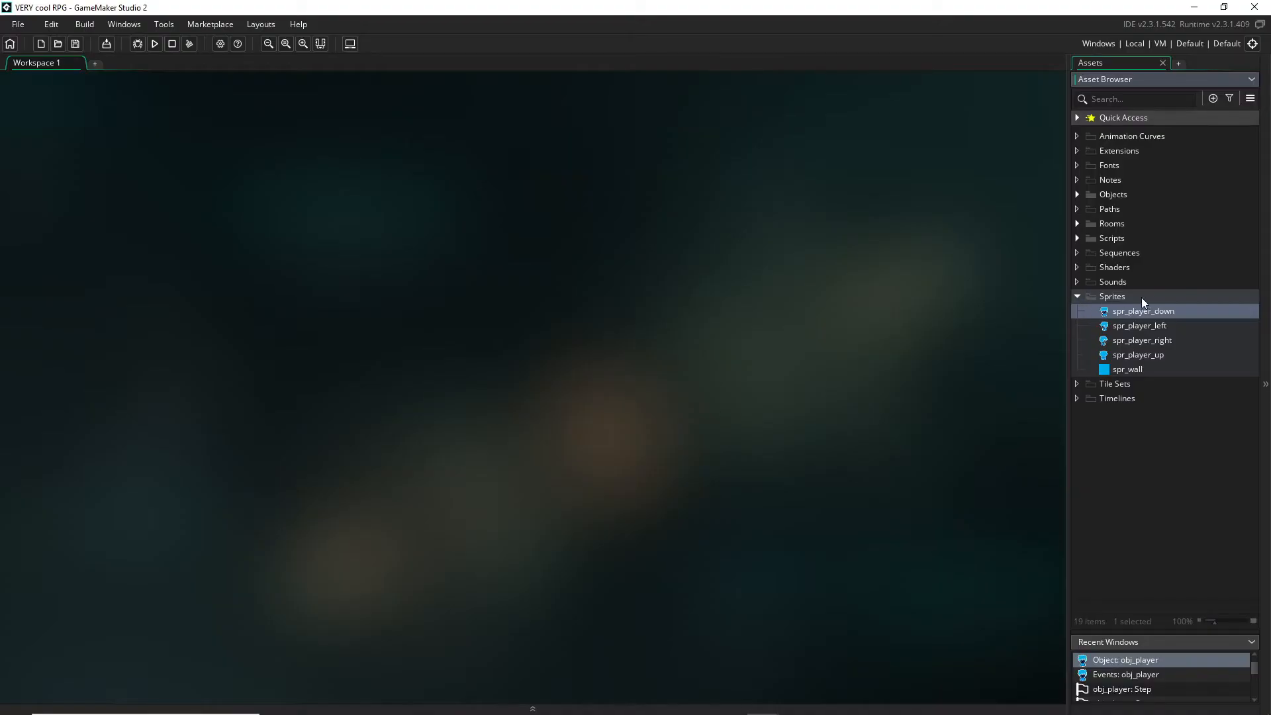
Create a new sprite in the Sprites group and begin naming it spr_house_tiles
right_click(1141, 296)
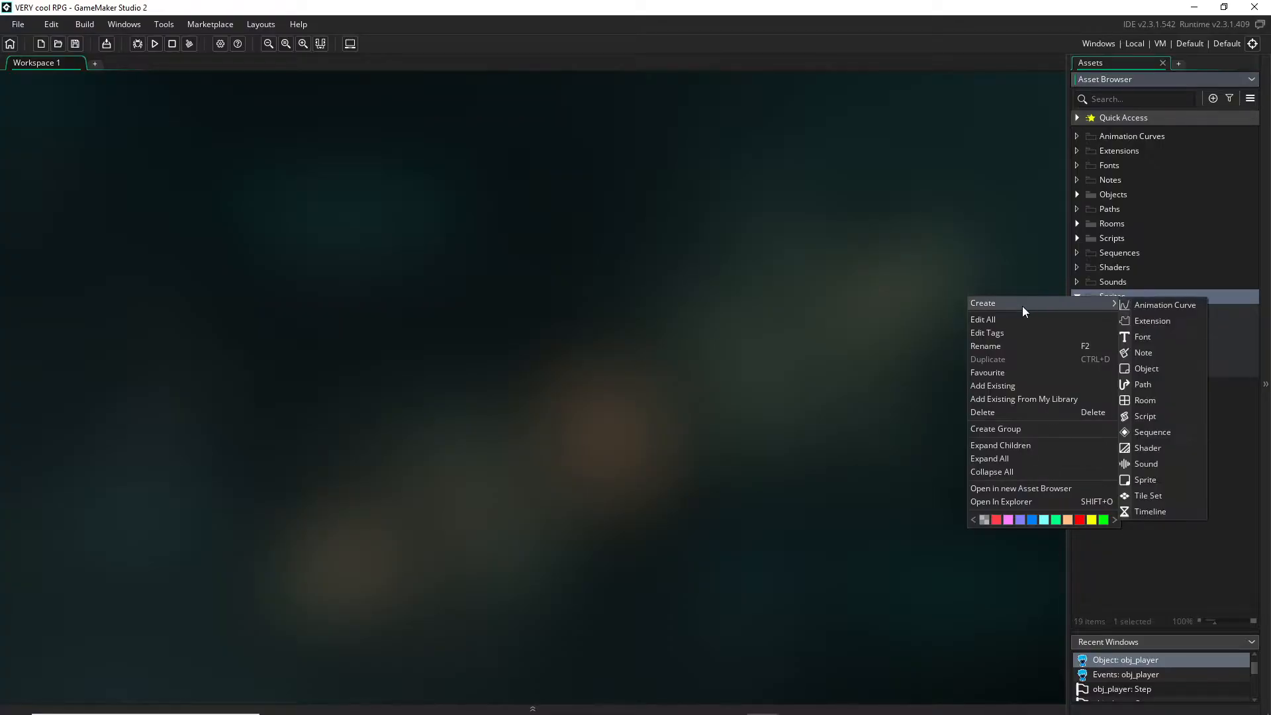
mouse_move(1152, 480)
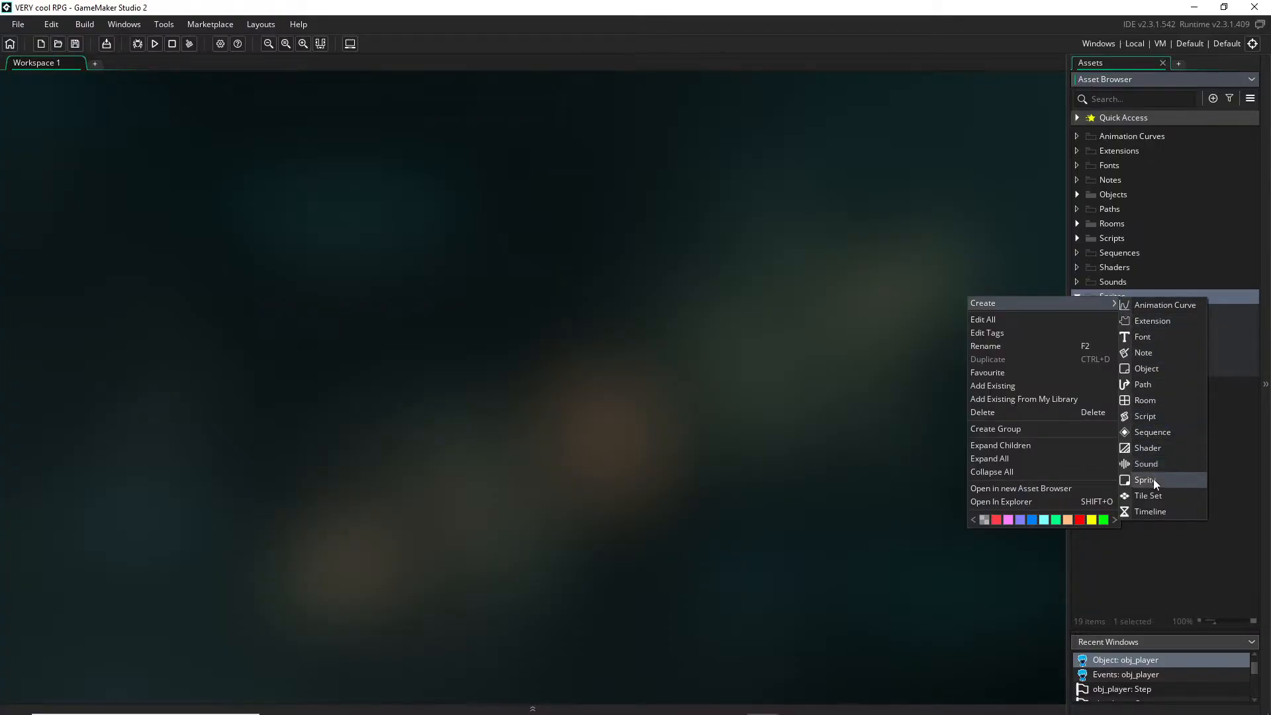
left_click(1144, 479)
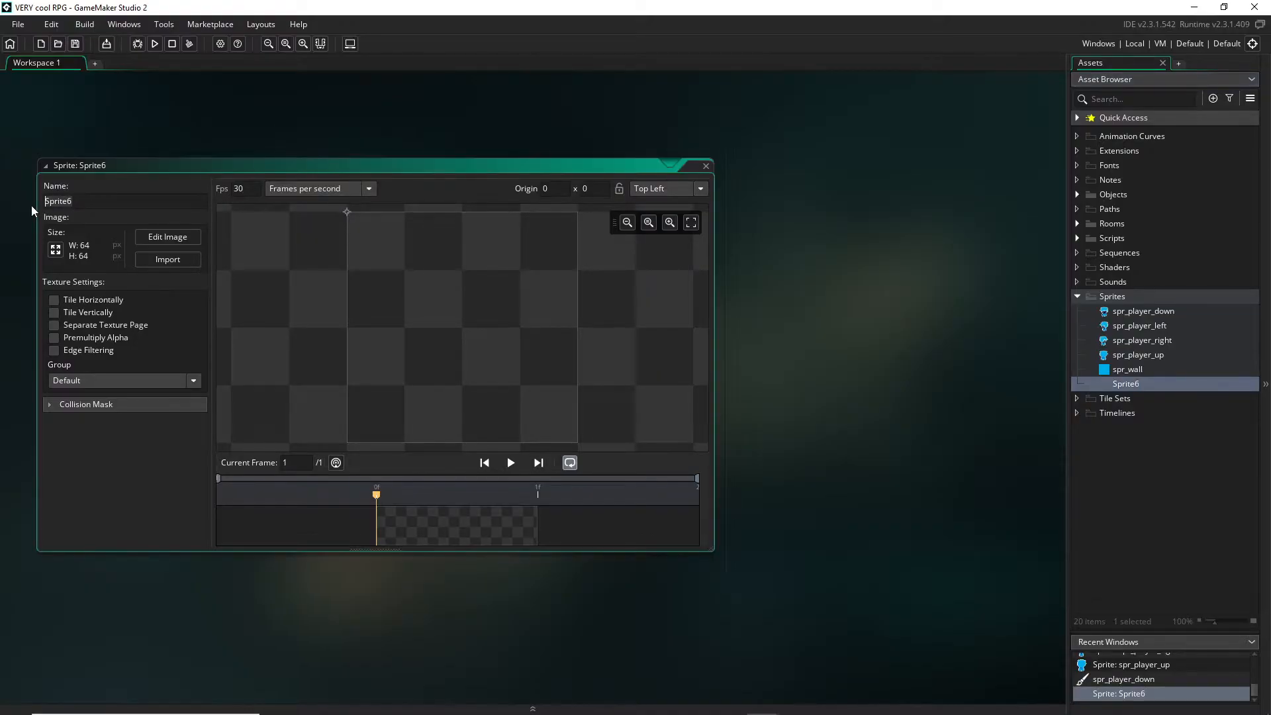
type("spr_house_tiles")
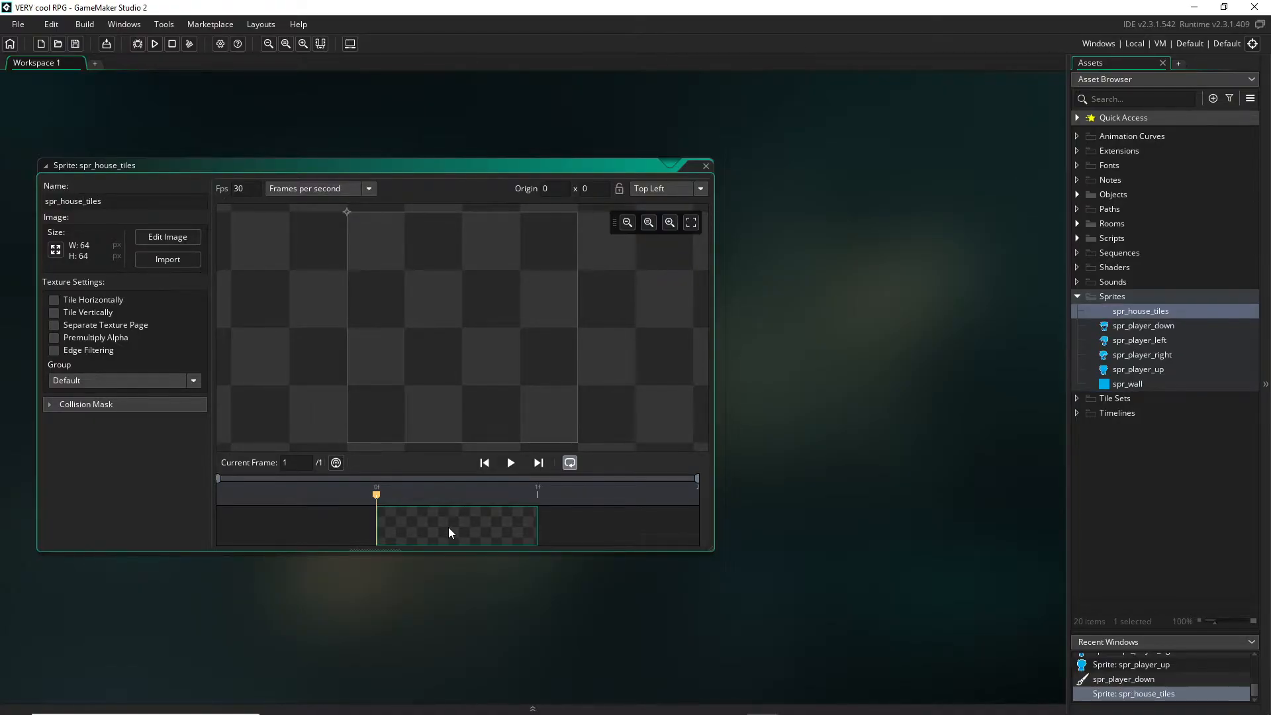
Edit spr_house_tiles' image with the grid overlay shown on the canvas
left_click(167, 236)
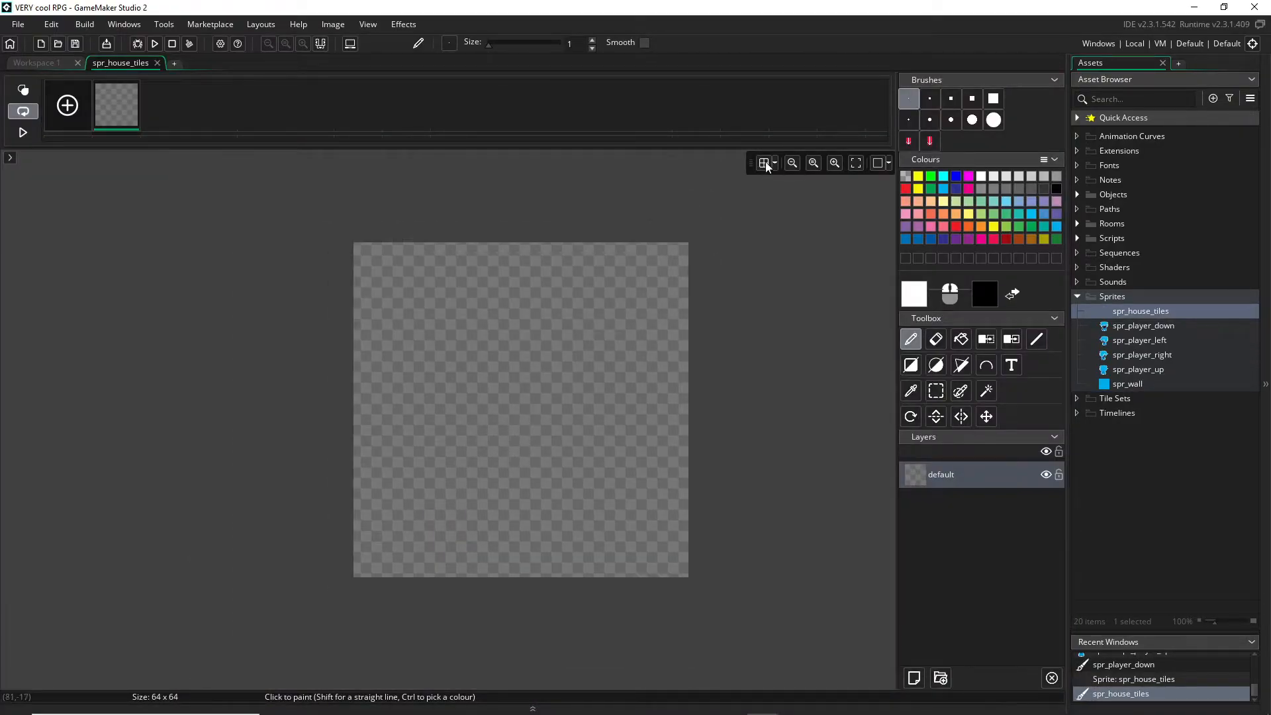
left_click(763, 163)
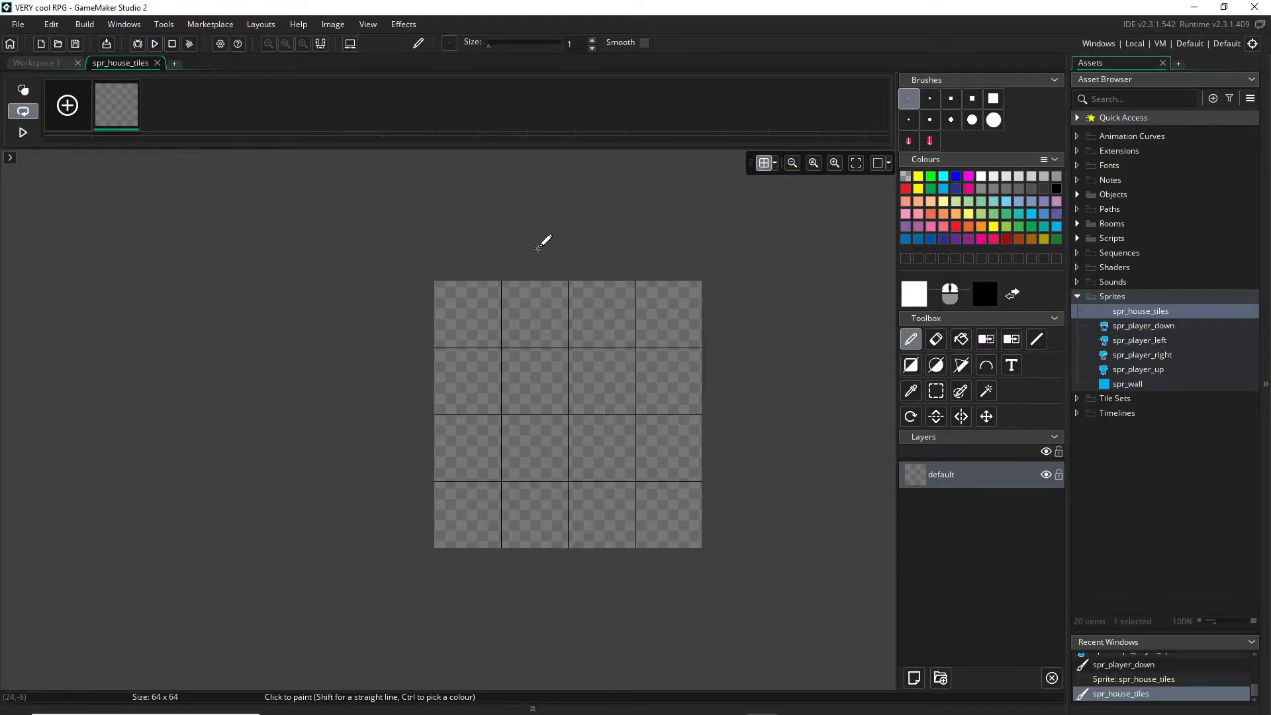
mouse_move(582, 252)
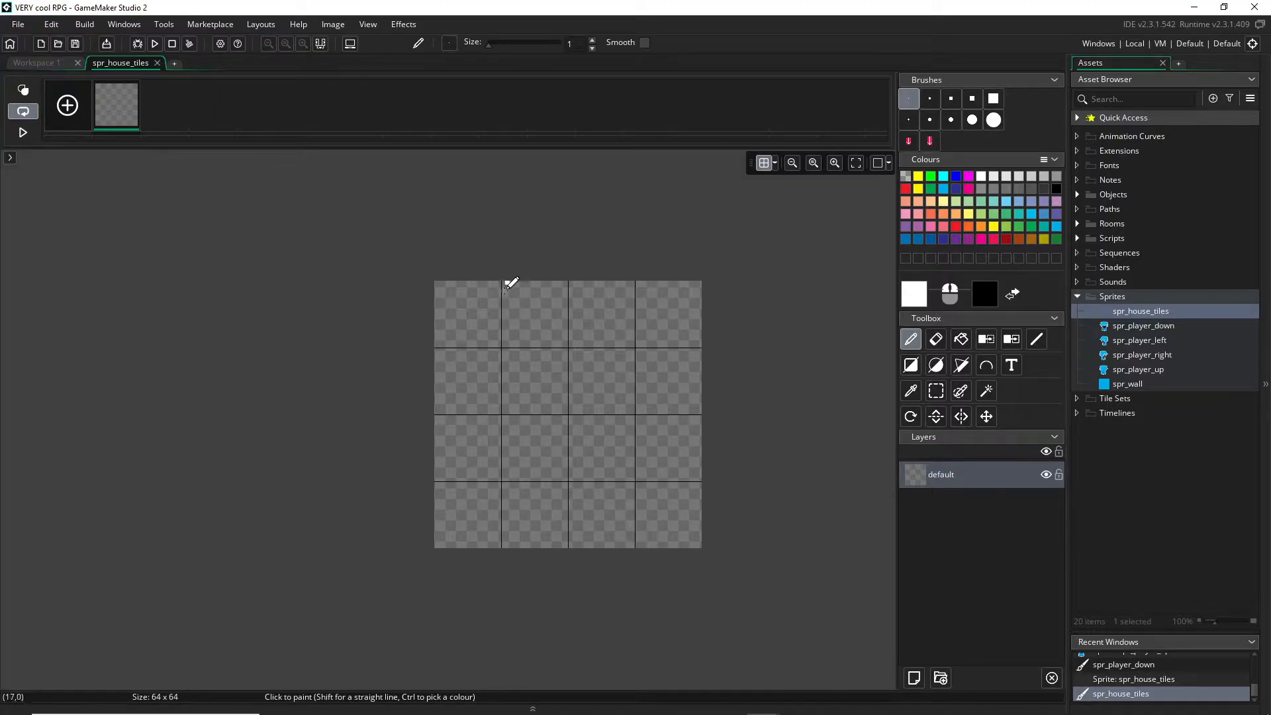
mouse_move(567, 335)
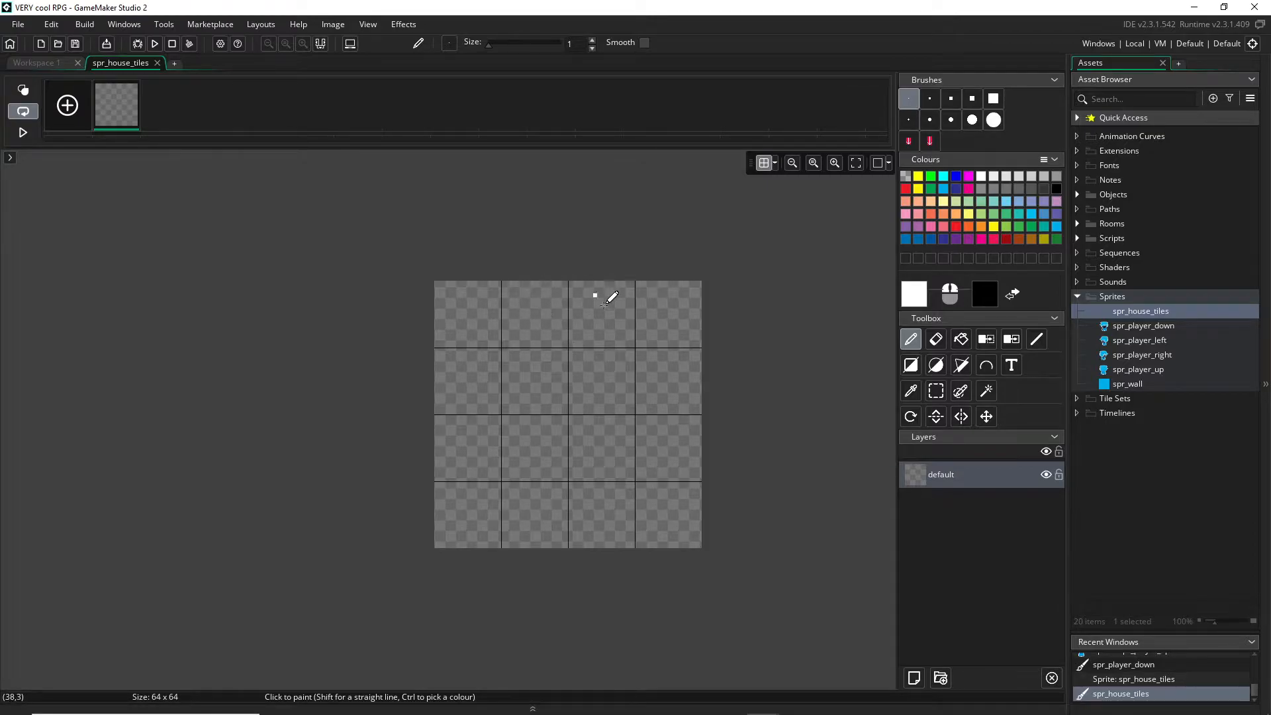
mouse_move(682, 321)
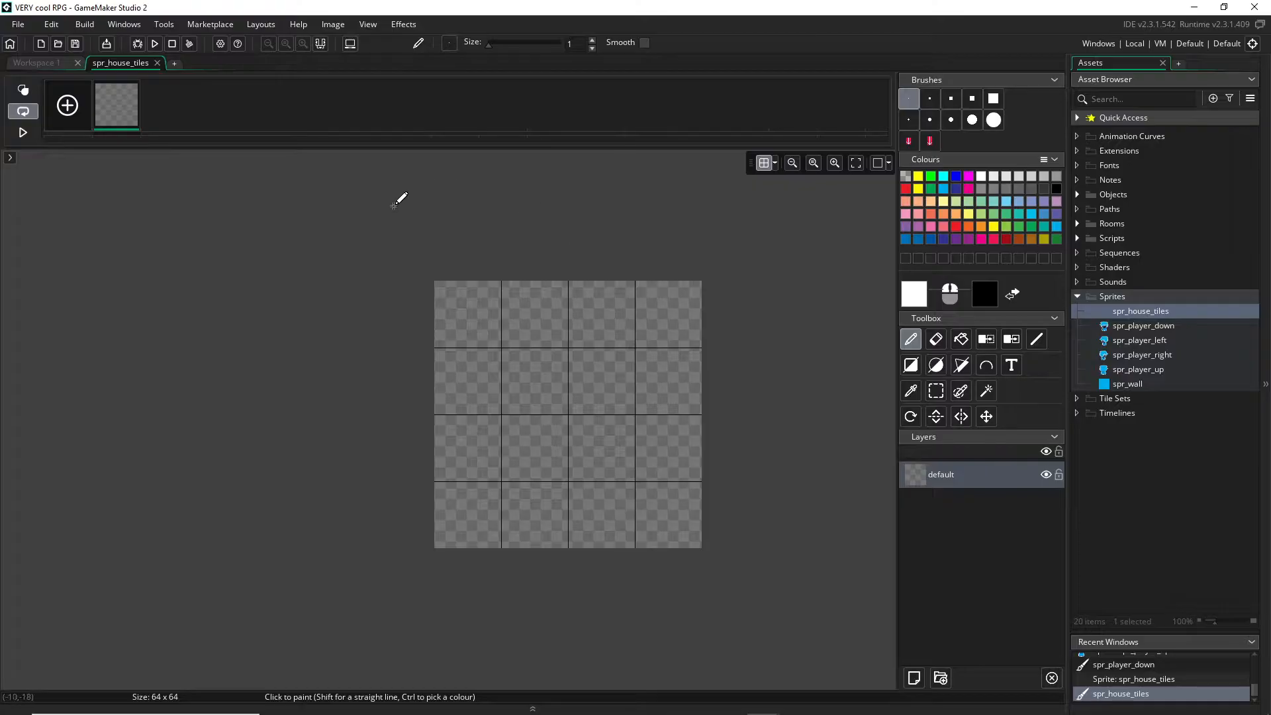
mouse_move(494, 299)
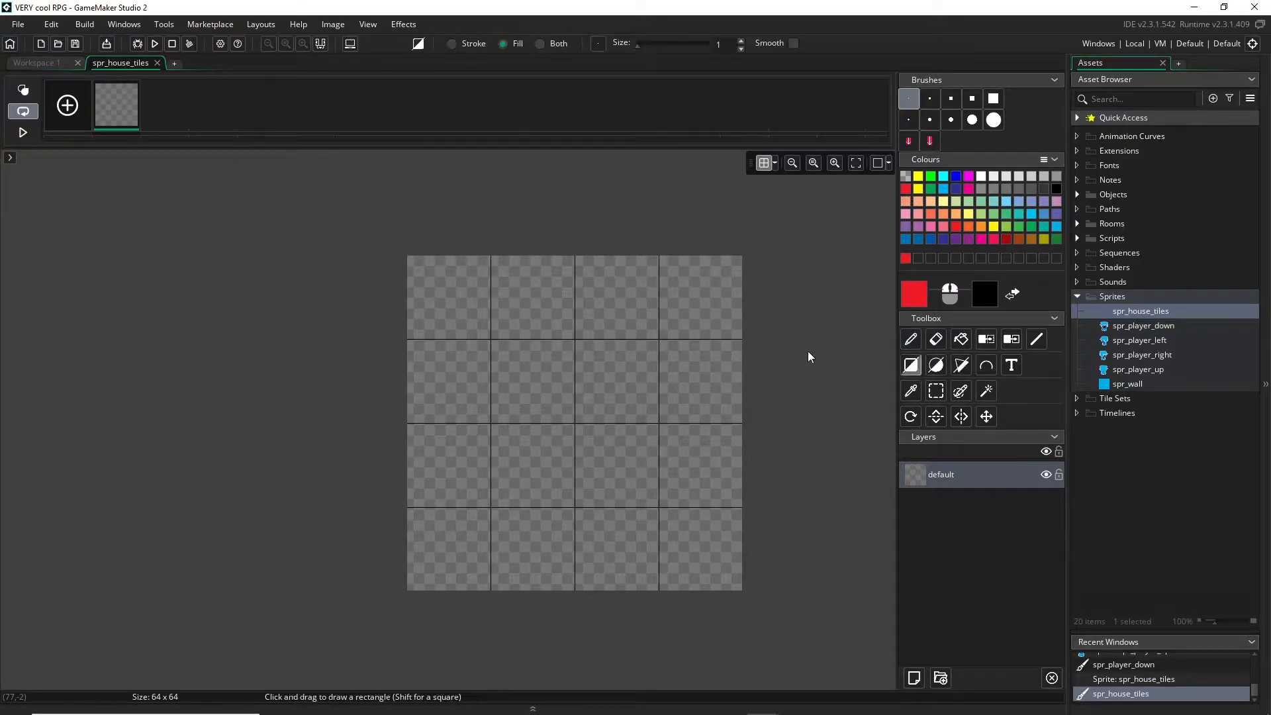
Draw a solid red square filling the top-left grid cell
left_click_drag(409, 256, 490, 336)
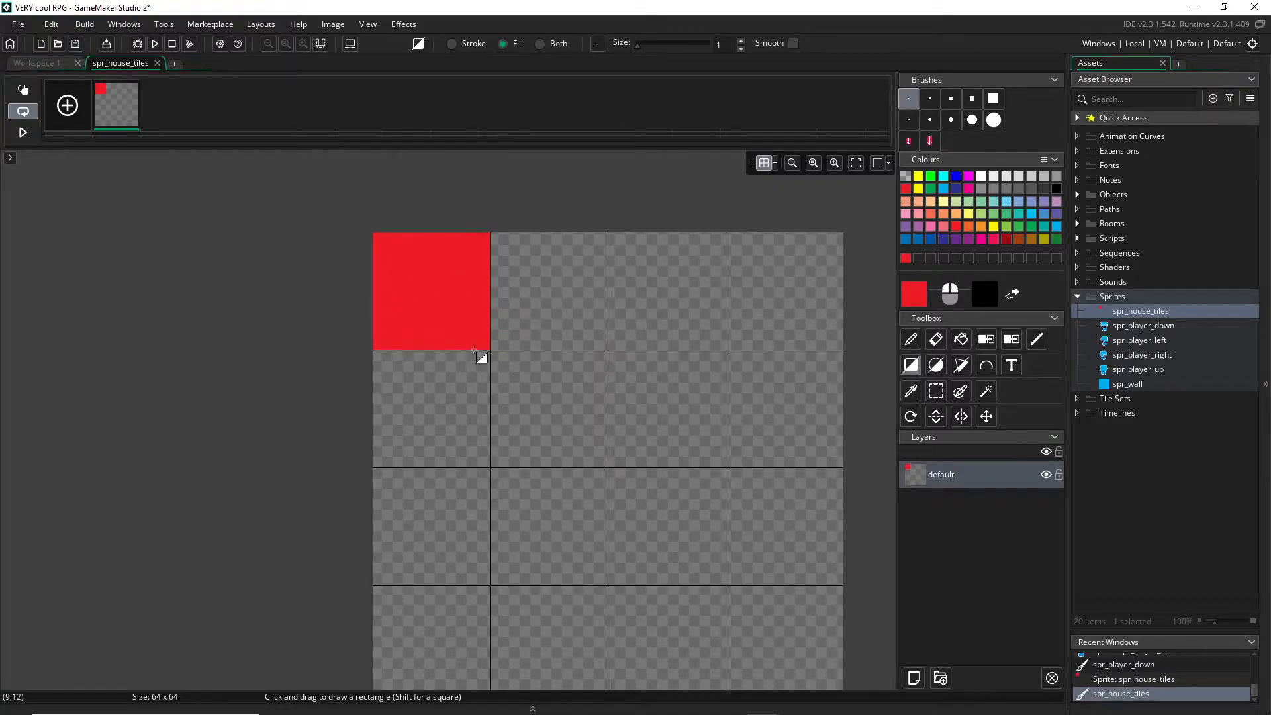
mouse_move(503, 326)
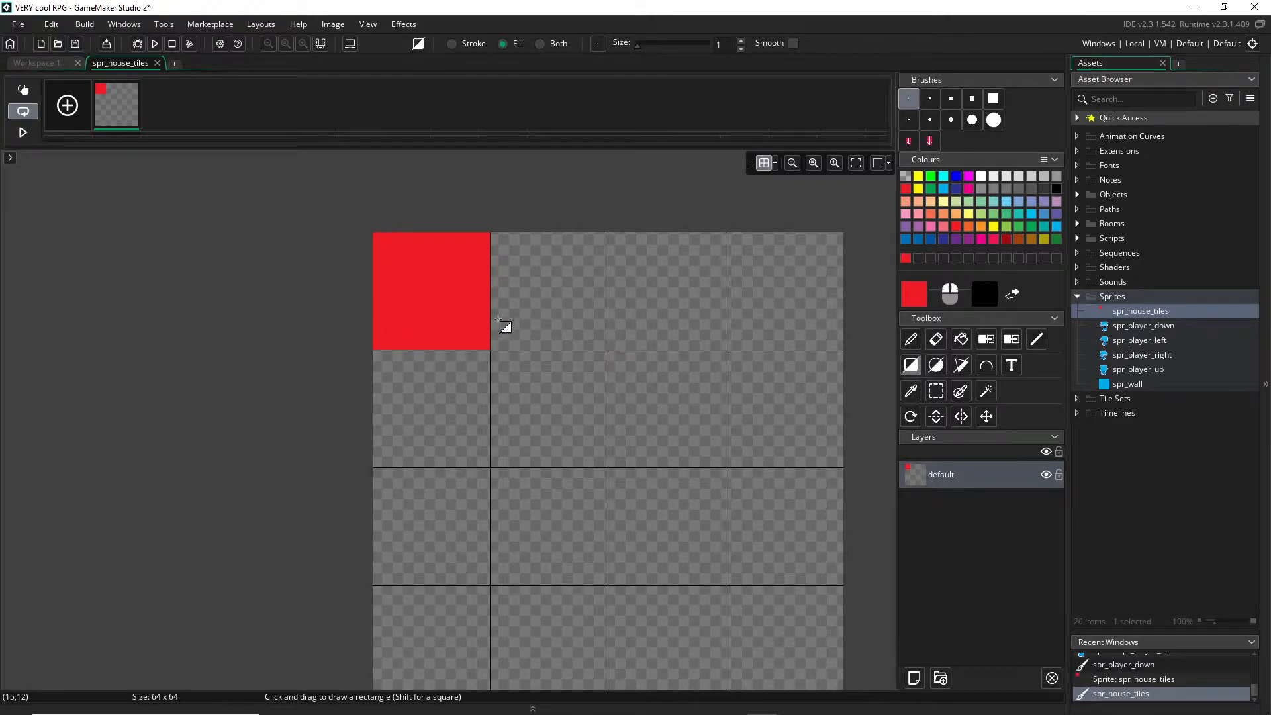
mouse_move(448, 252)
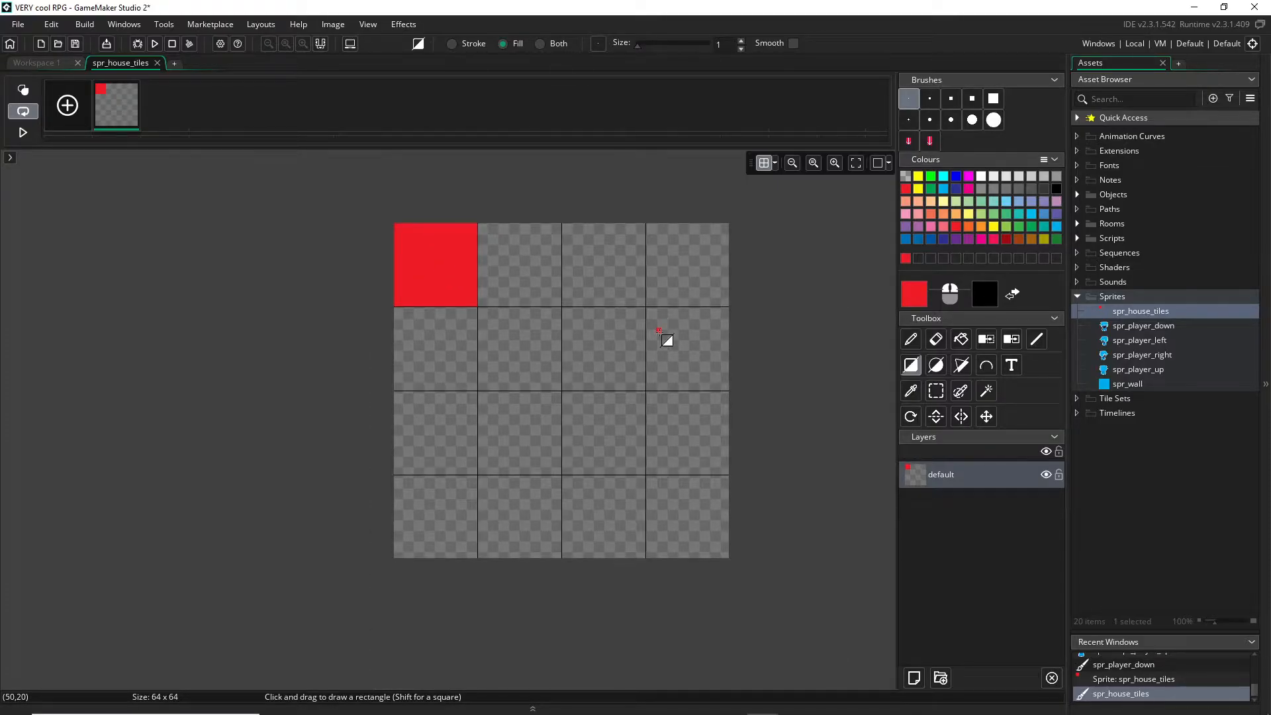
mouse_move(676, 374)
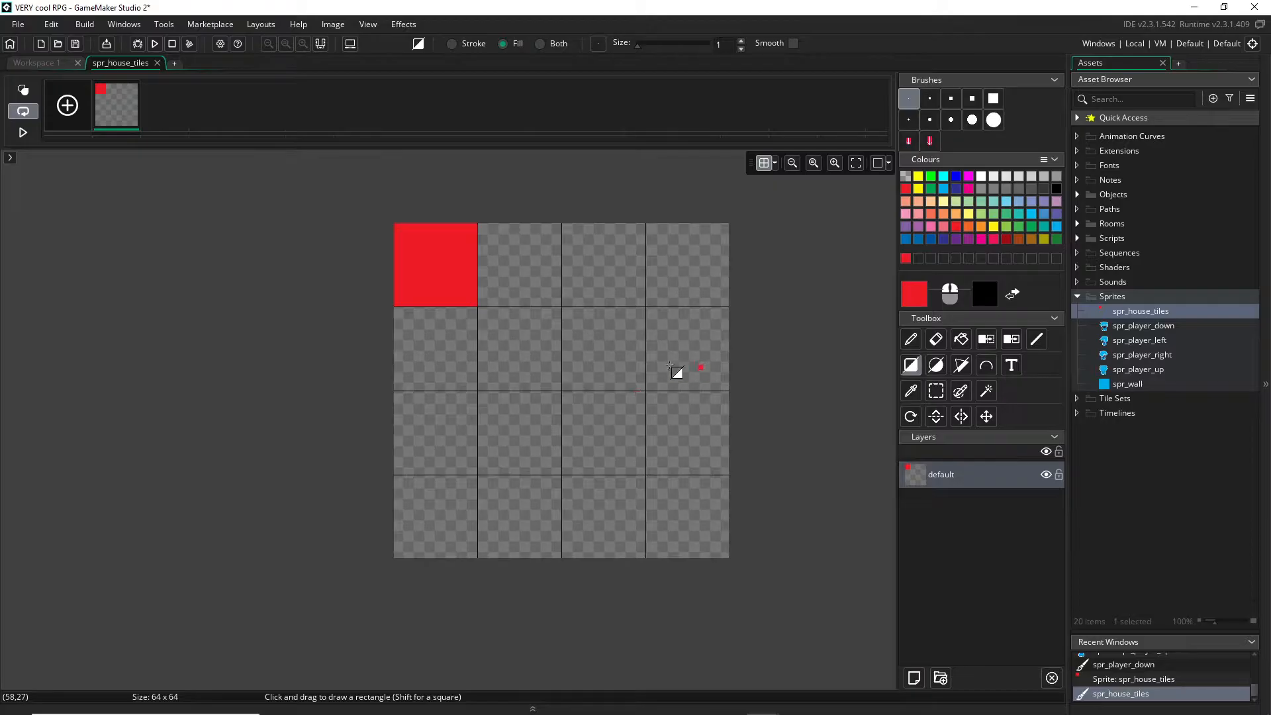
mouse_move(696, 250)
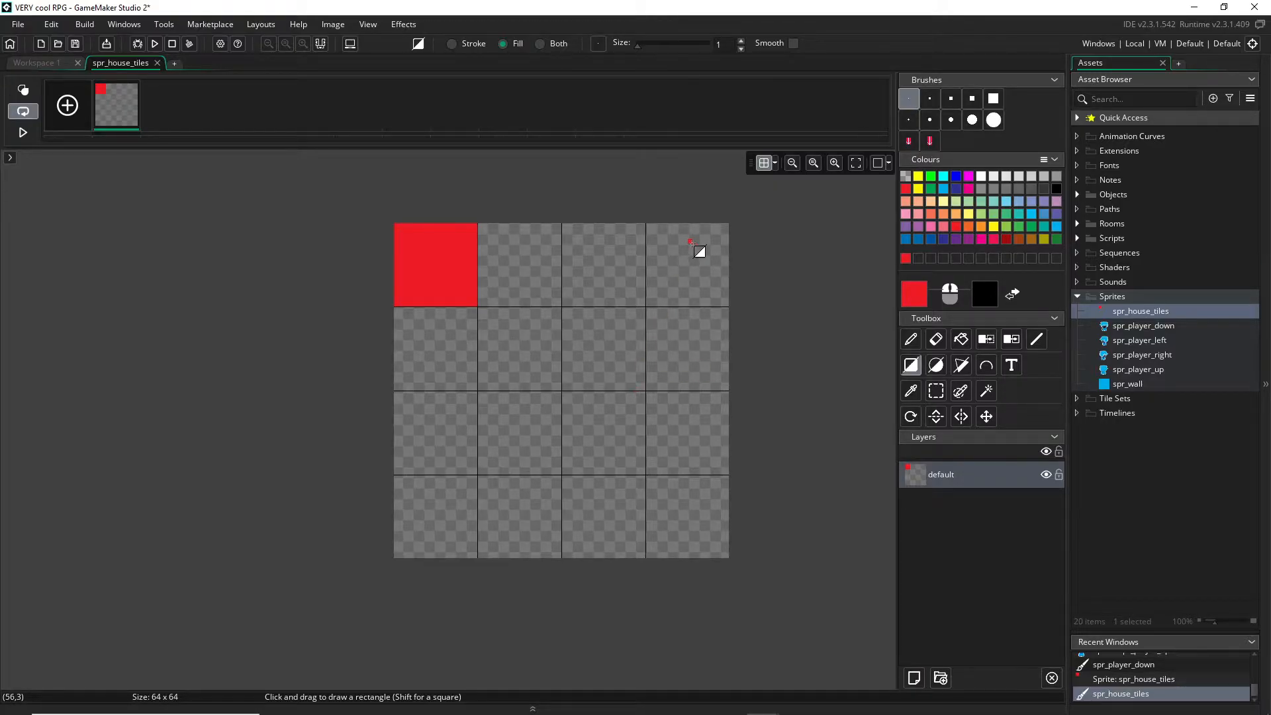
mouse_move(574, 395)
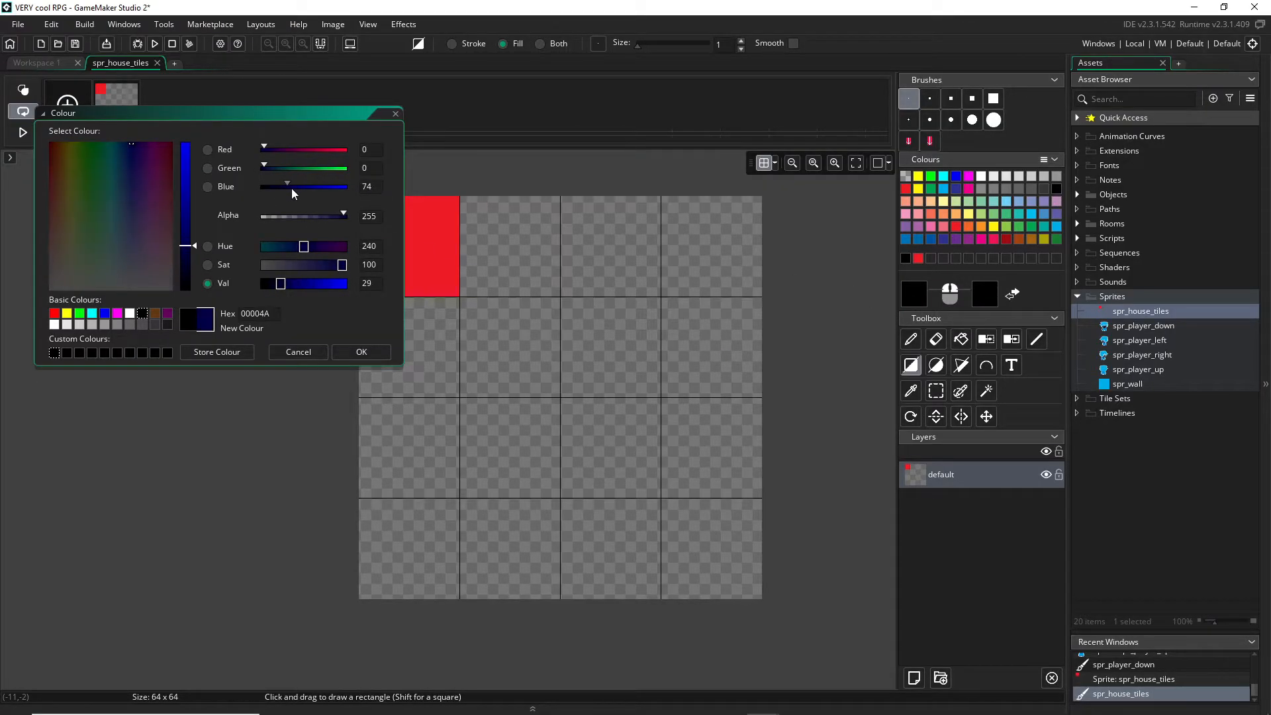
Mix a dark purple in the colour picker by lowering blue and raising red
left_click_drag(264, 150, 278, 150)
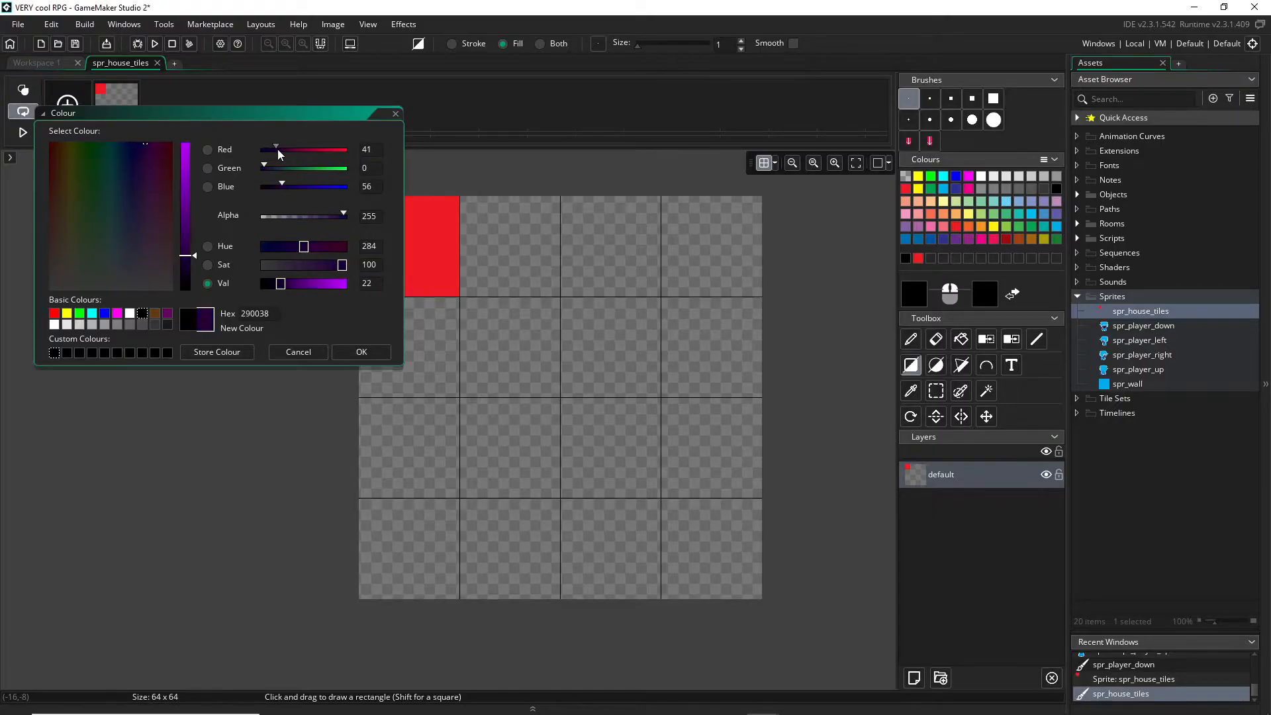
left_click_drag(276, 150, 279, 149)
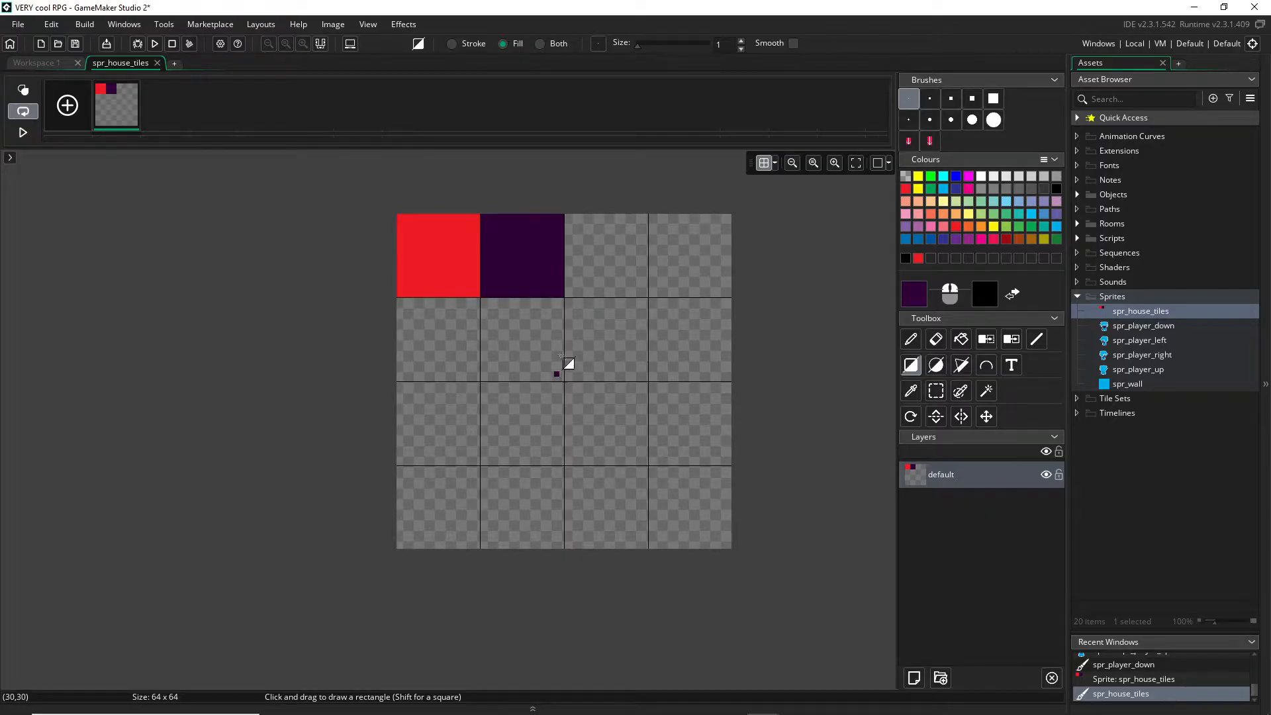
mouse_move(519, 273)
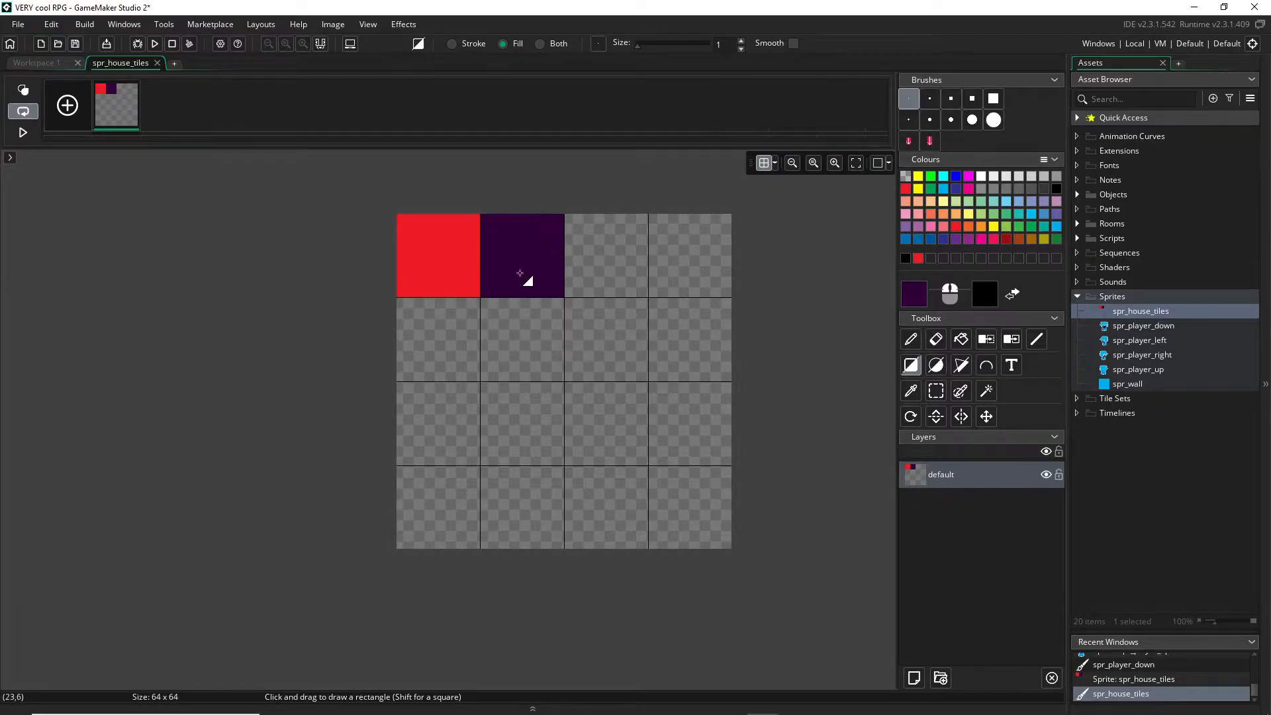
mouse_move(942, 263)
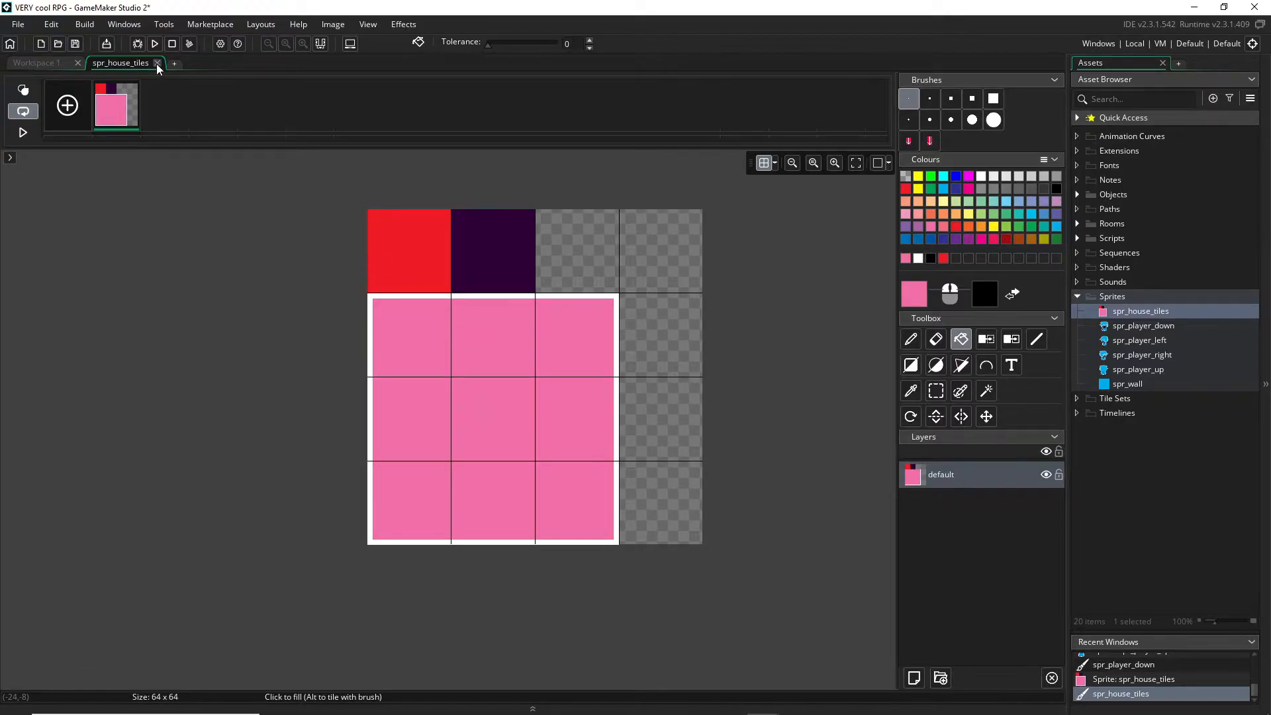
Close the image editor and the sprite's properties window
left_click(157, 62)
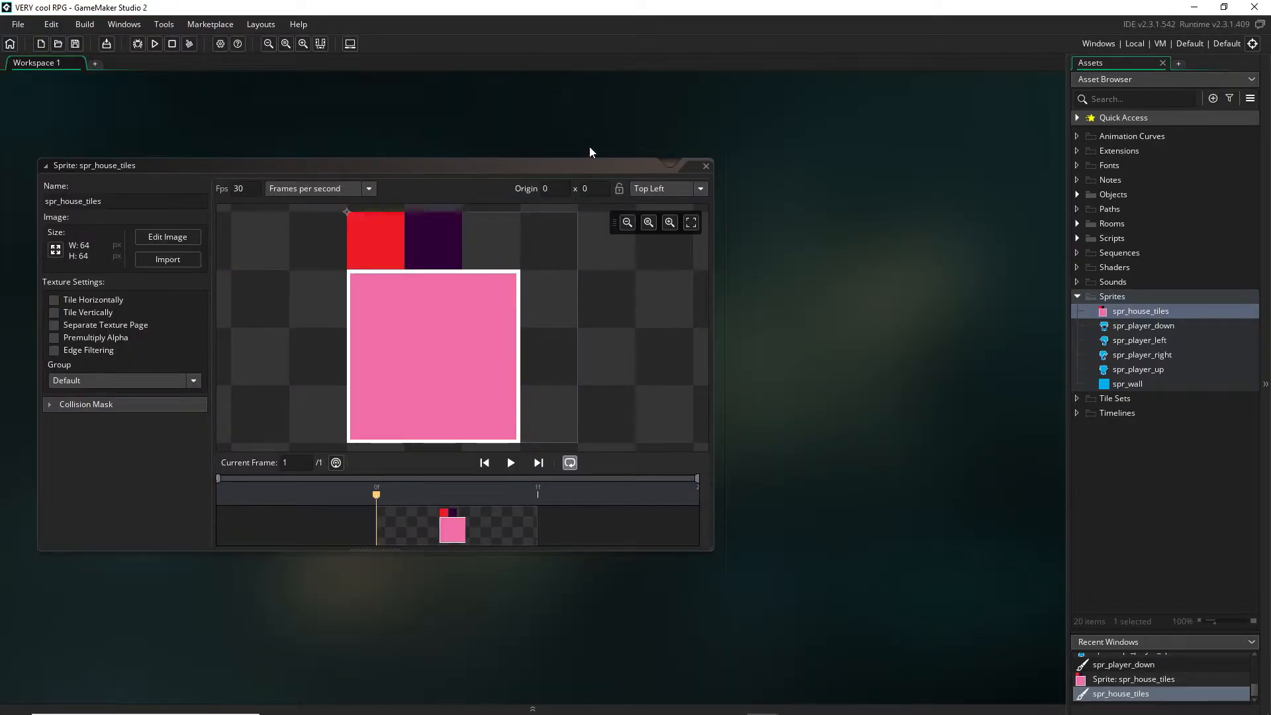
mouse_move(474, 210)
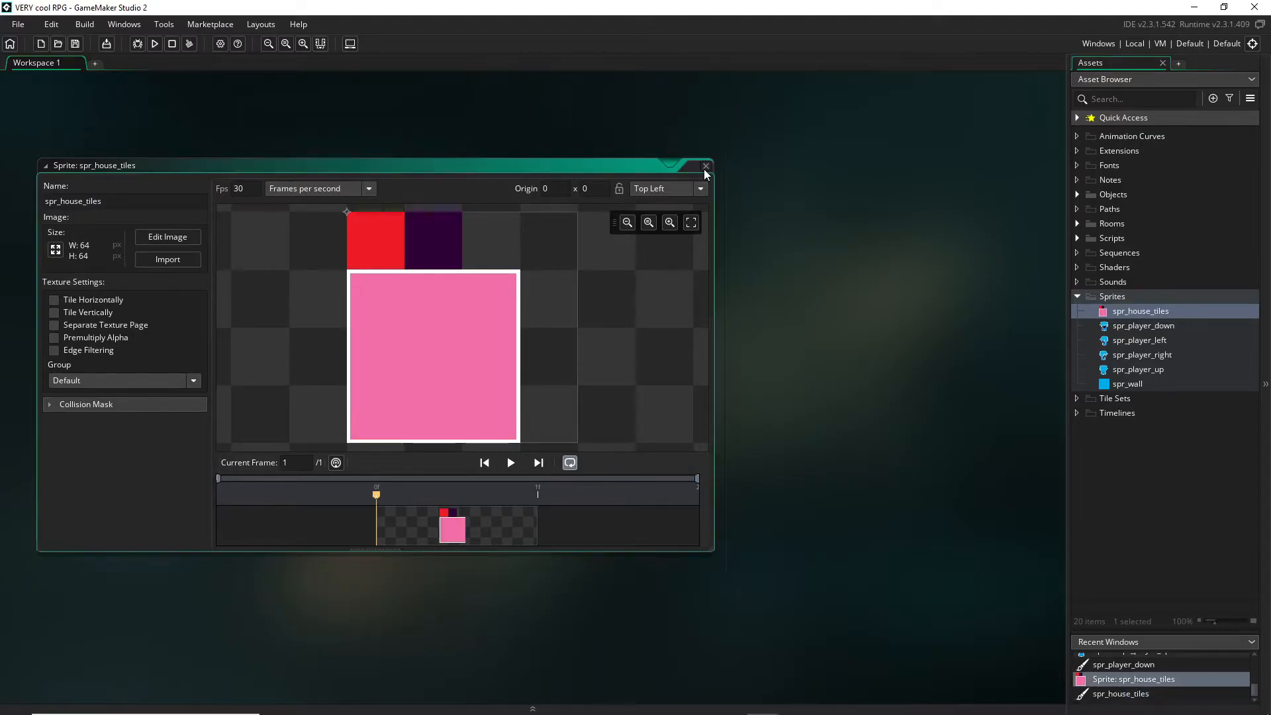
left_click(706, 167)
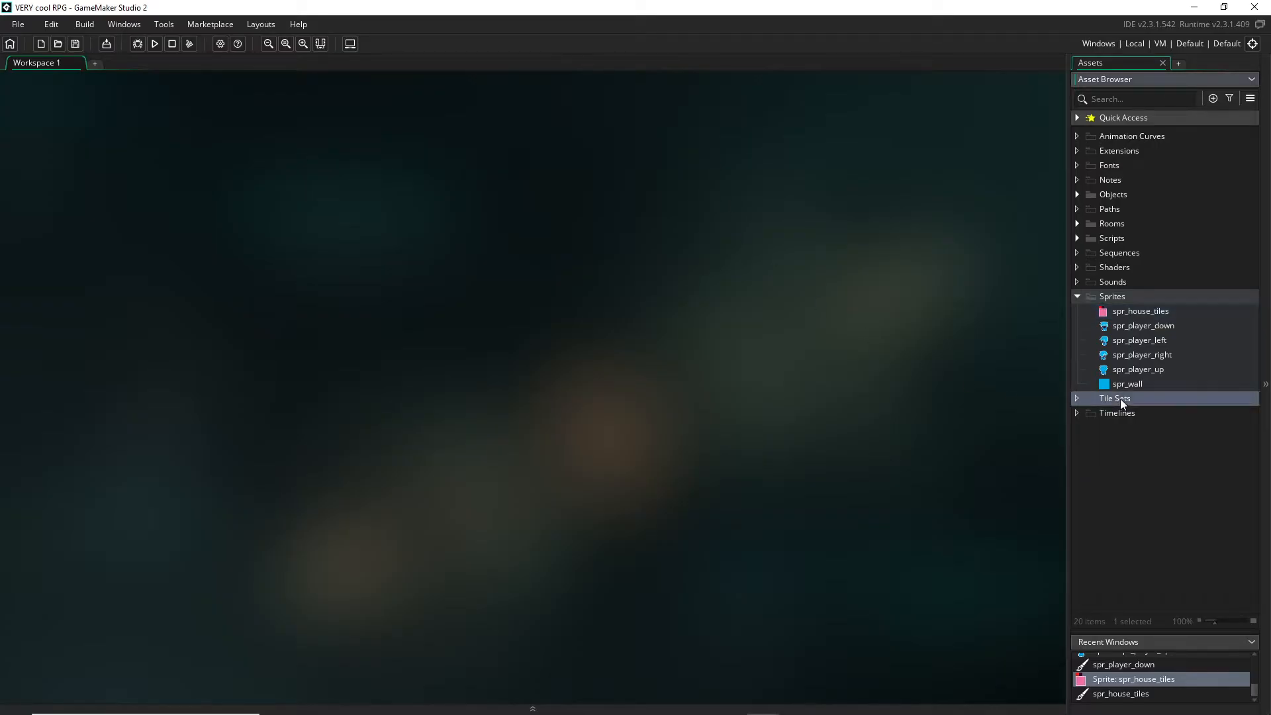
Create a new tile set and use spr_house_tiles as its source image
right_click(1115, 397)
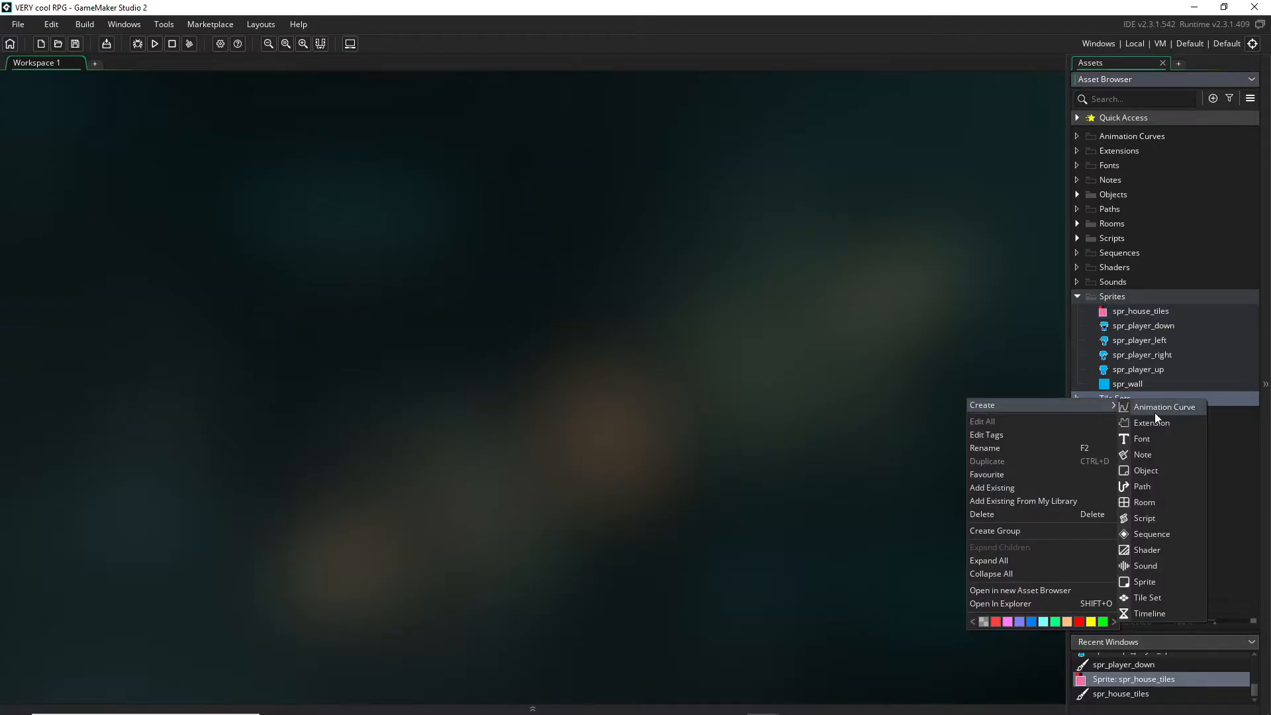
mouse_move(1147, 597)
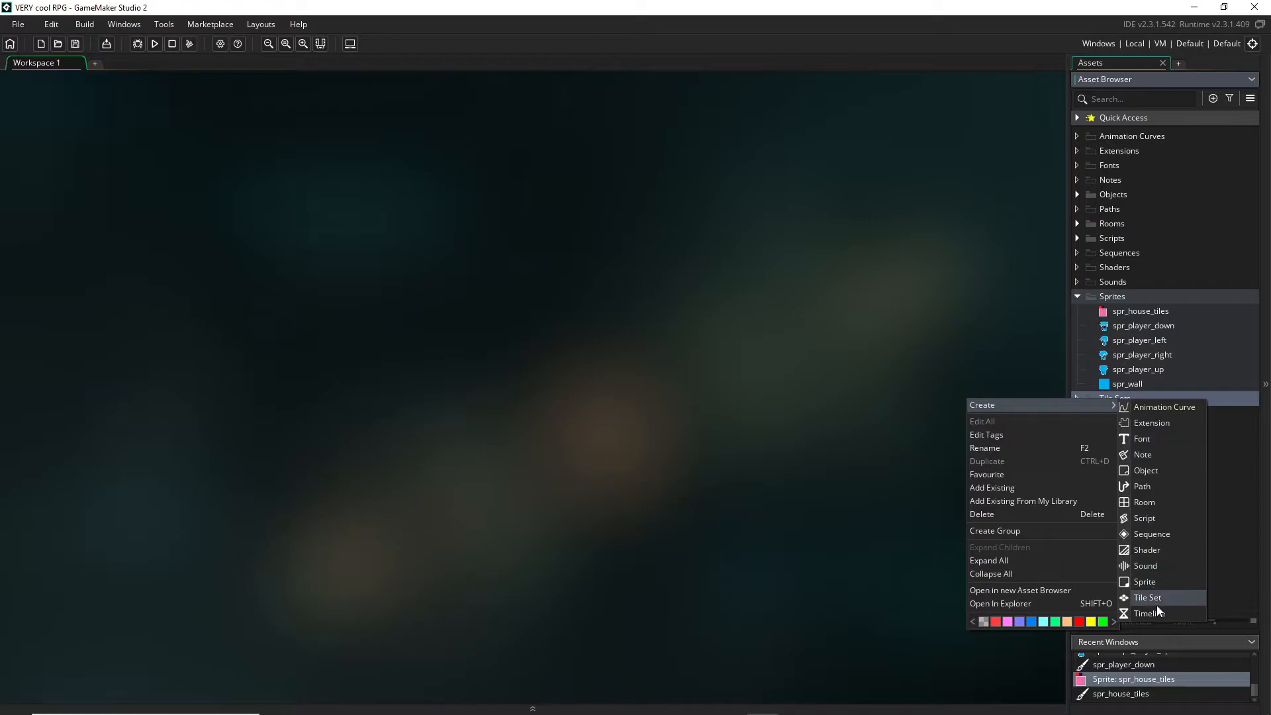
left_click(1147, 598)
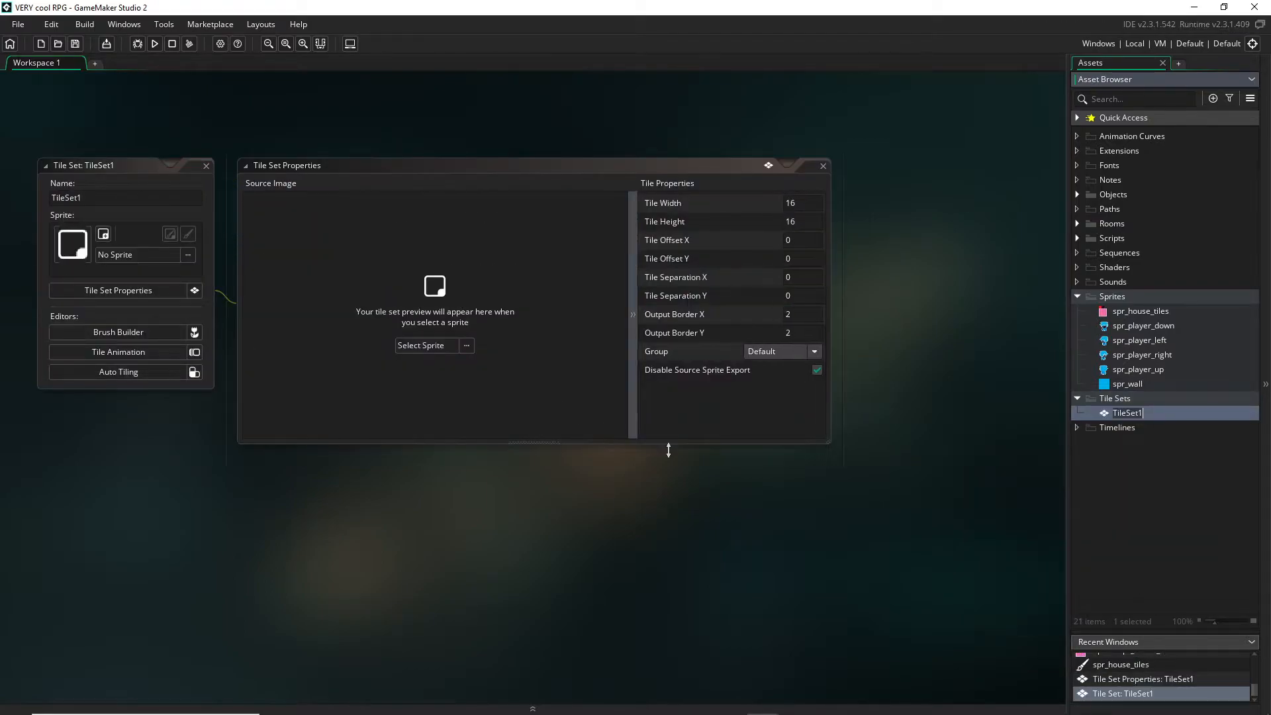
mouse_move(402, 250)
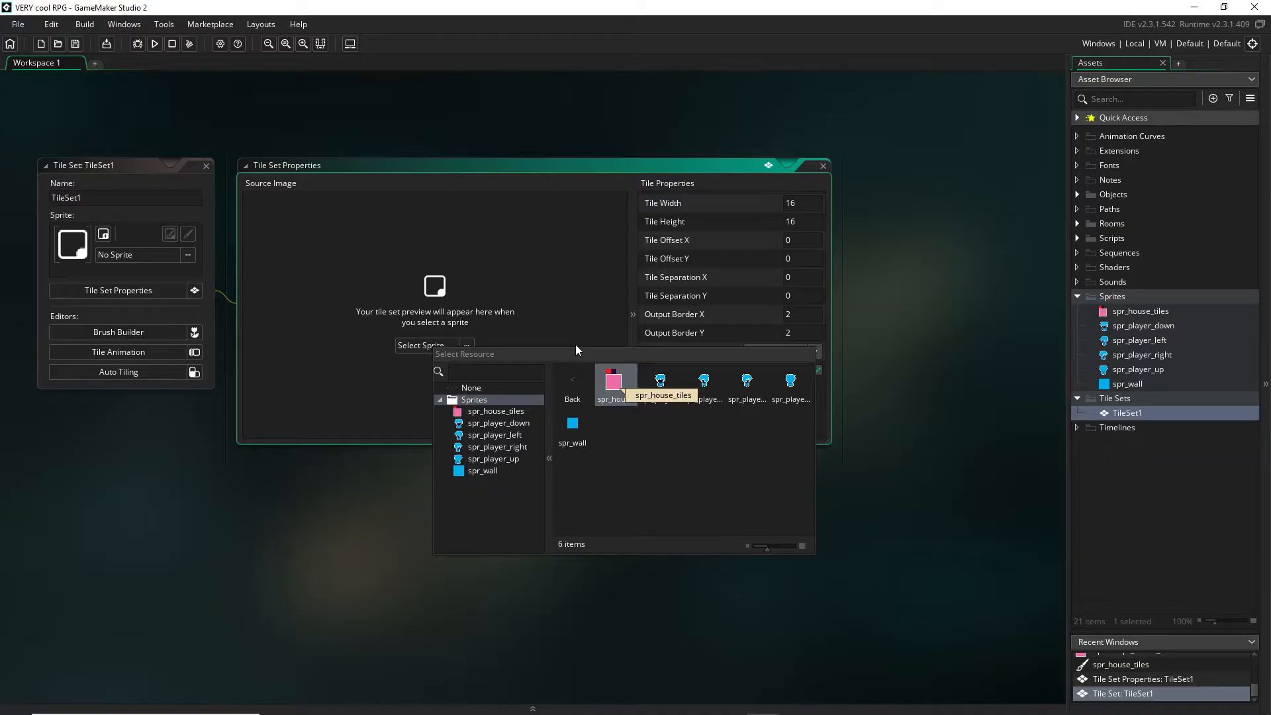
double_click(613, 381)
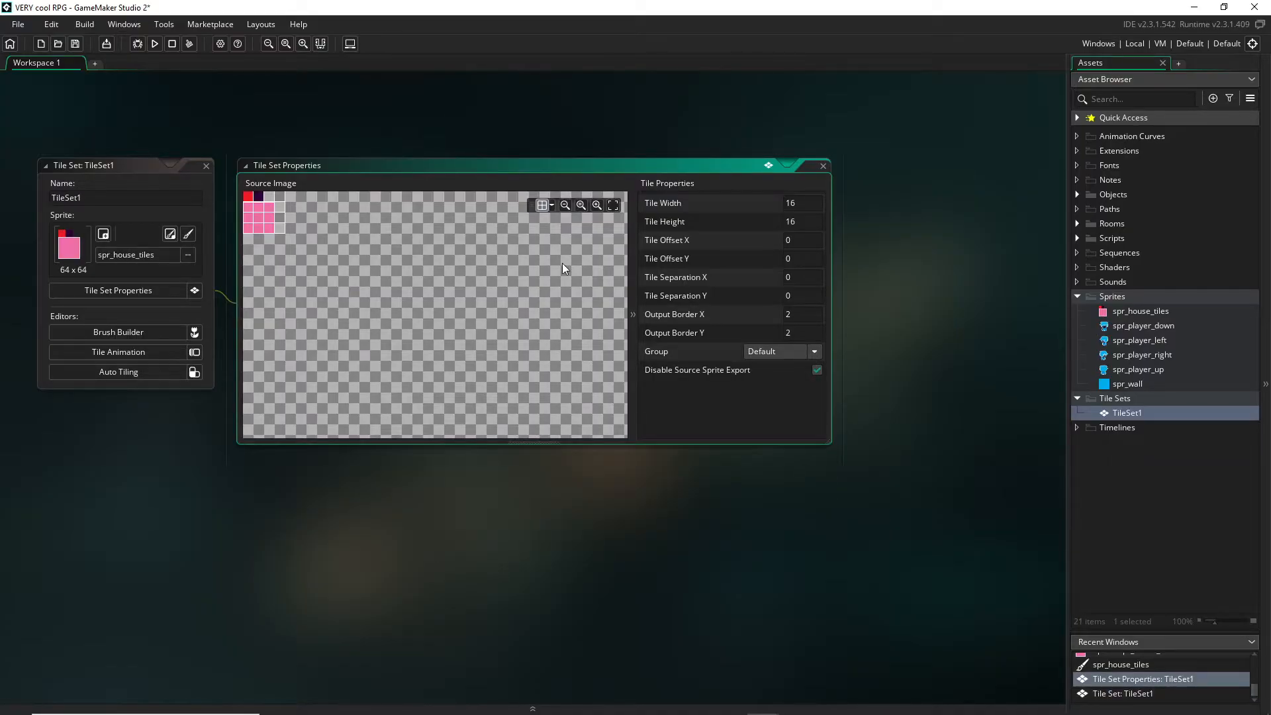
mouse_move(760, 214)
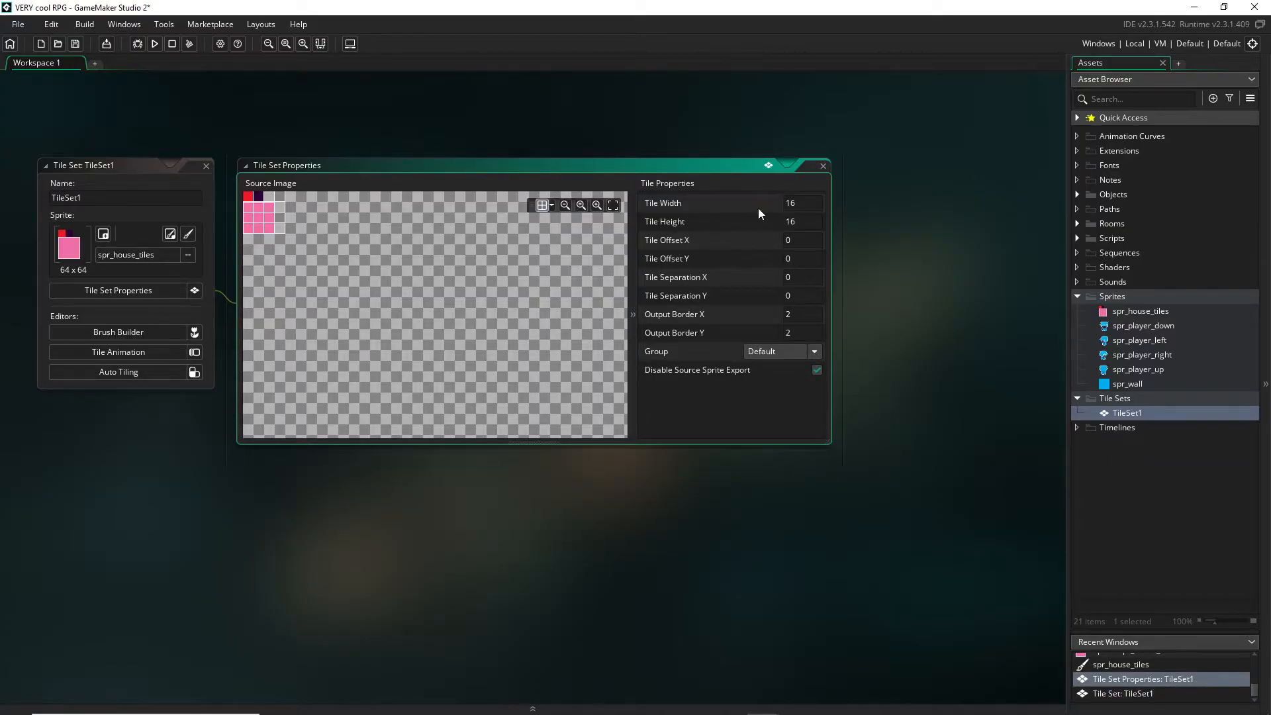
mouse_move(779, 210)
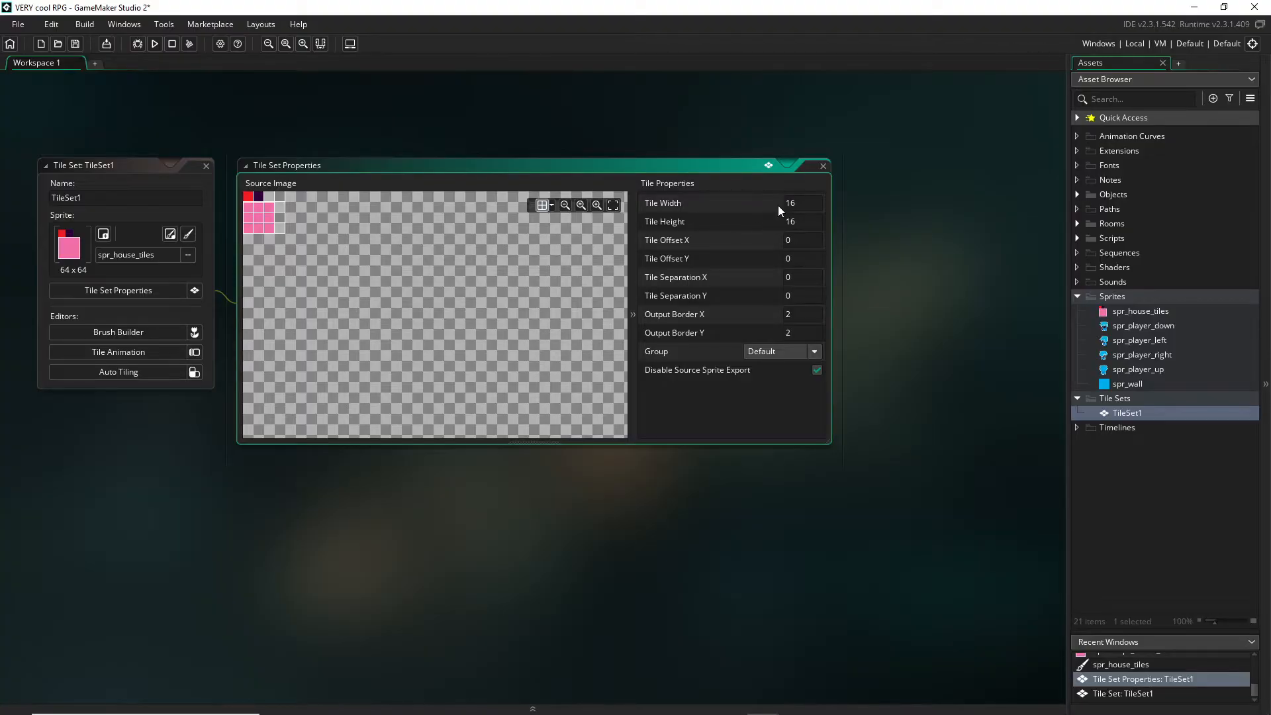
mouse_move(696, 223)
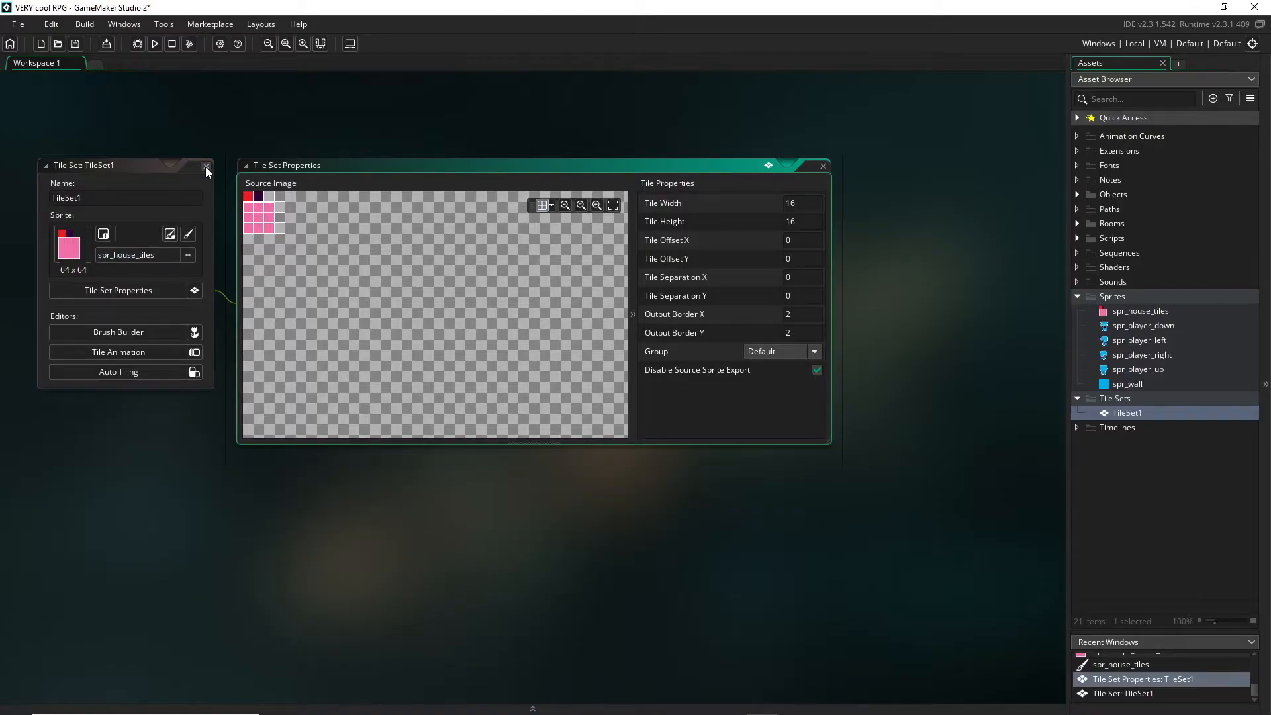
Close the tile set editor and rename TileSet1 to ts_house_tiles
left_click(205, 167)
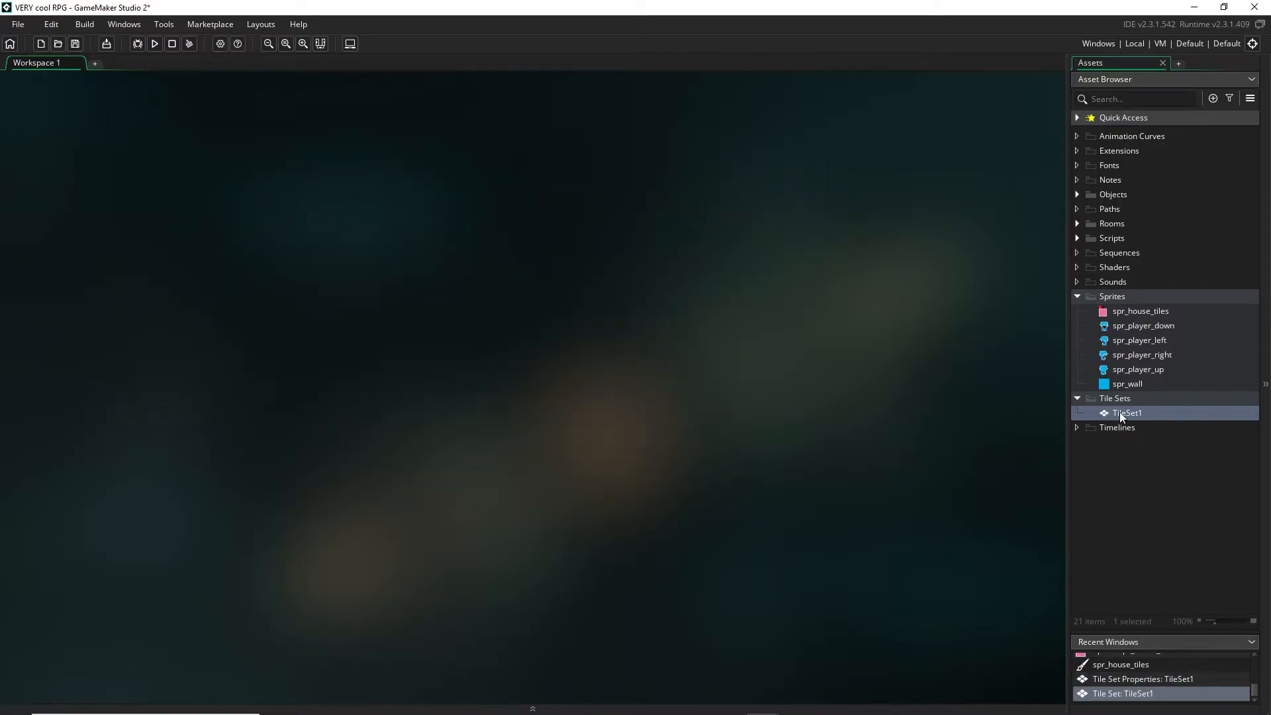
double_click(1127, 413)
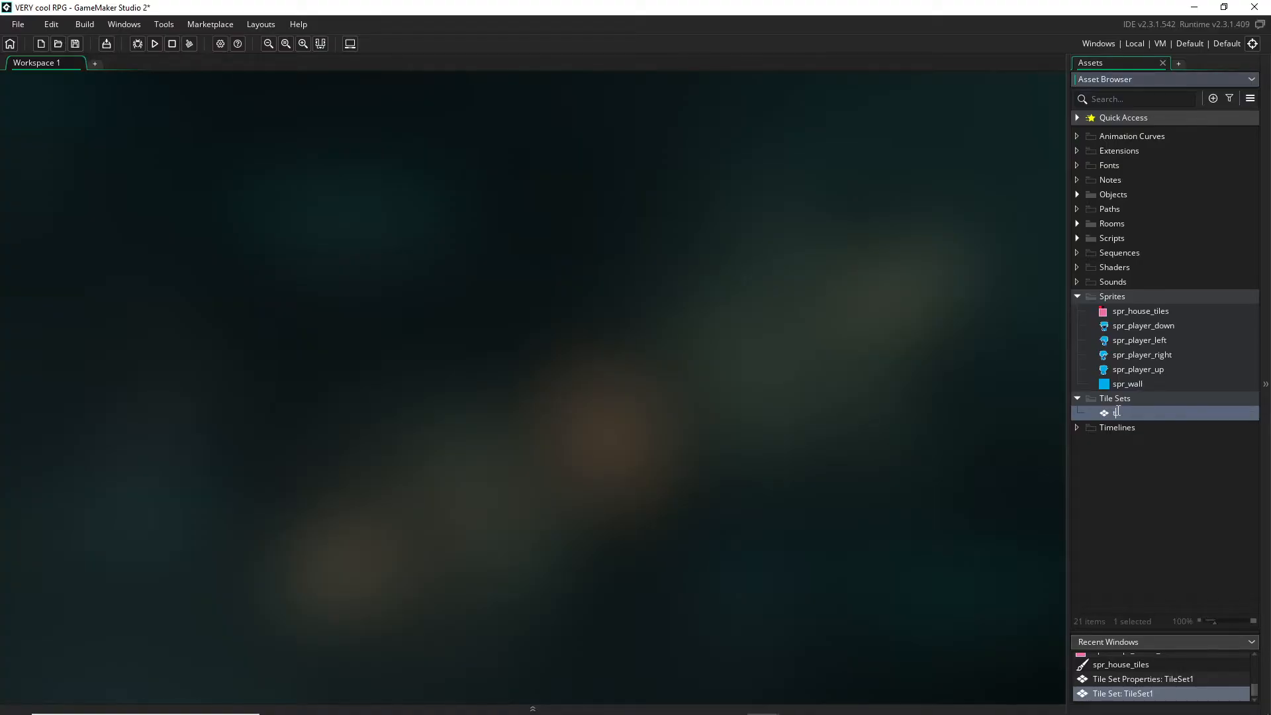
type("t_ho")
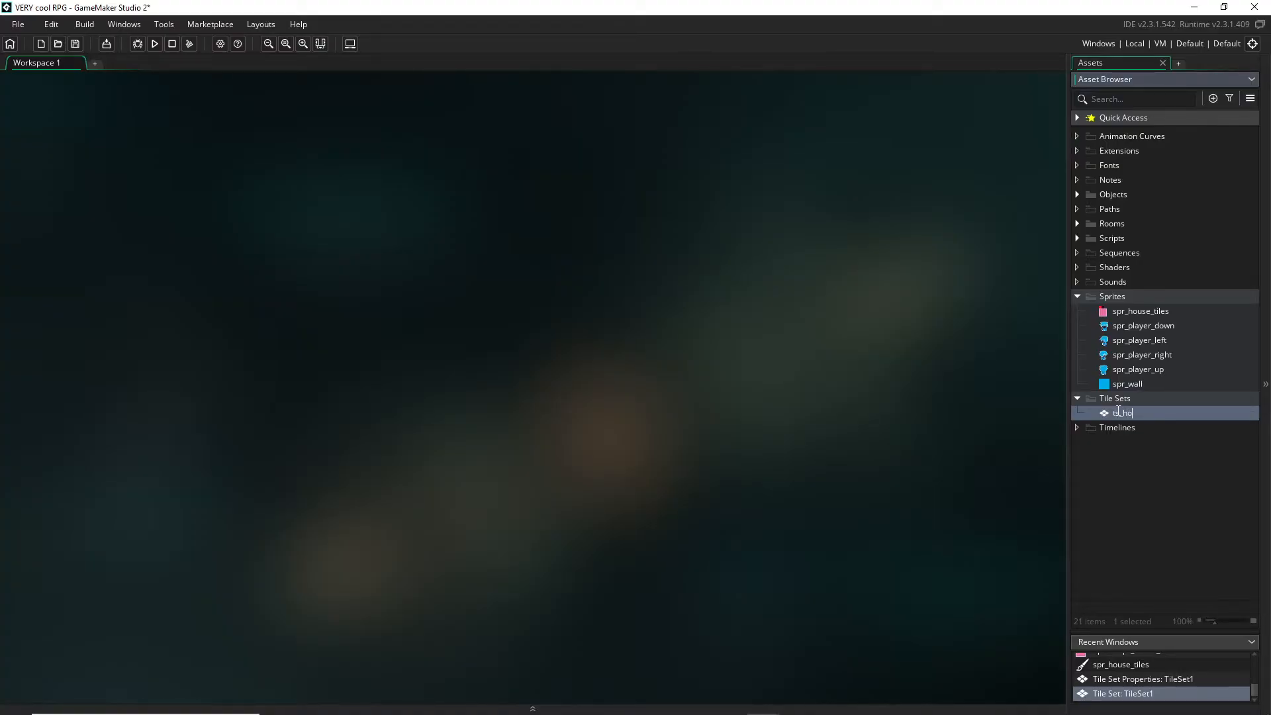
type("ts_house_tiles")
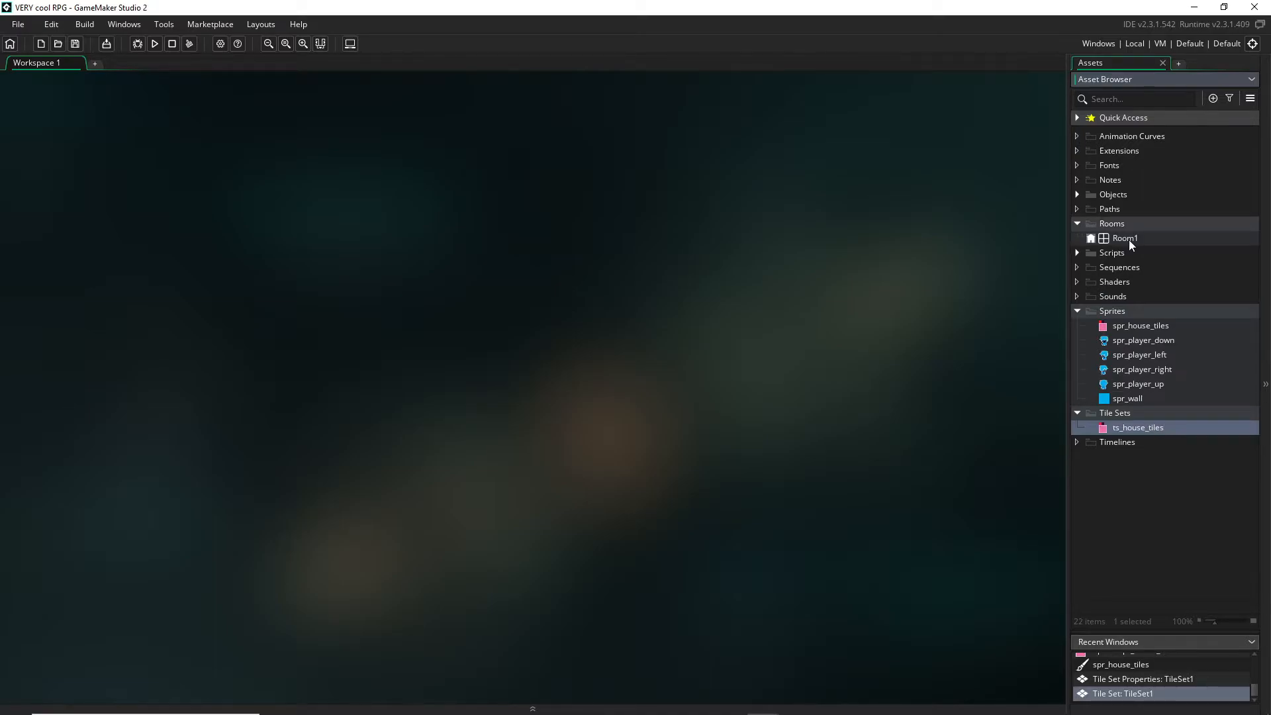
Open Room1, review the Background and Instances layers, and hide the room grid
double_click(1125, 239)
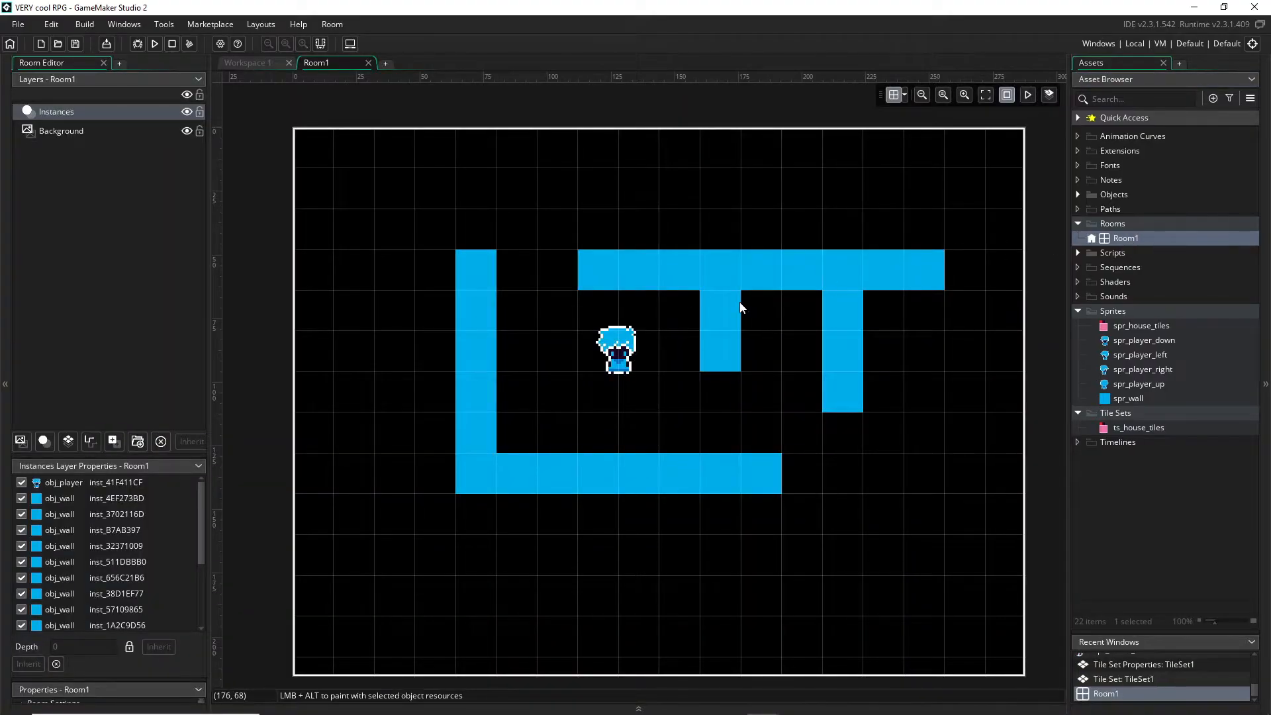
left_click(61, 129)
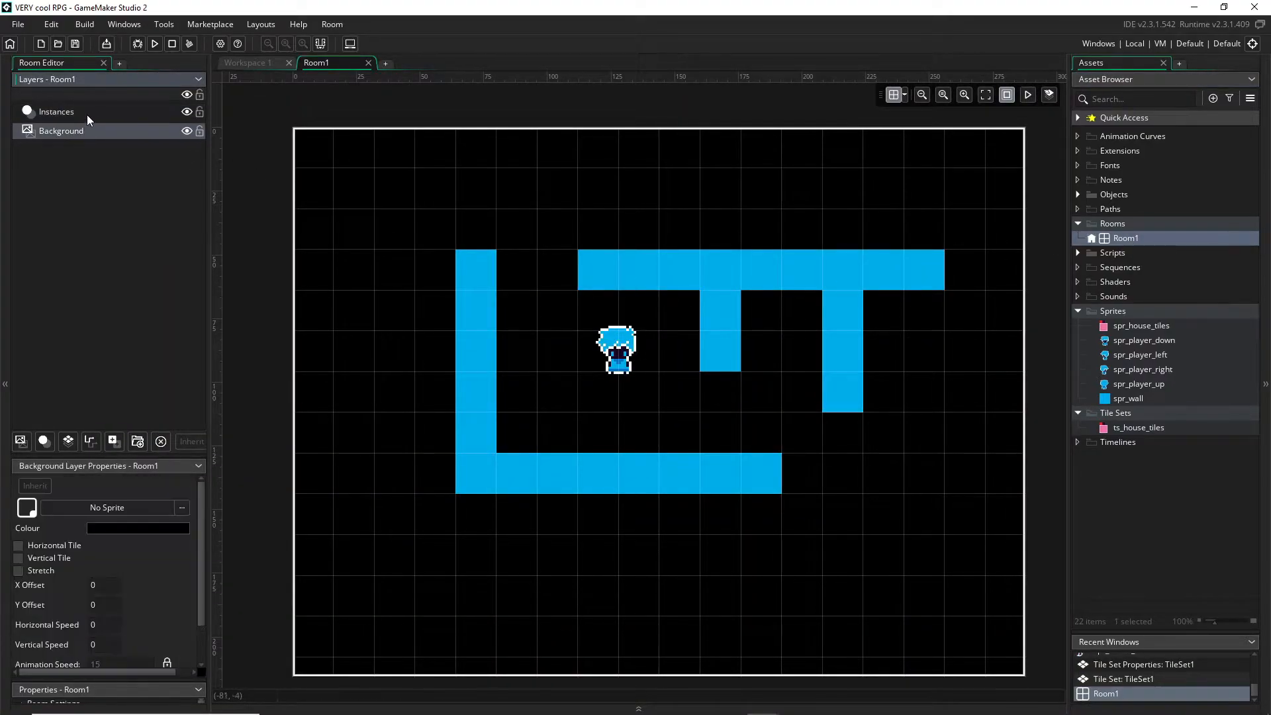
left_click(56, 111)
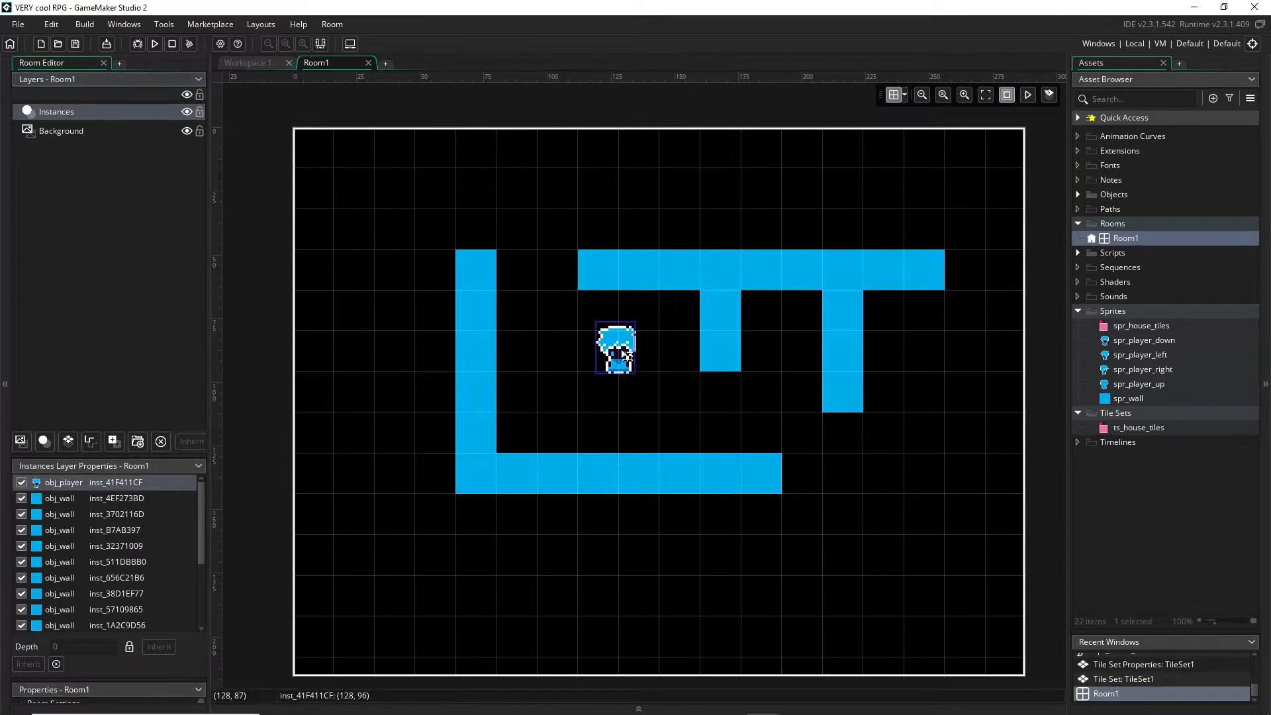
left_click(61, 130)
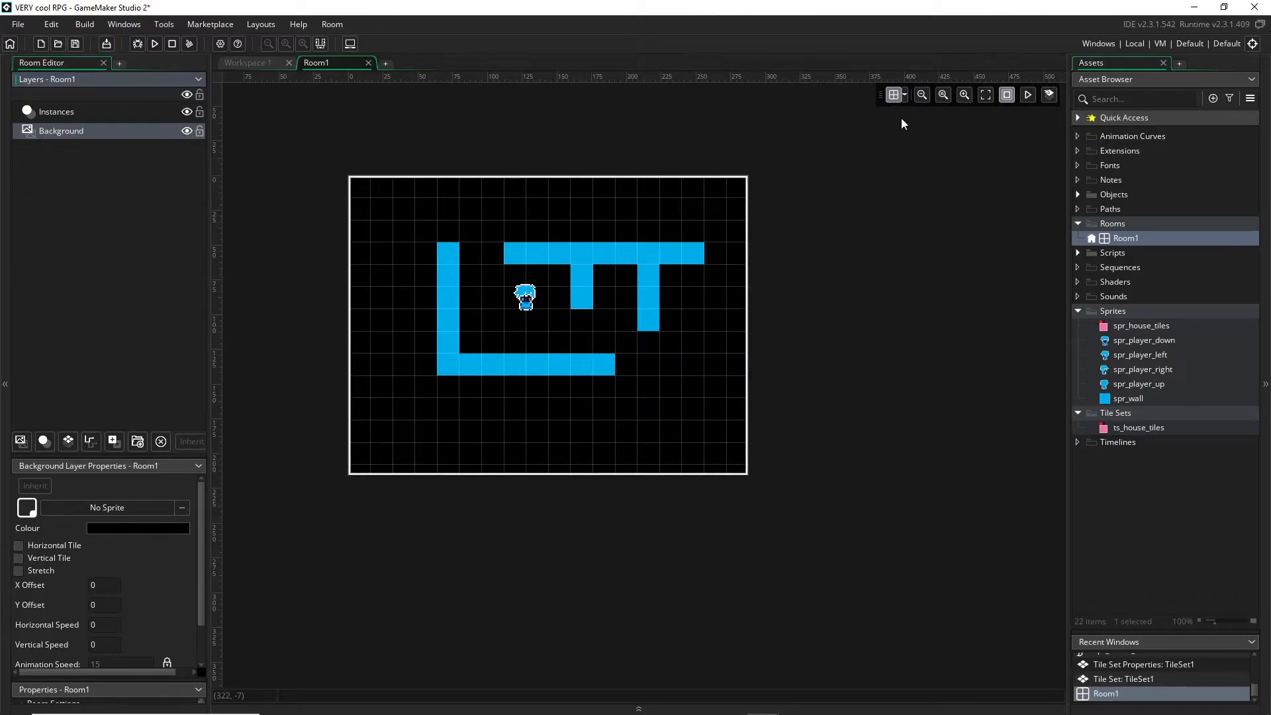
left_click(187, 129)
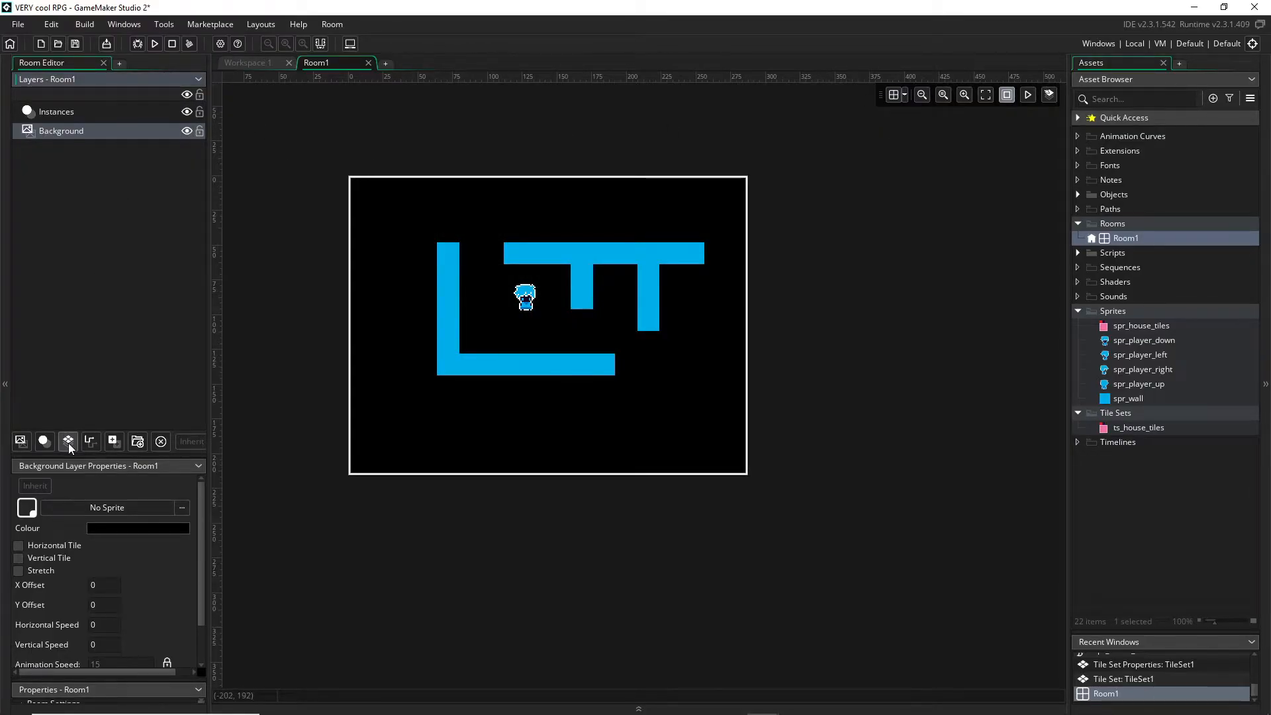
mouse_move(69, 441)
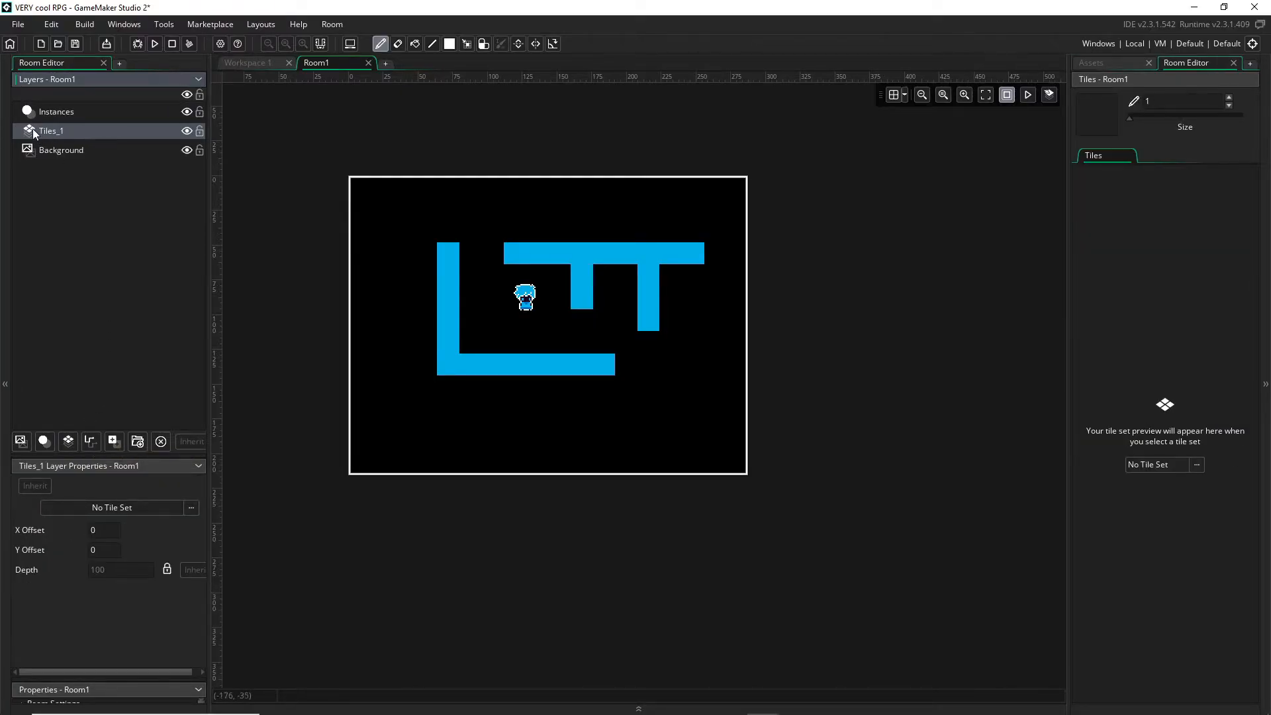
Create tile layer Tiles_1 and move it beneath the Instances layer
left_click(56, 111)
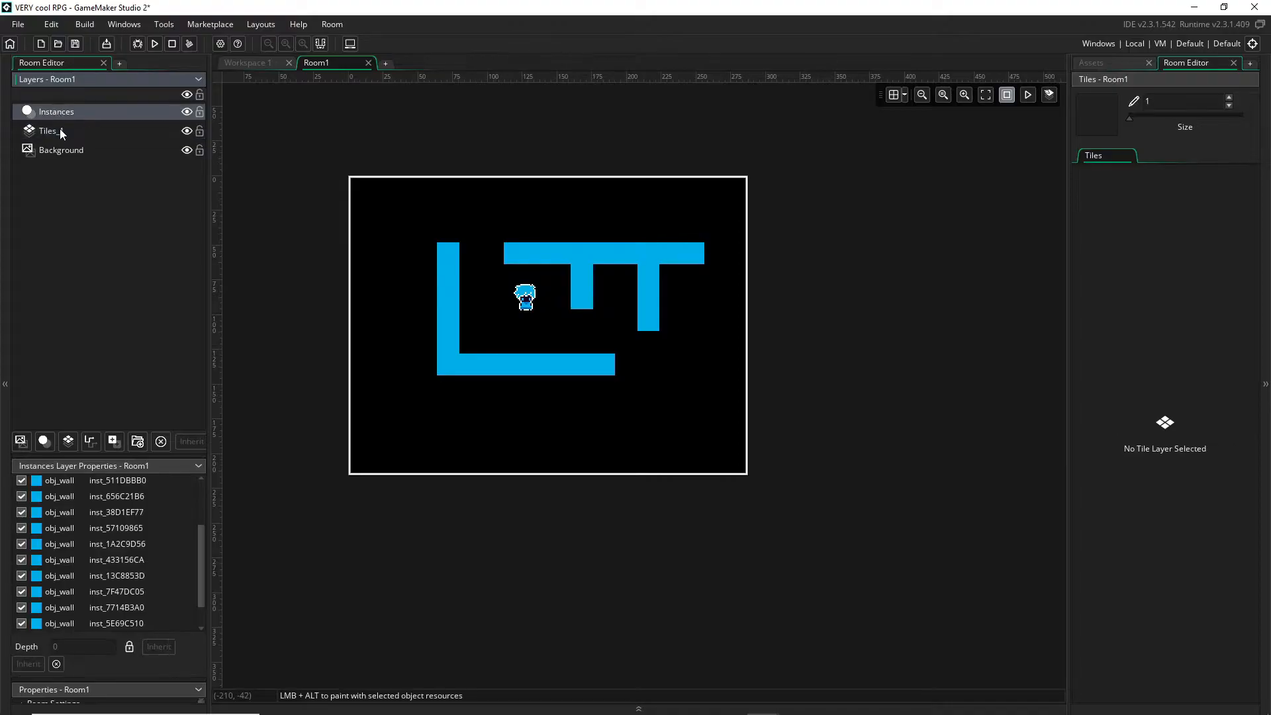
left_click(44, 129)
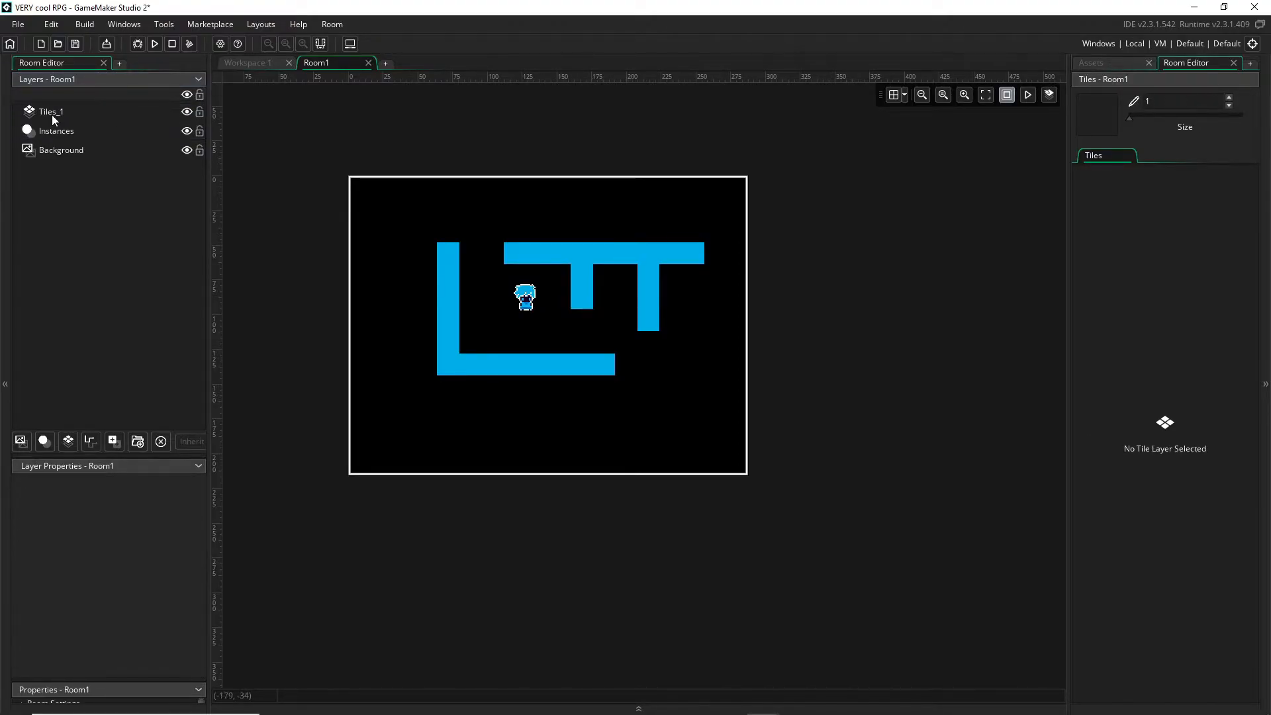
left_click_drag(50, 111, 51, 132)
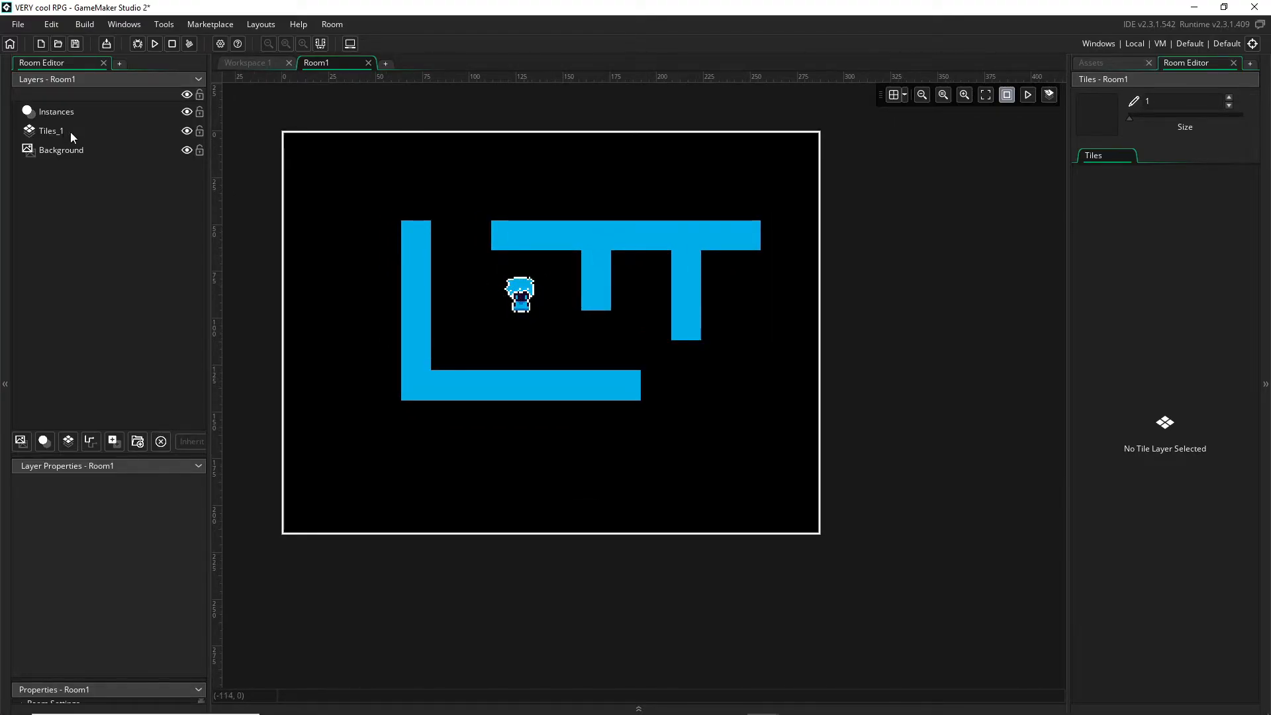
Assign ts_house_tiles to Tiles_1 and pick the dark purple tile with the Fill tool
left_click(50, 129)
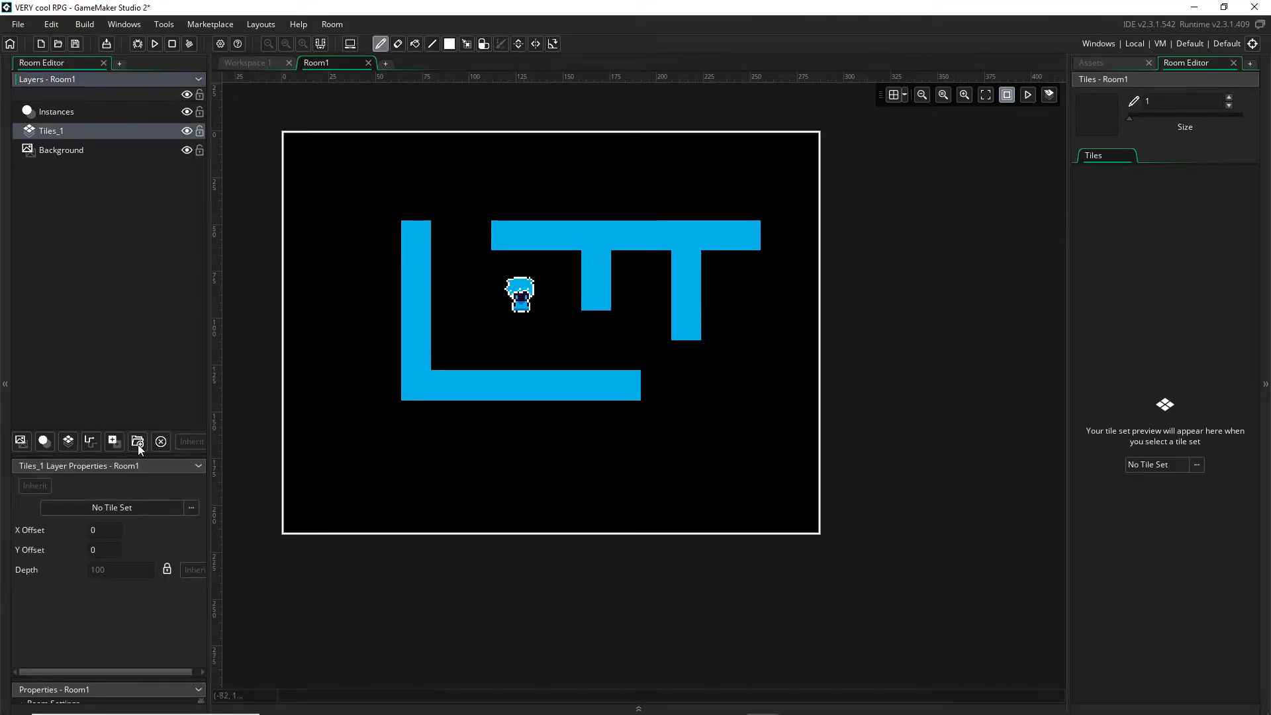
mouse_move(153, 482)
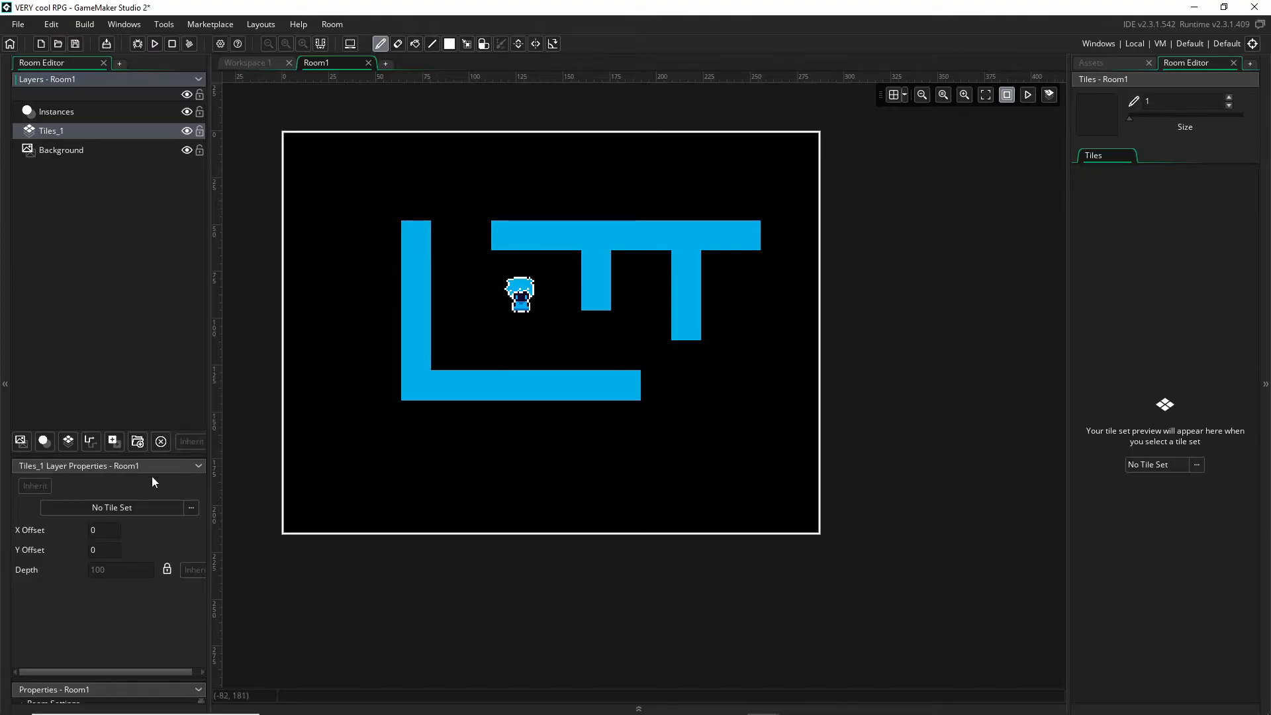
left_click(191, 507)
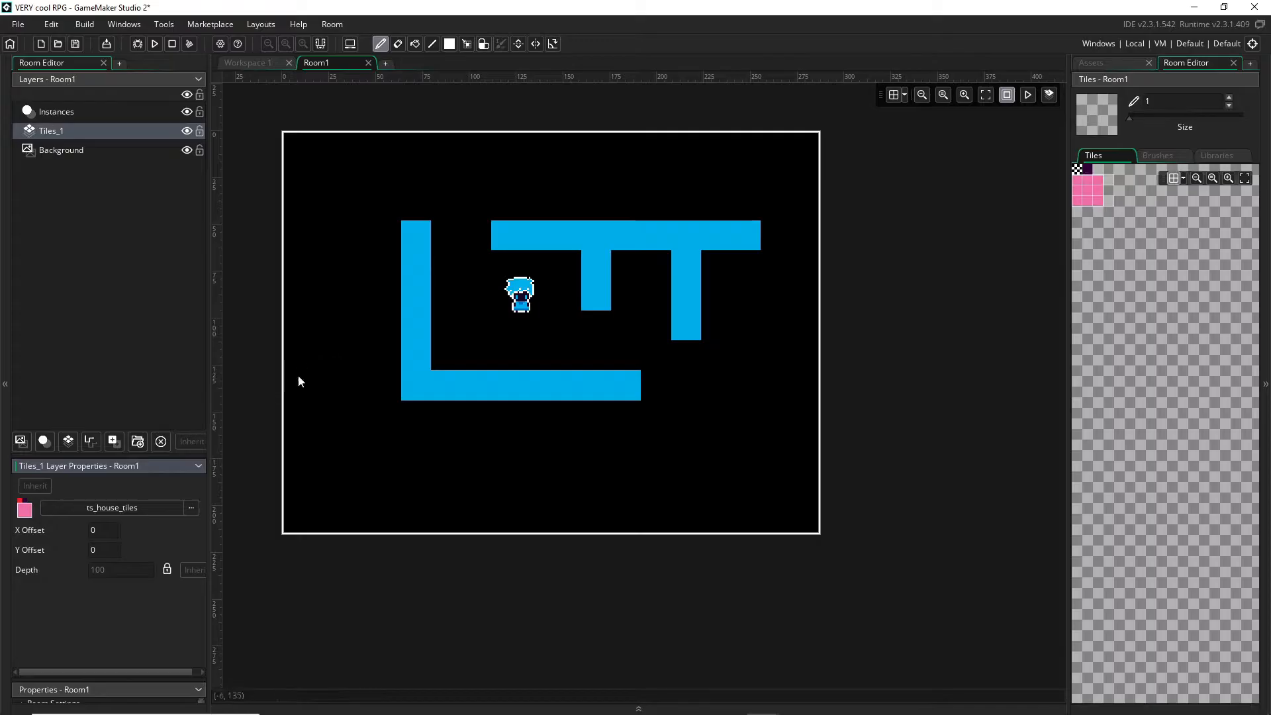
mouse_move(1087, 170)
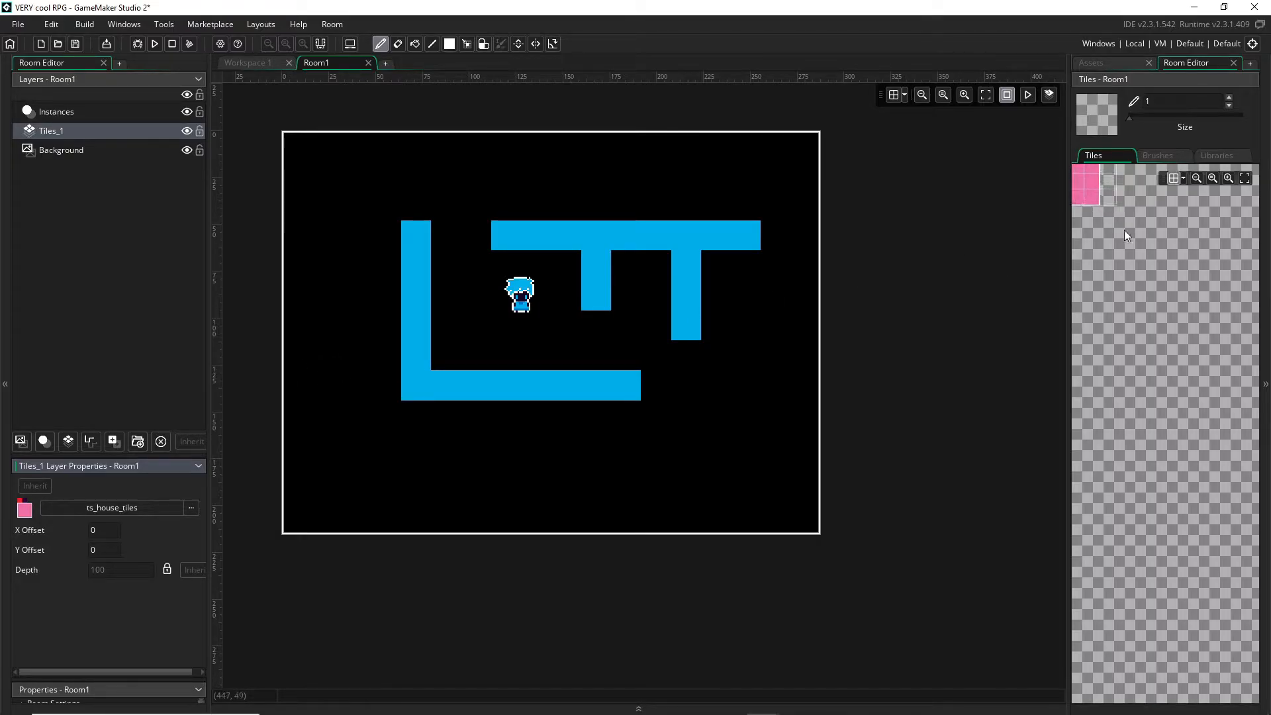
left_click(449, 44)
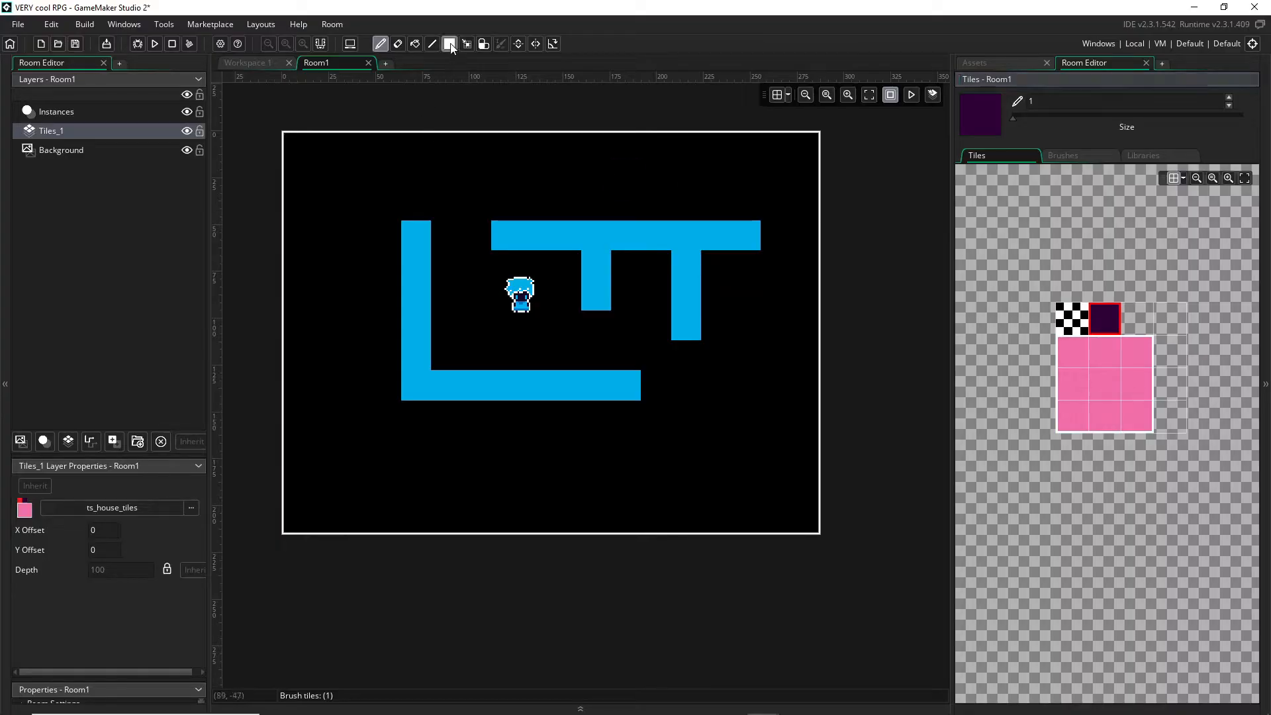
left_click(450, 44)
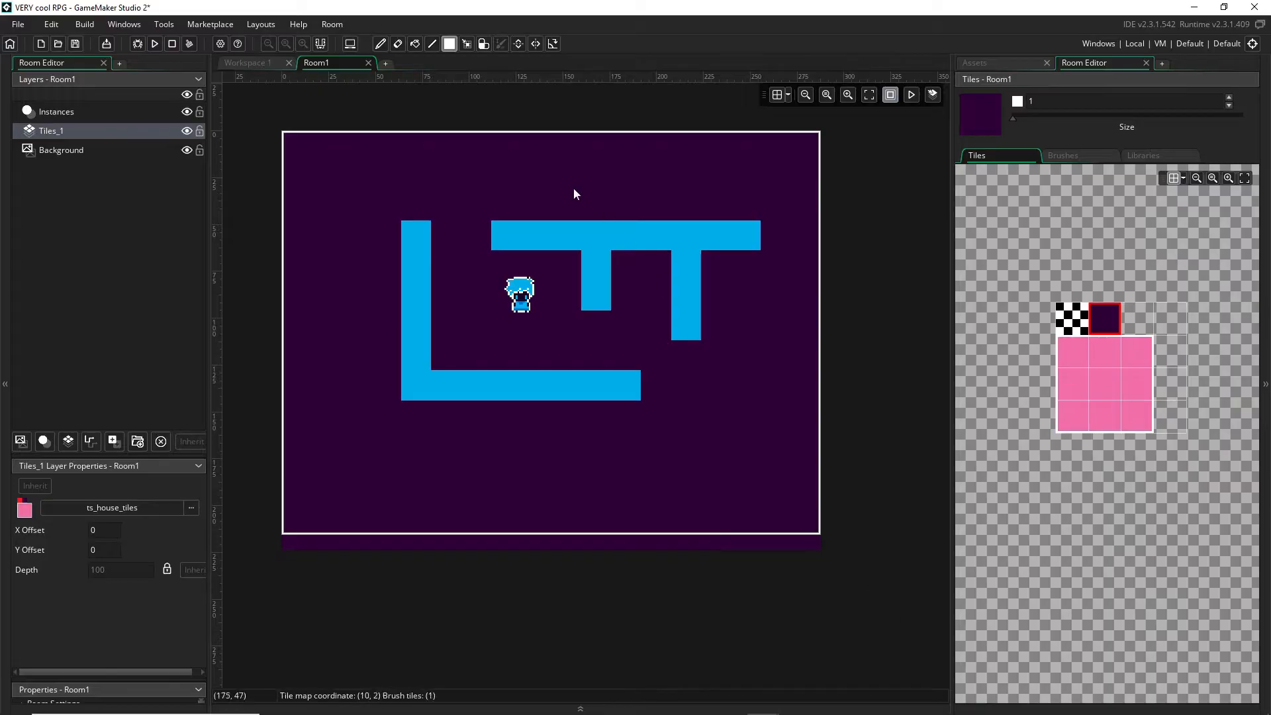
mouse_move(380, 44)
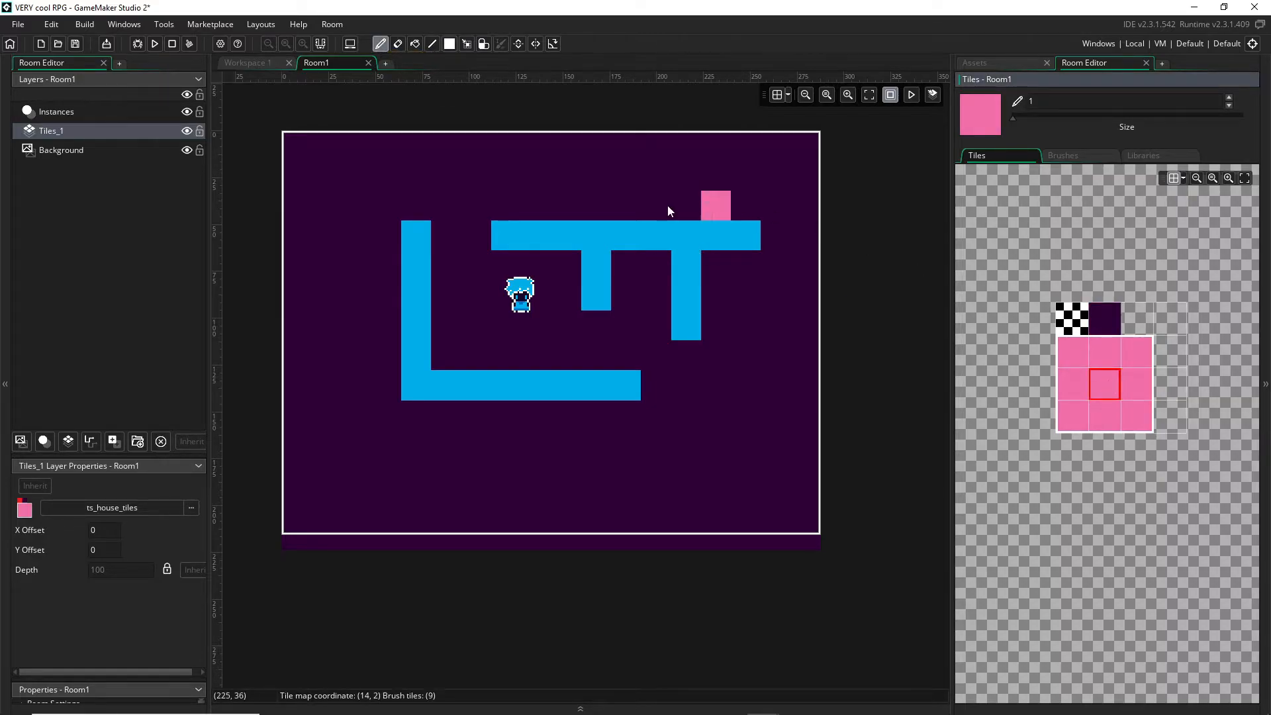
Select the Instances layer and delete every blue obj_wall instance, leaving only obj_player
left_click(56, 111)
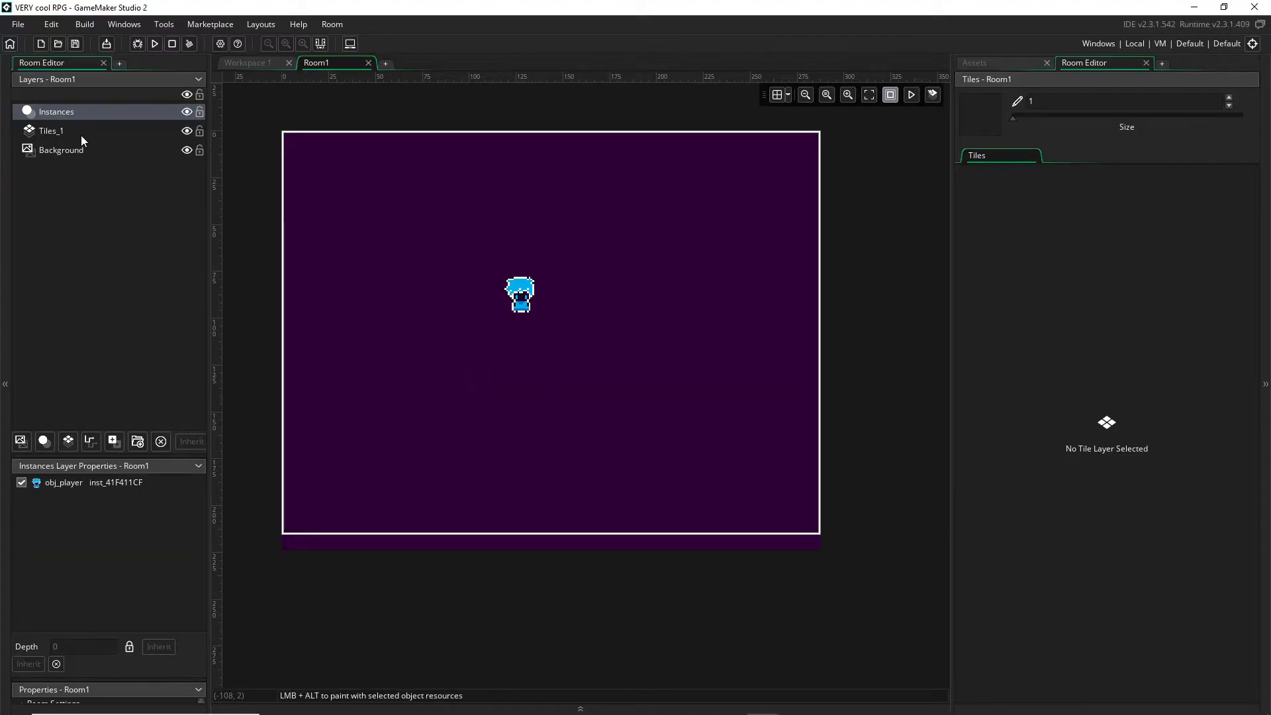
Paint pink floor and ts_house_tiles edge tiles along the floor borders on Tiles_1
left_click(50, 130)
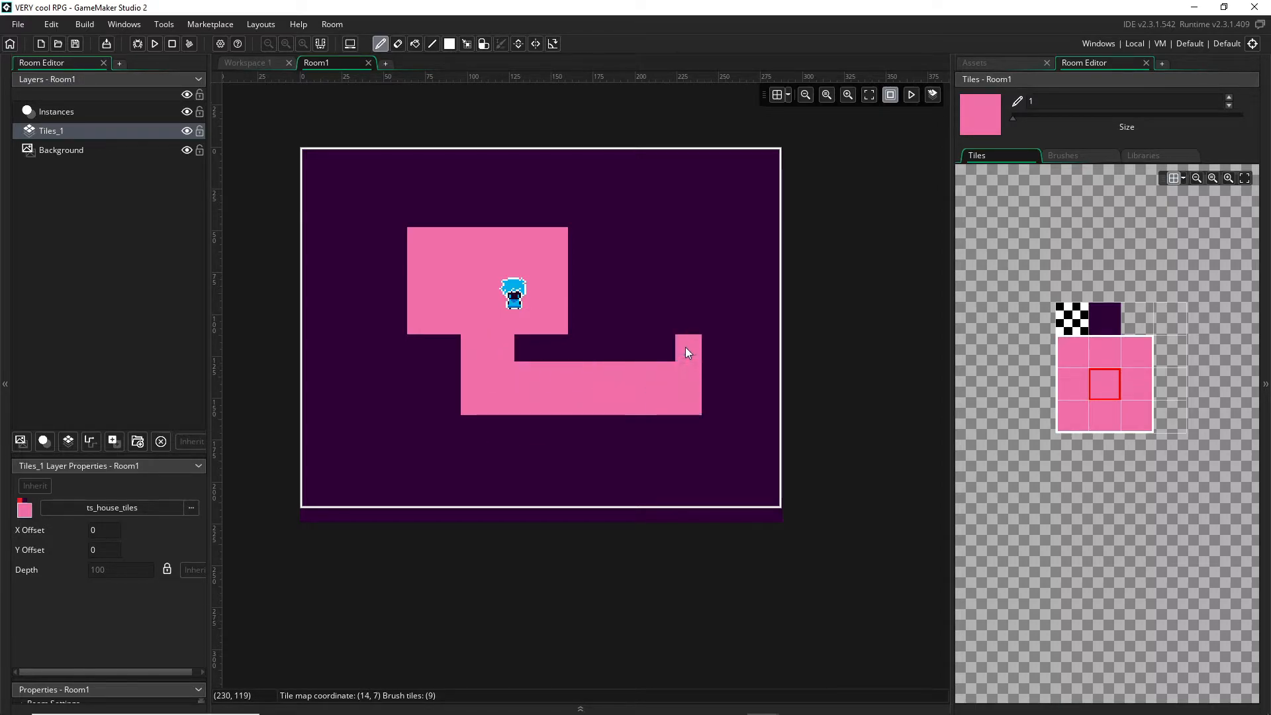
left_click_drag(687, 352, 712, 239)
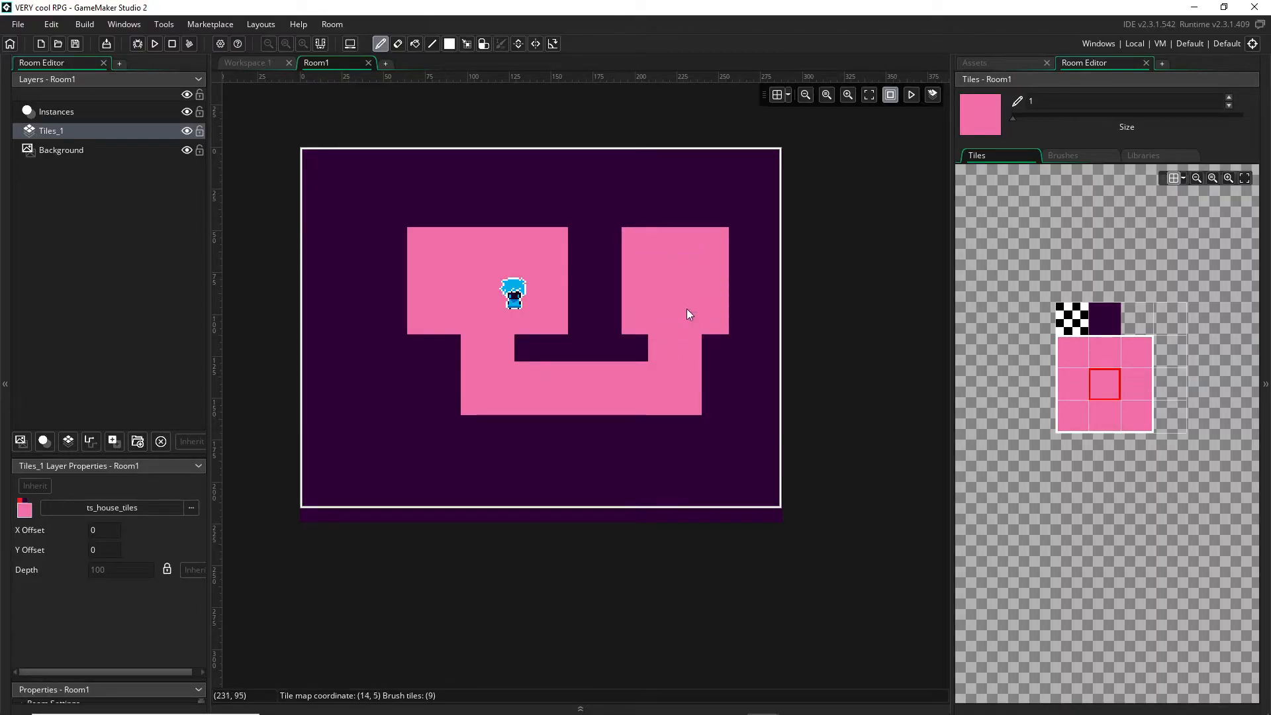
left_click(1072, 352)
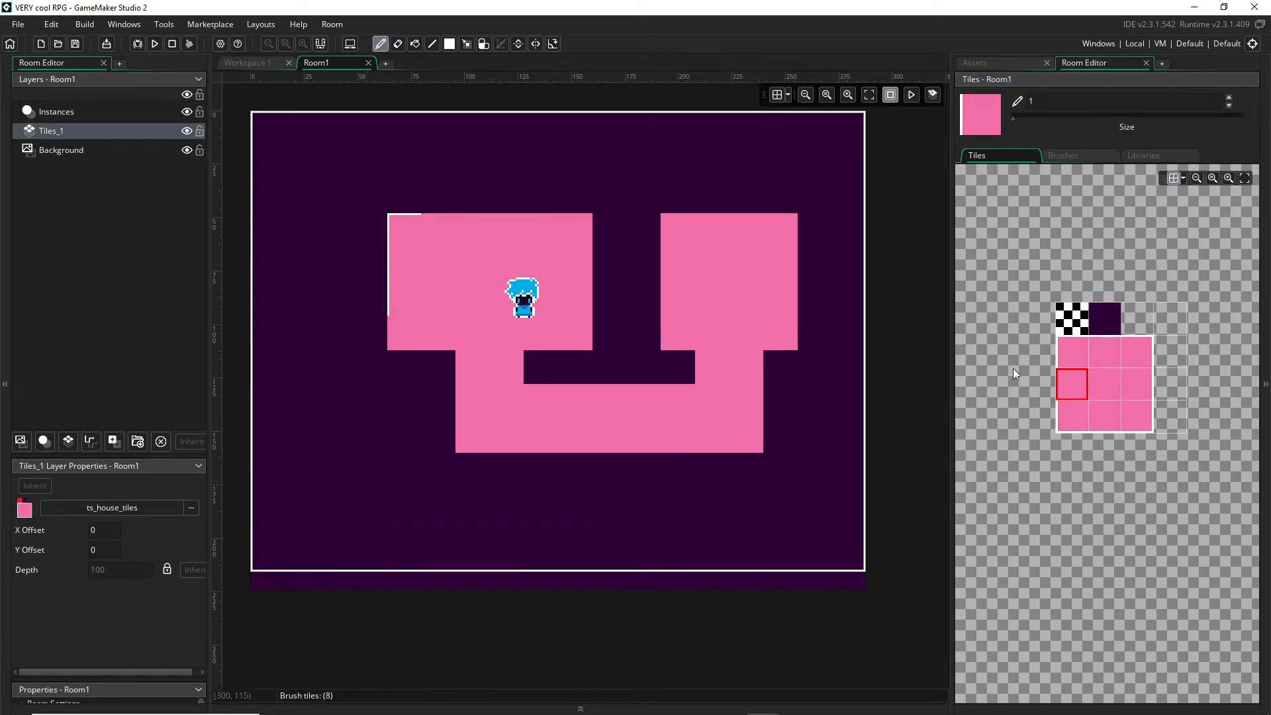
left_click(1105, 416)
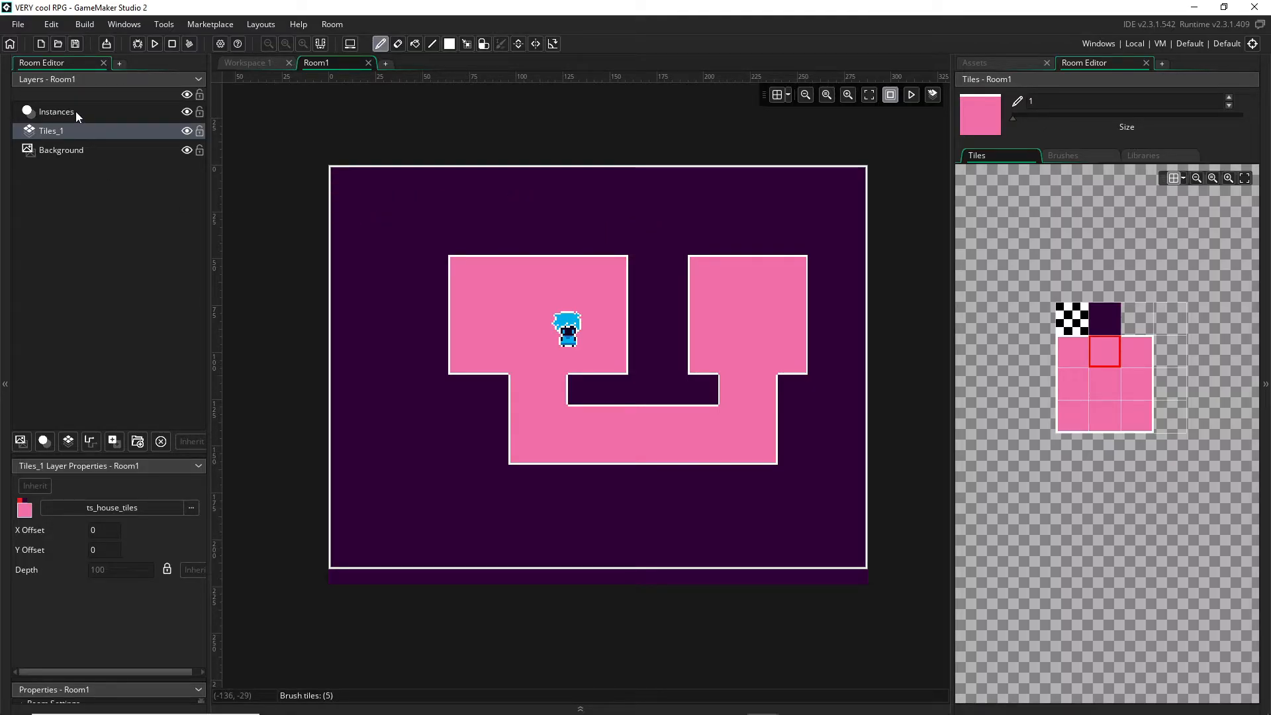
left_click(55, 111)
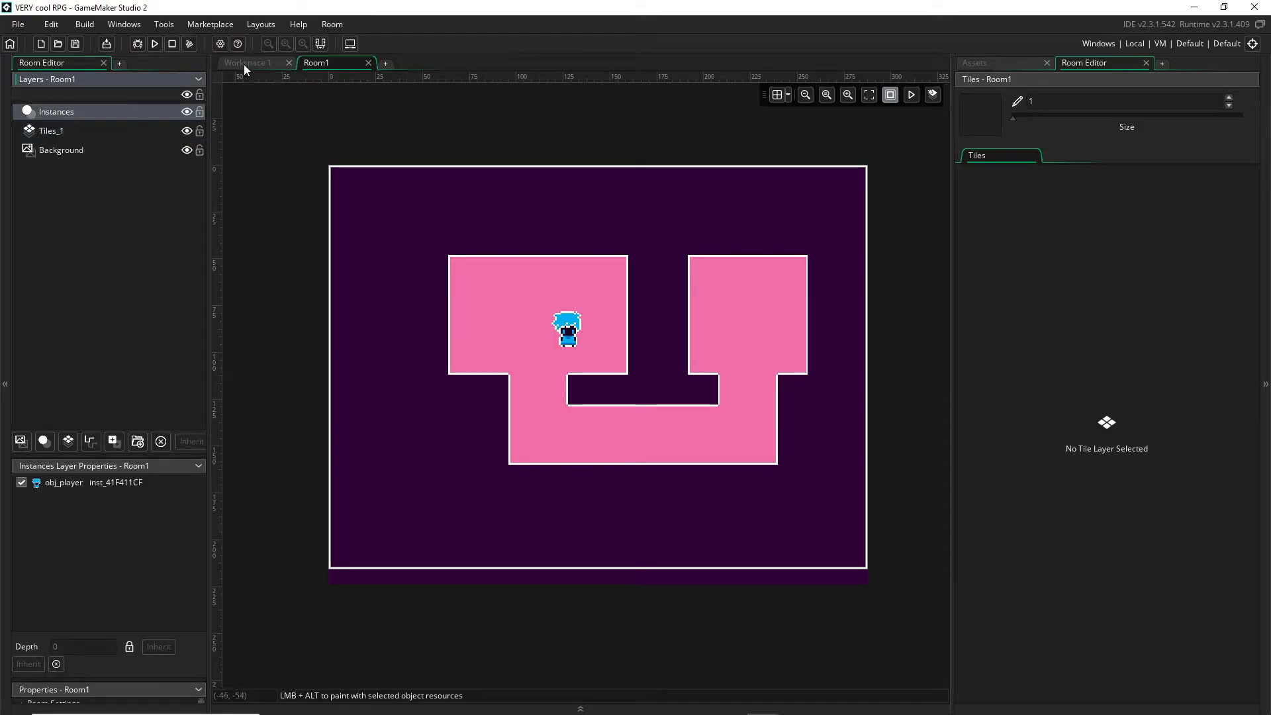
Untick Visible on obj_wall in Workspace 1 so its instances are not drawn, then return to Room1
left_click(251, 62)
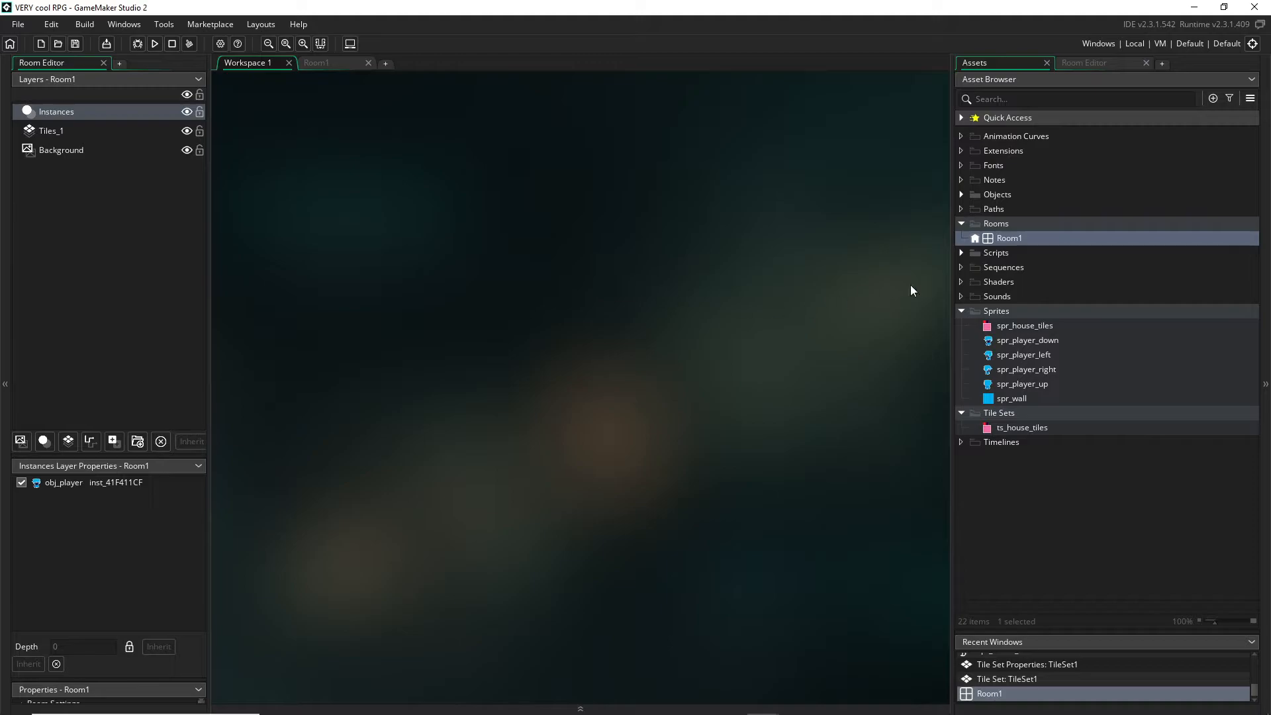
left_click(961, 310)
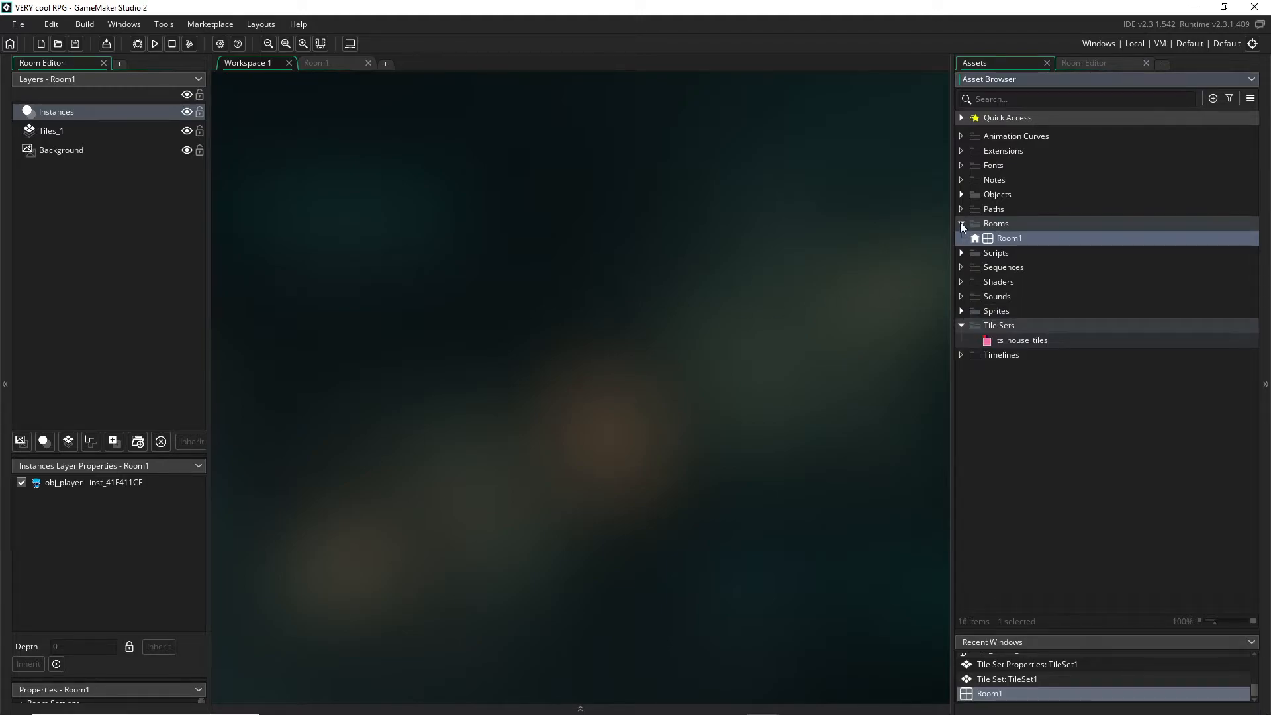
left_click(961, 193)
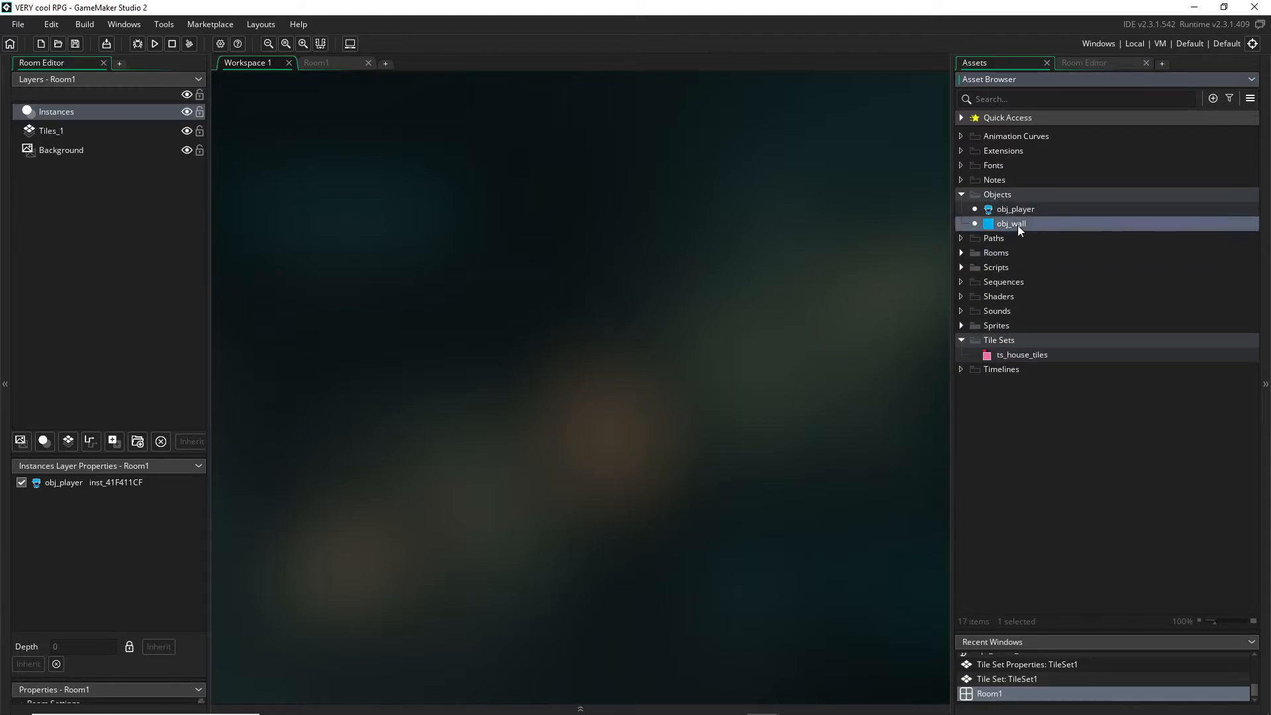
double_click(1011, 223)
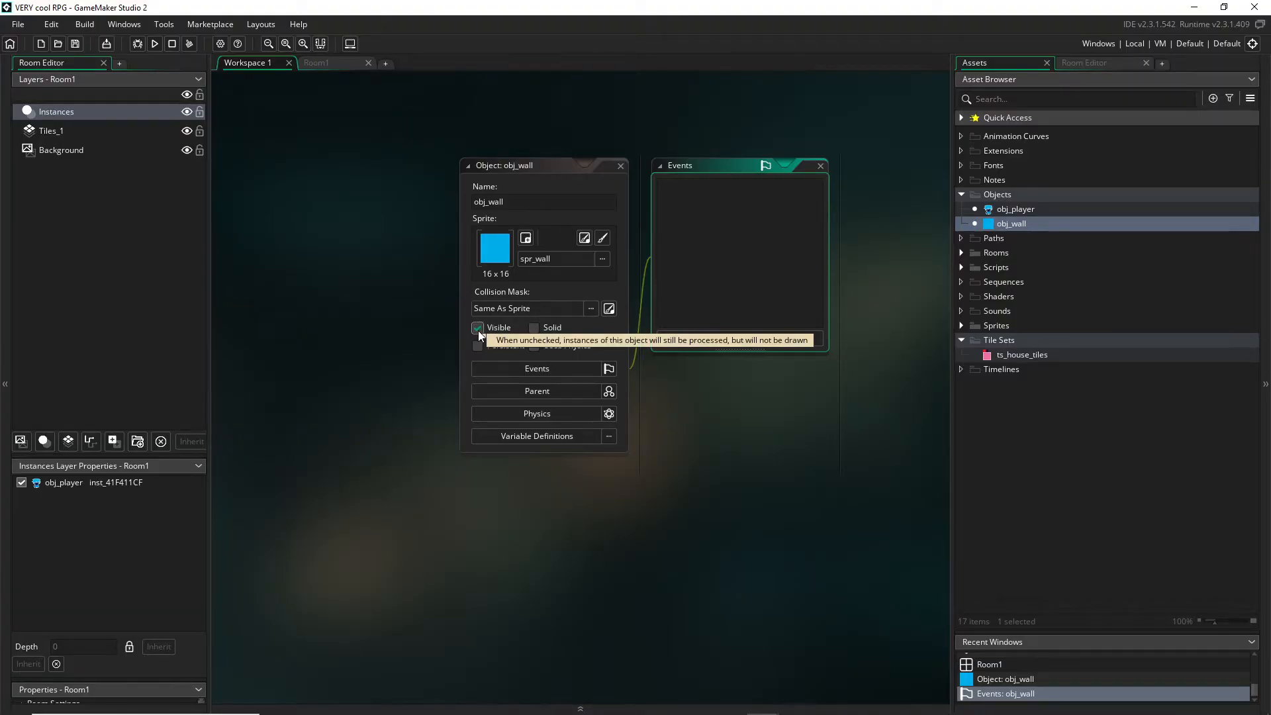
left_click(477, 329)
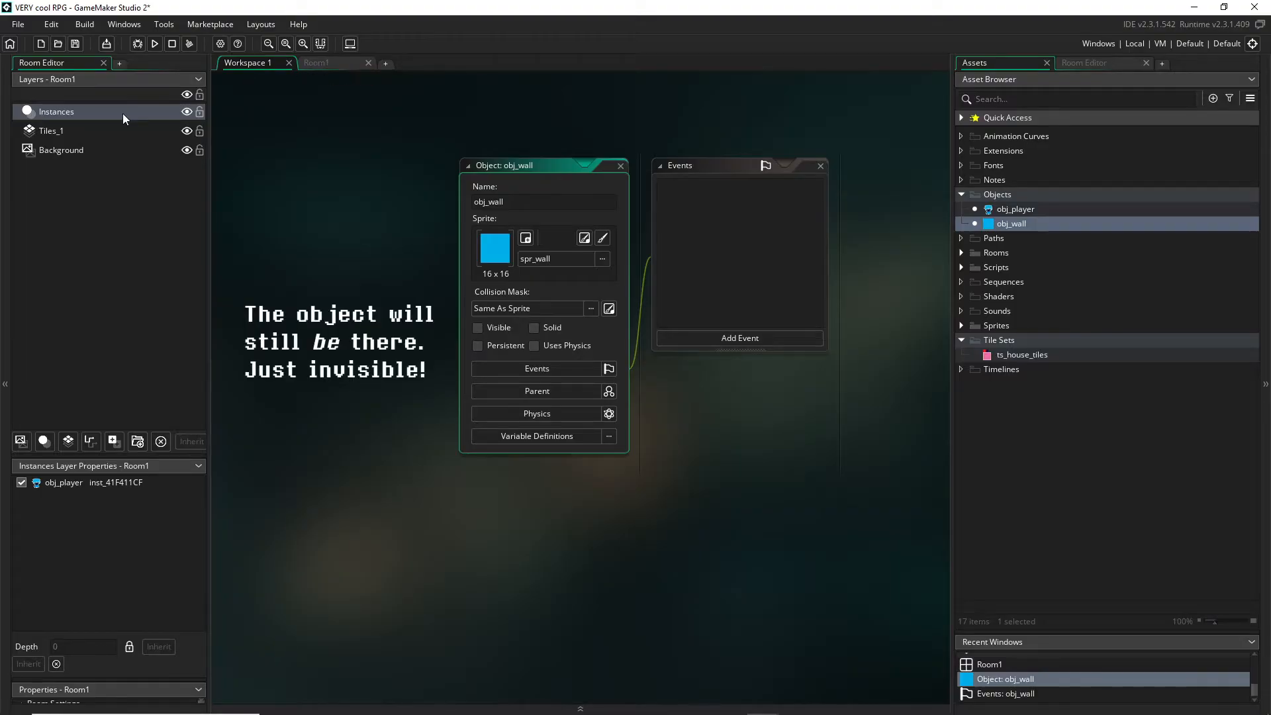
mouse_move(357, 87)
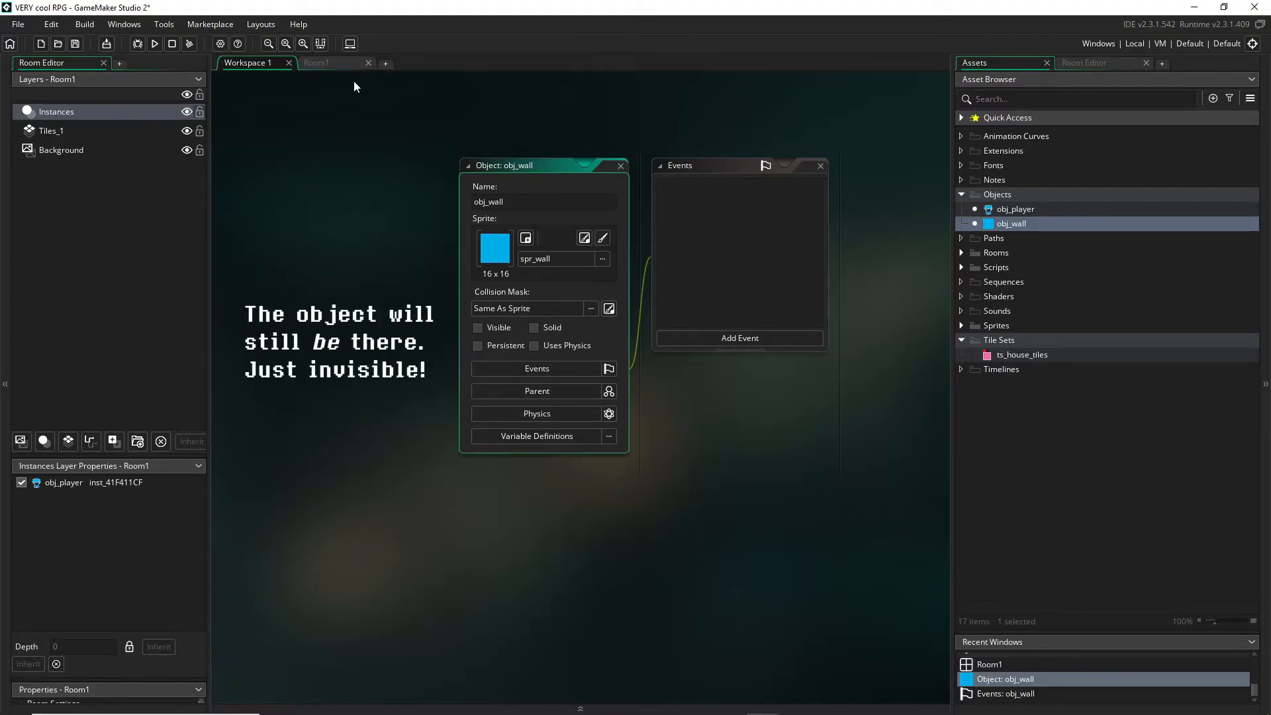
left_click(315, 62)
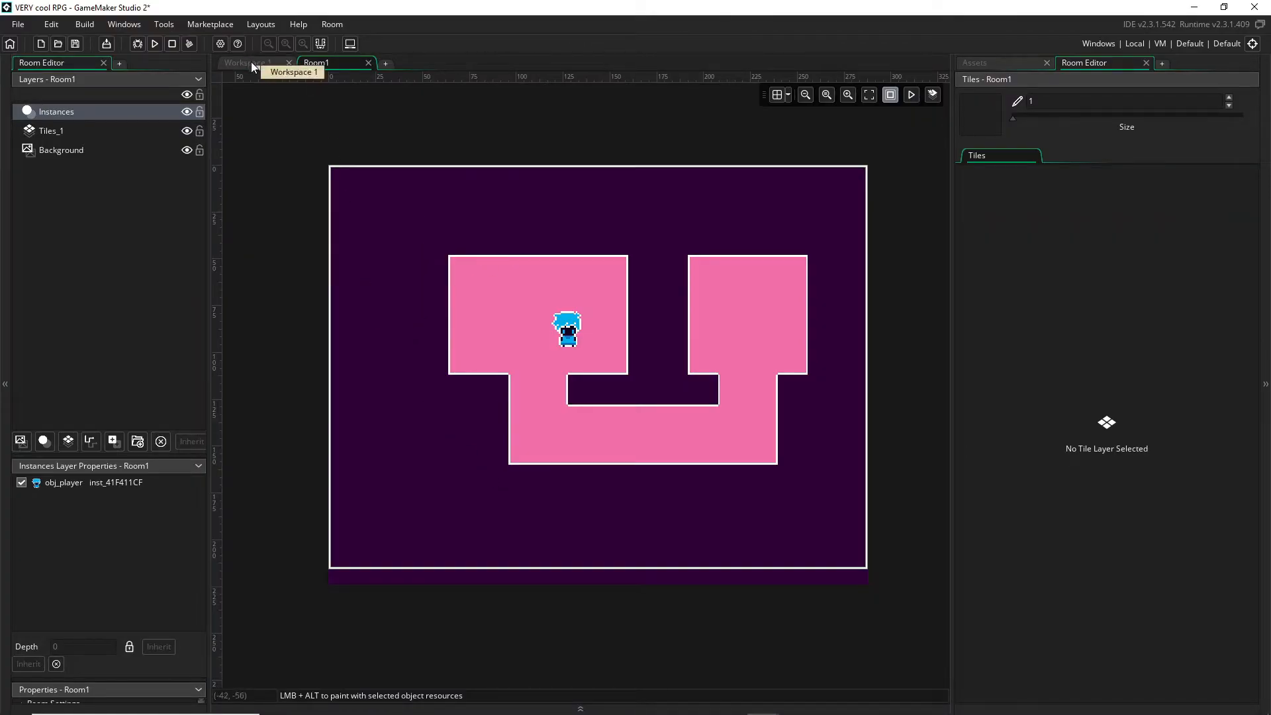
mouse_move(483, 480)
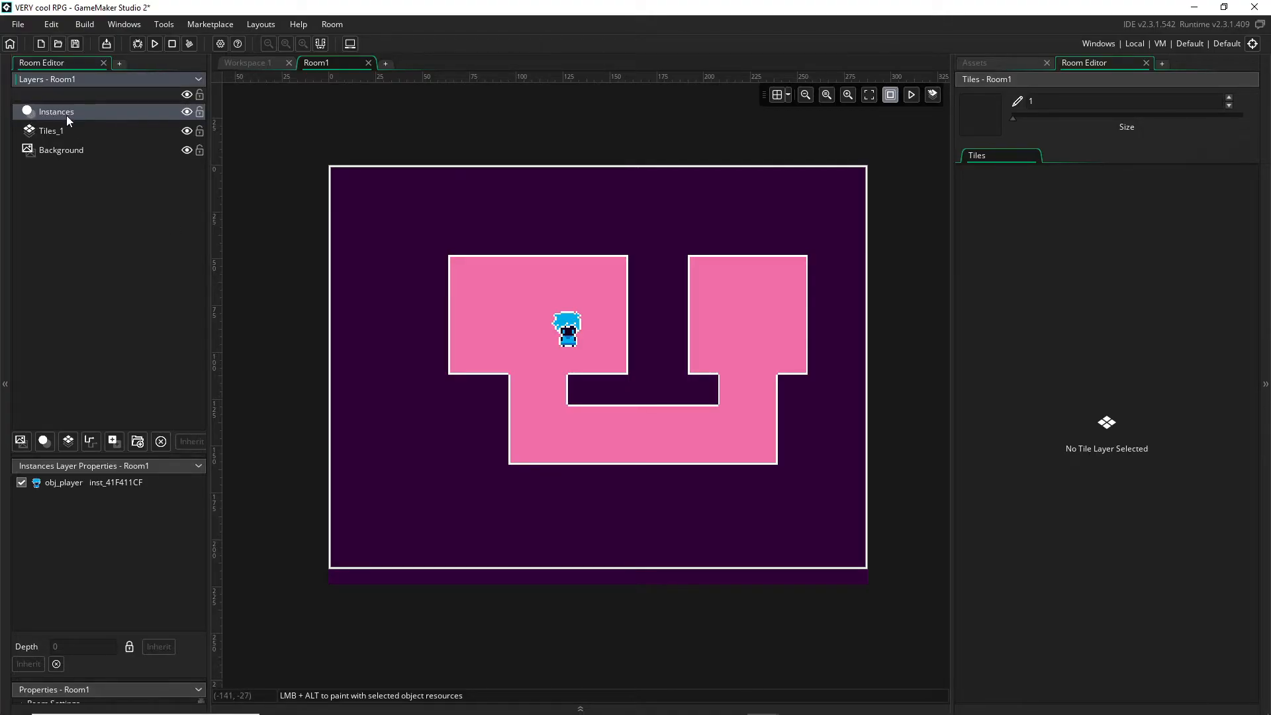
Create a new instance layer named walls above Instances and select it
left_click(44, 441)
type("walls")
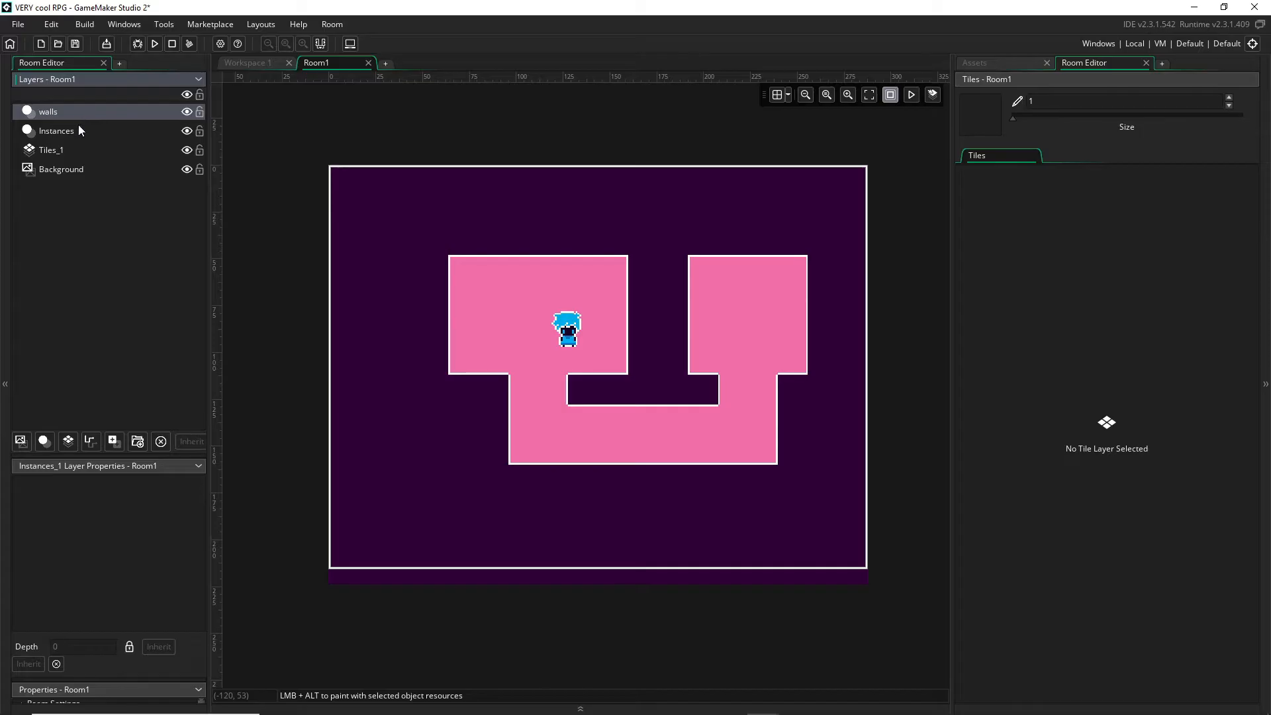
left_click(48, 111)
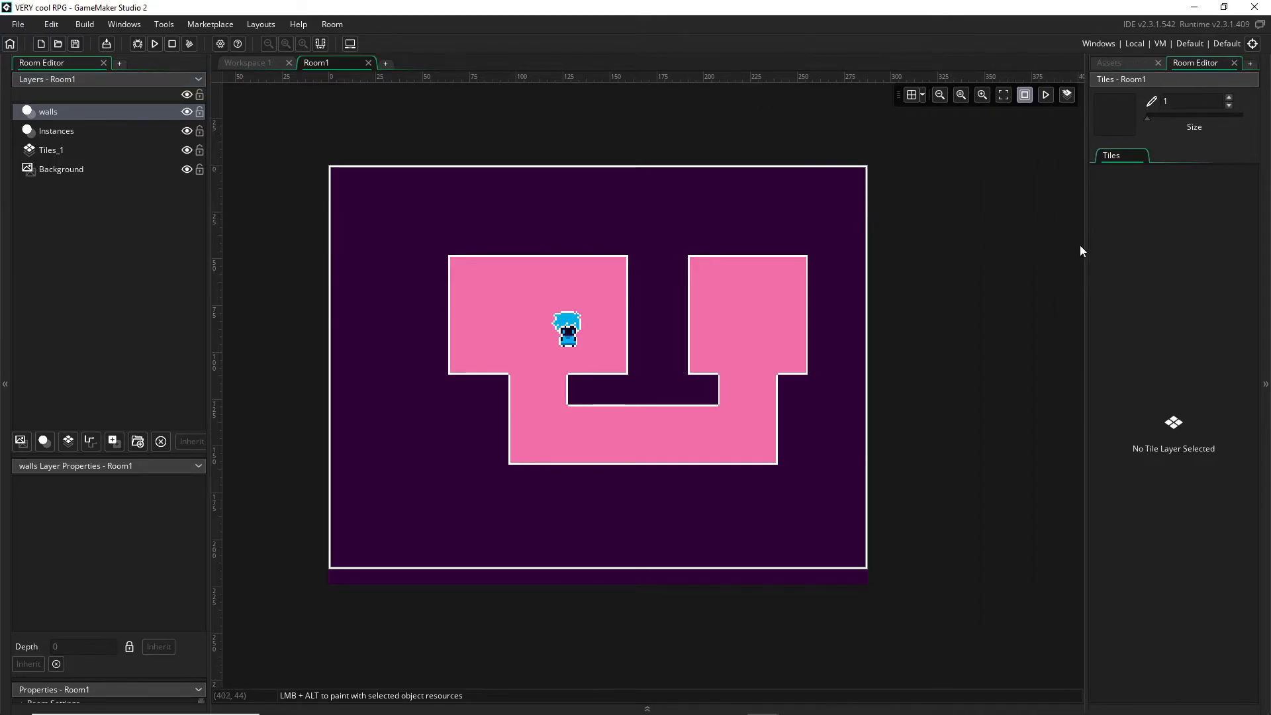
mouse_move(1145, 70)
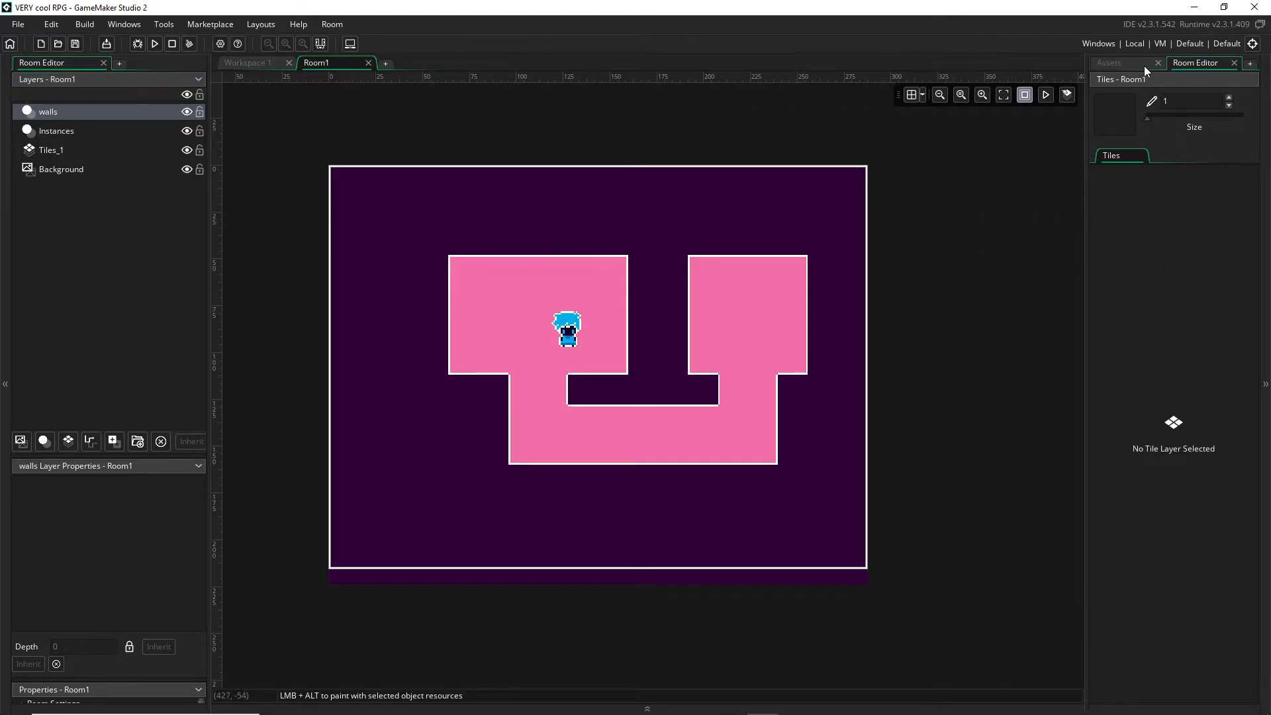
Paint obj_wall instances around the floor edges on walls, toggling the layer's eye to check
left_click(1110, 63)
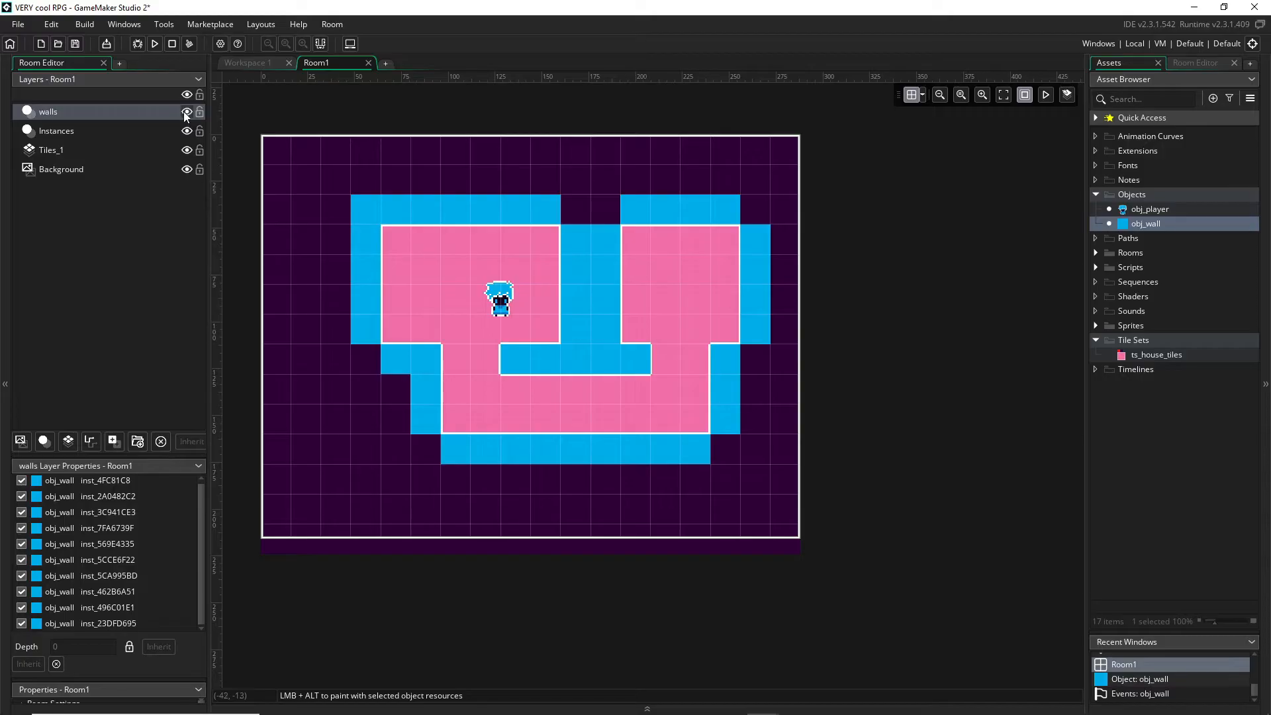
left_click(186, 111)
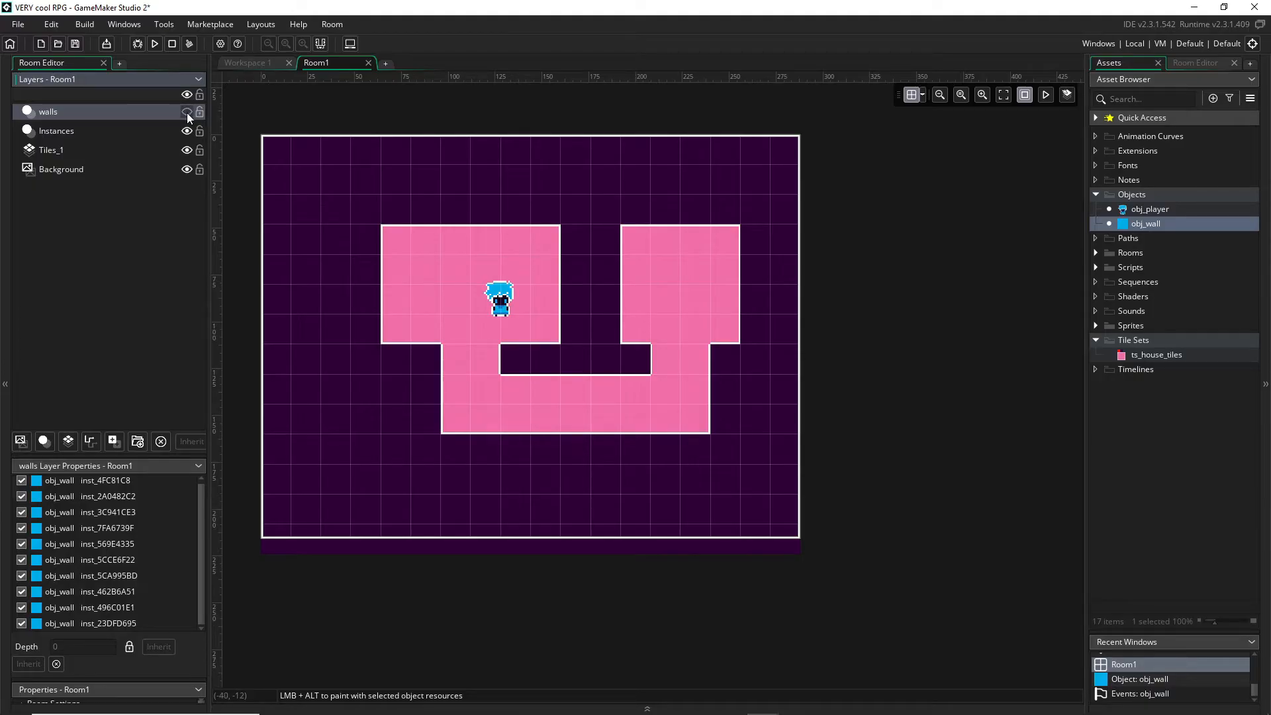
left_click(186, 111)
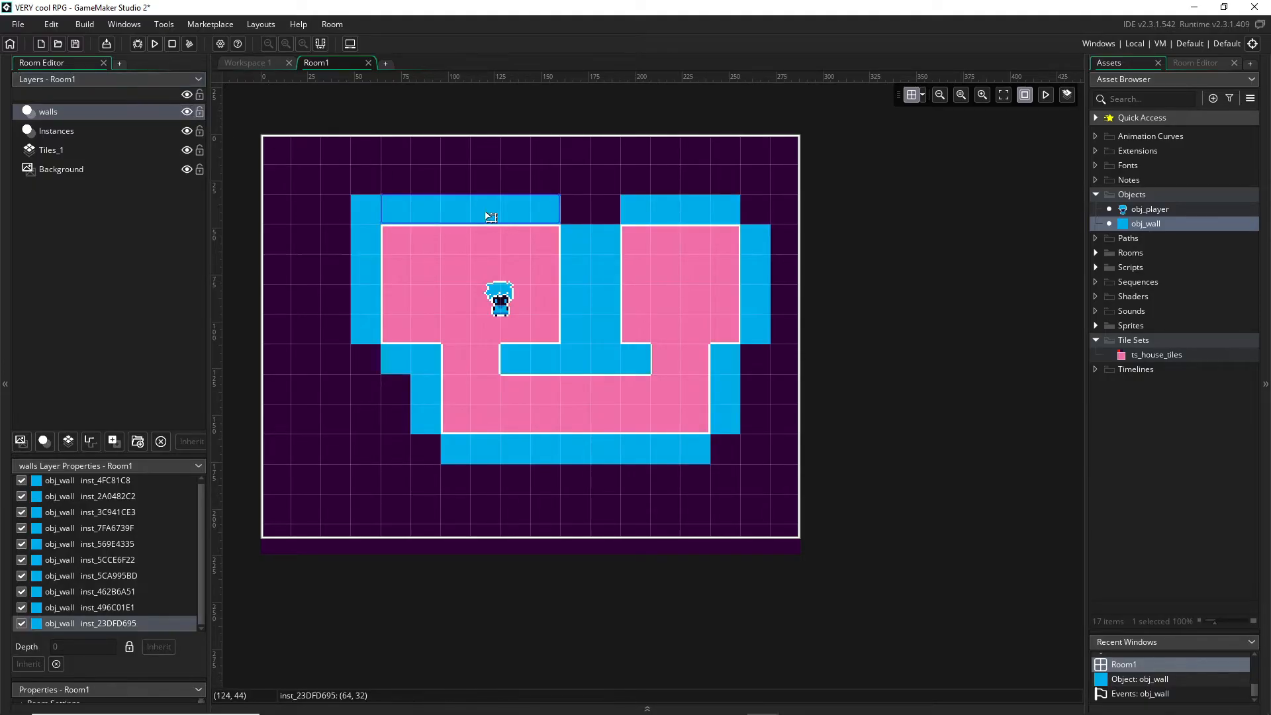
mouse_move(527, 217)
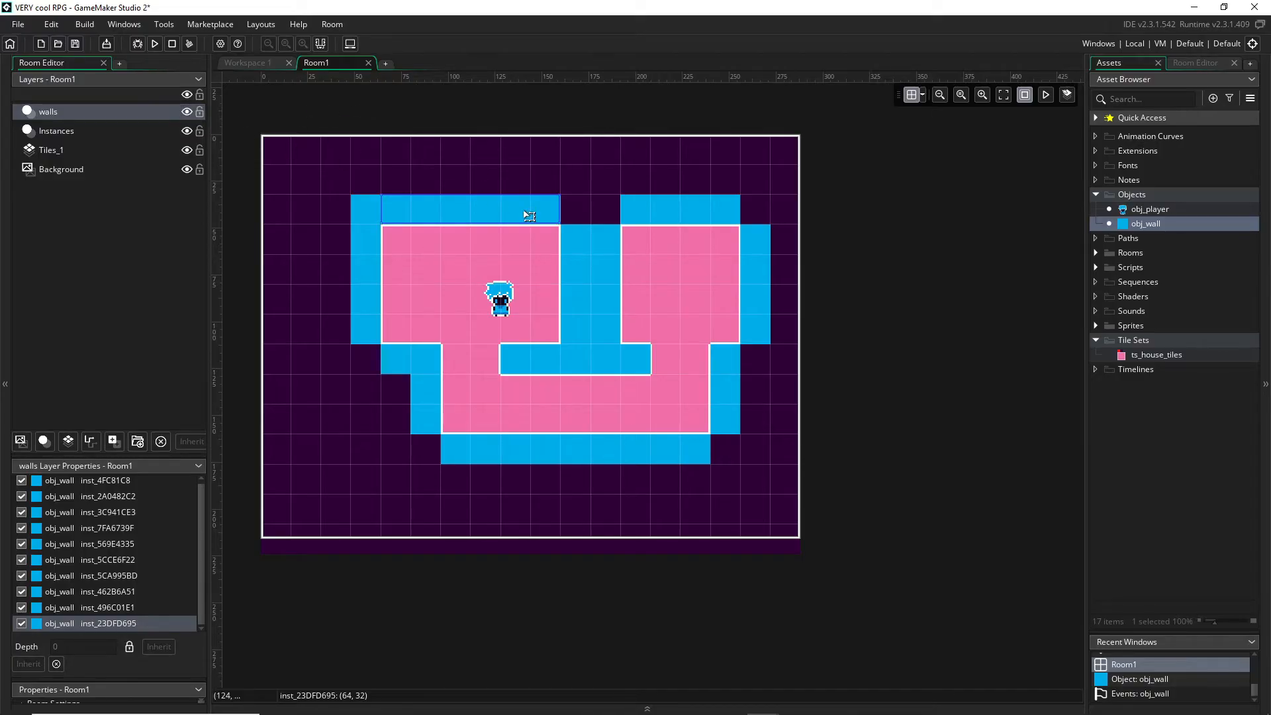
mouse_move(566, 222)
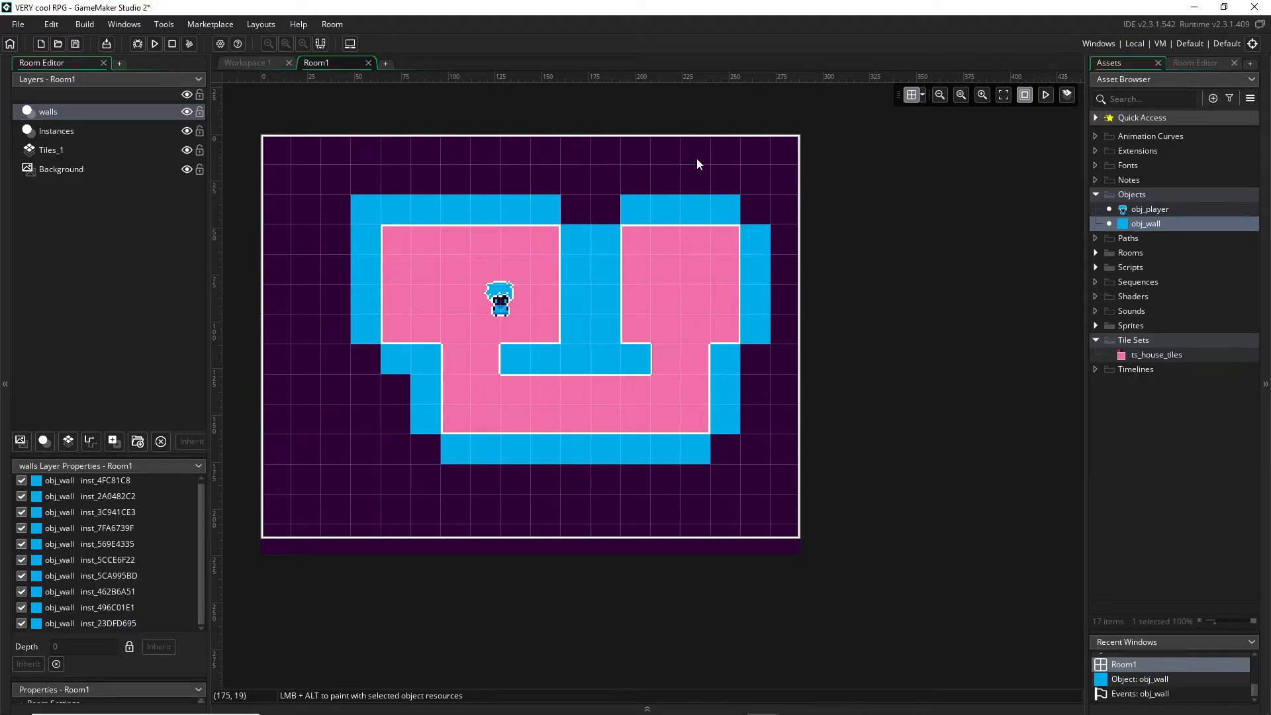
Edit spr_wall's image and lower the paint colour's alpha in the colour picker
left_click(1095, 325)
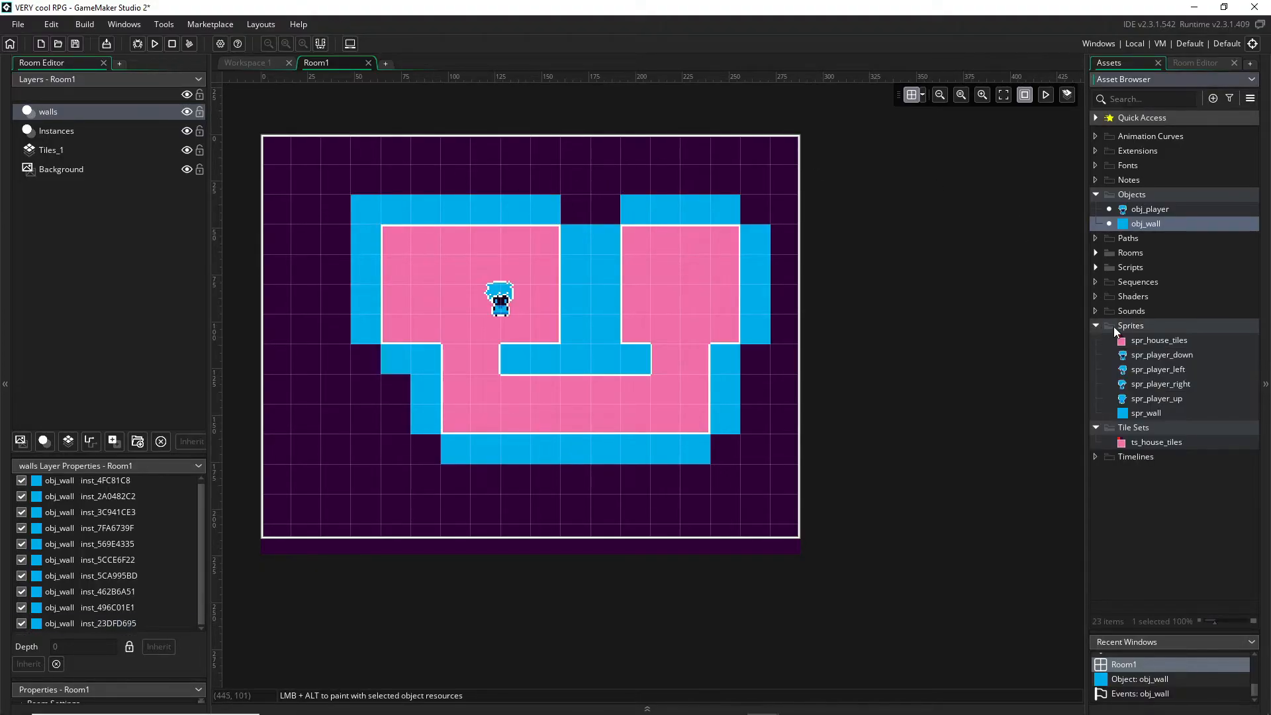
left_click(1145, 413)
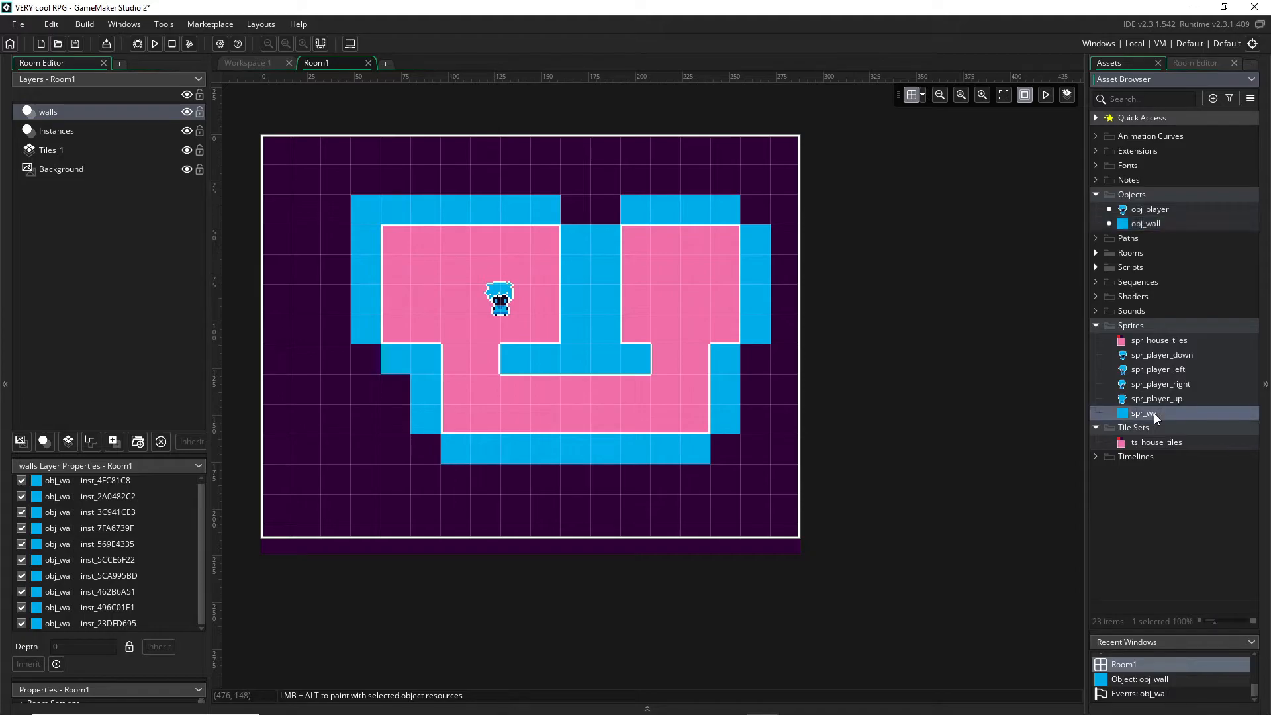
double_click(1145, 413)
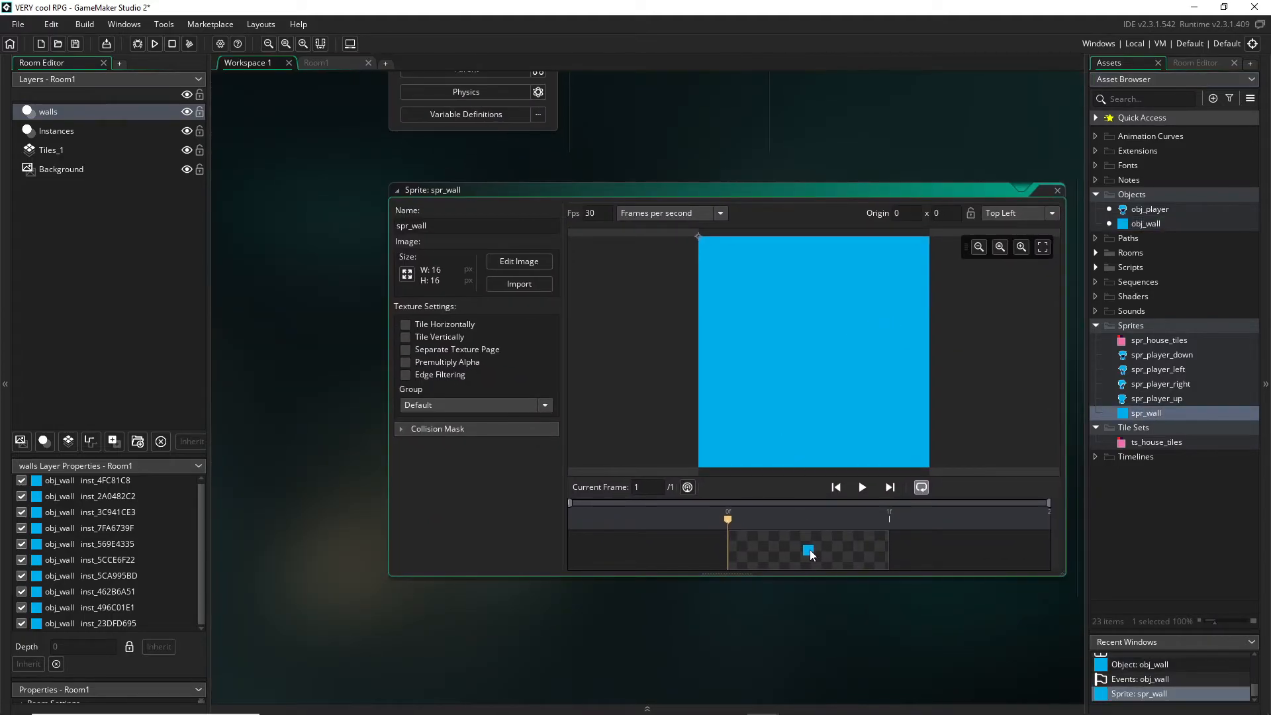
left_click(519, 261)
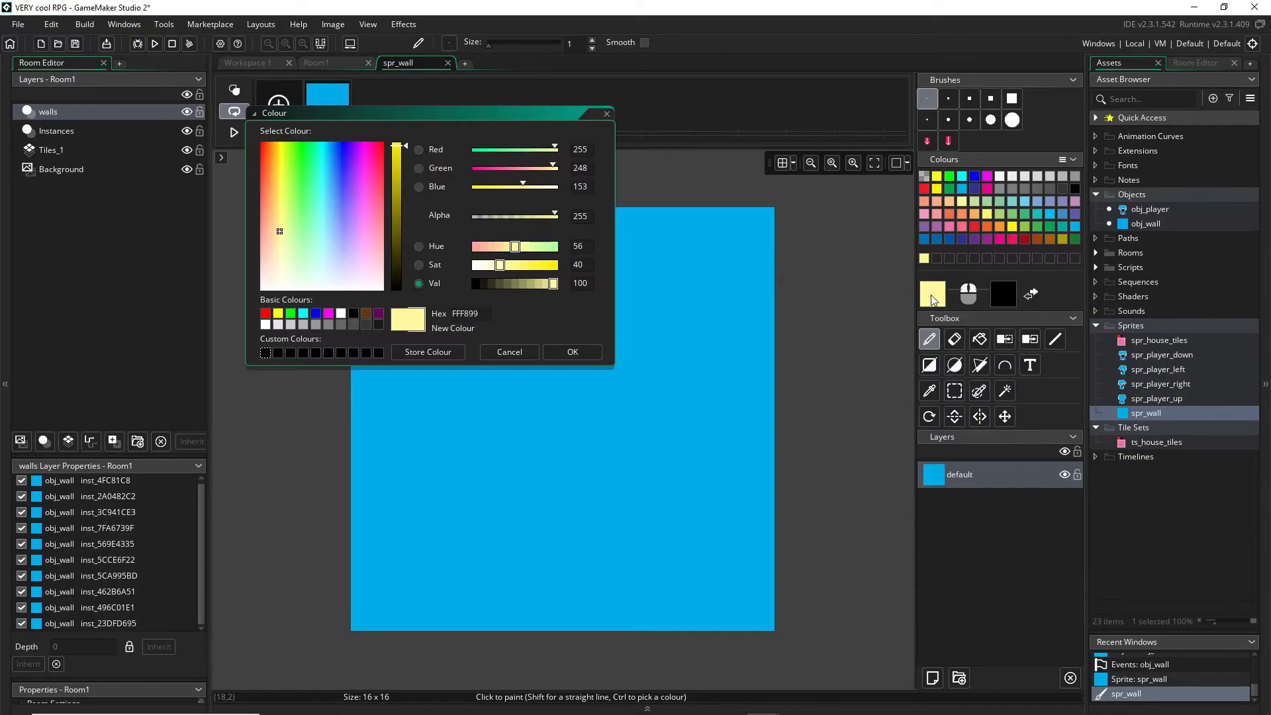
left_click_drag(553, 216, 509, 216)
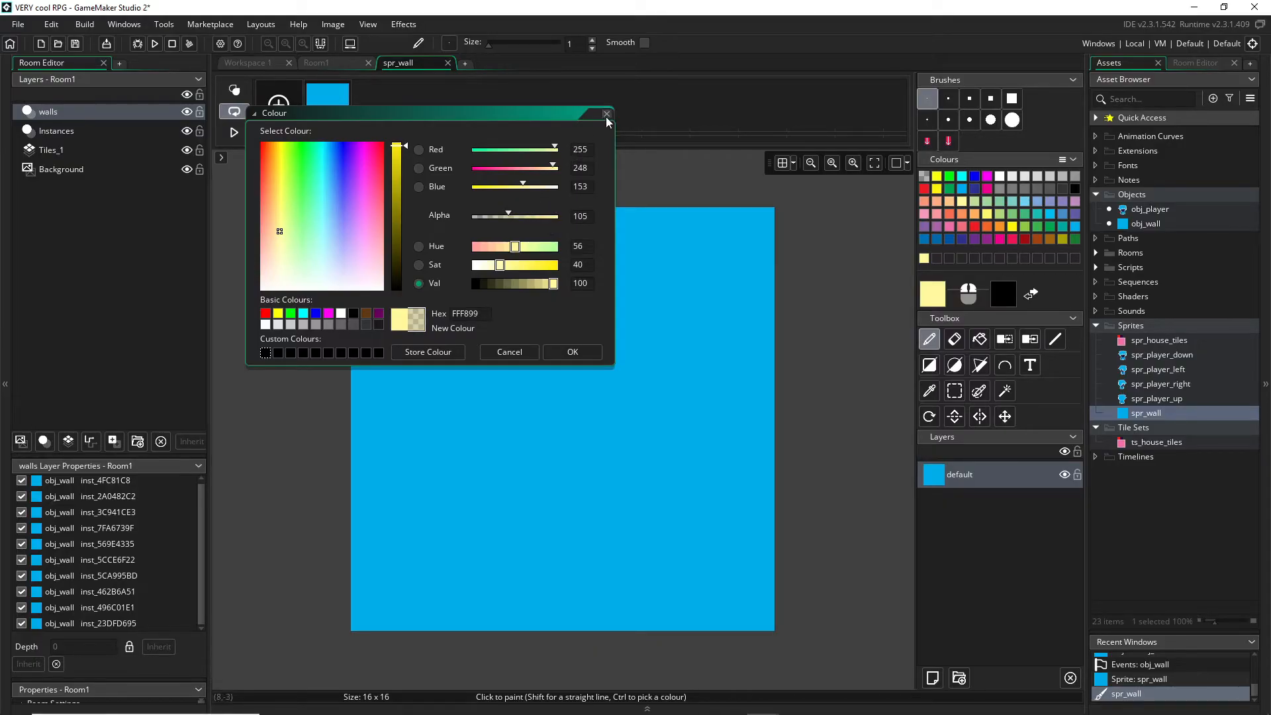
left_click(607, 114)
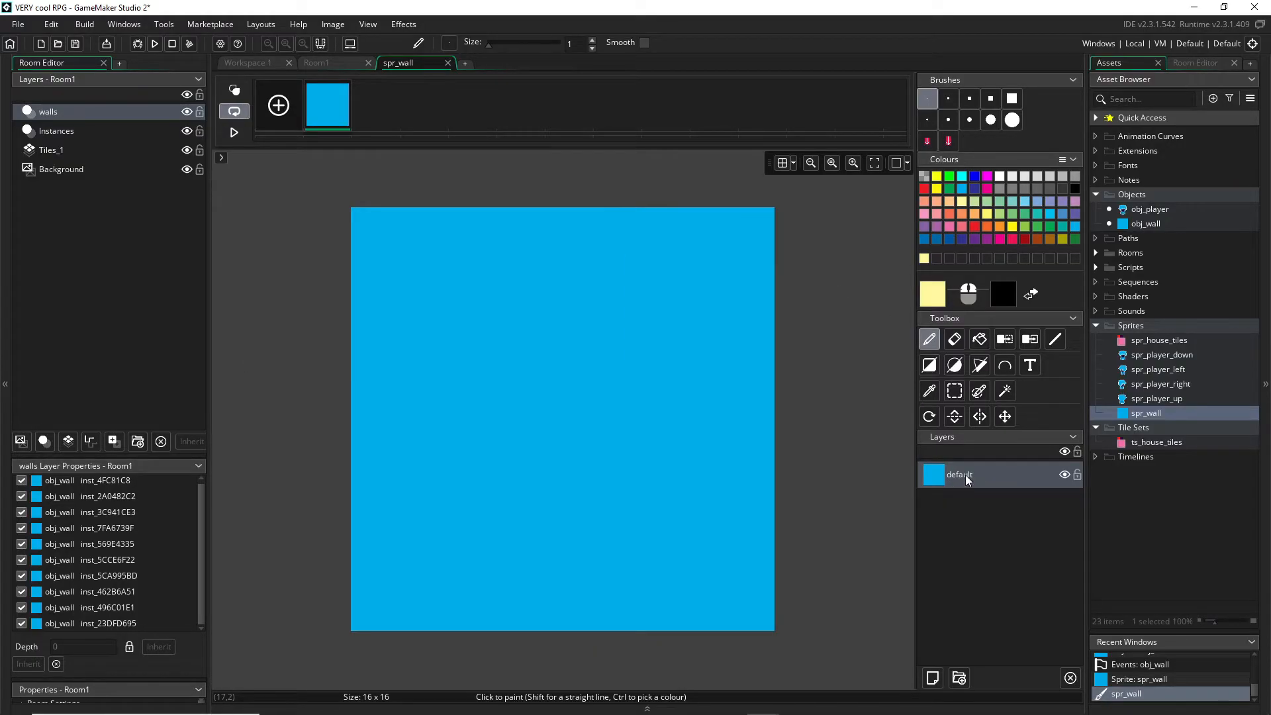
Set spr_wall's default layer Opacity to about 42 and return to Room1
double_click(959, 475)
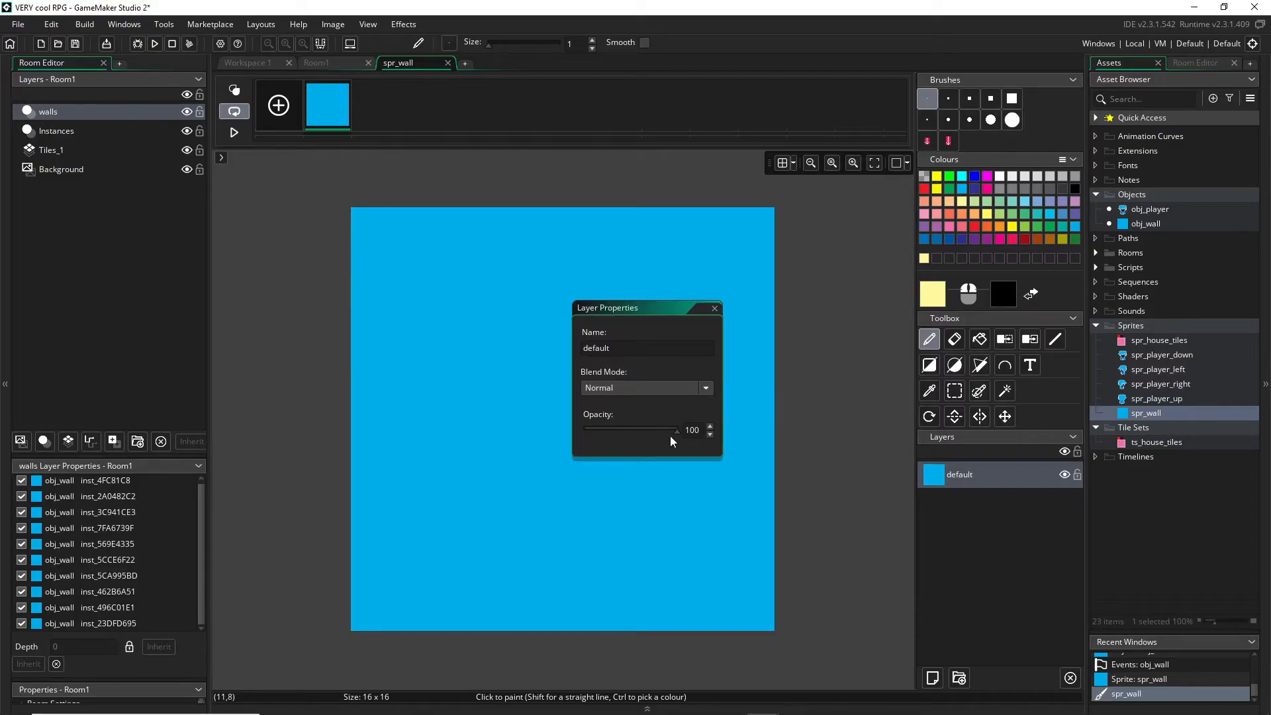
left_click_drag(677, 428, 625, 428)
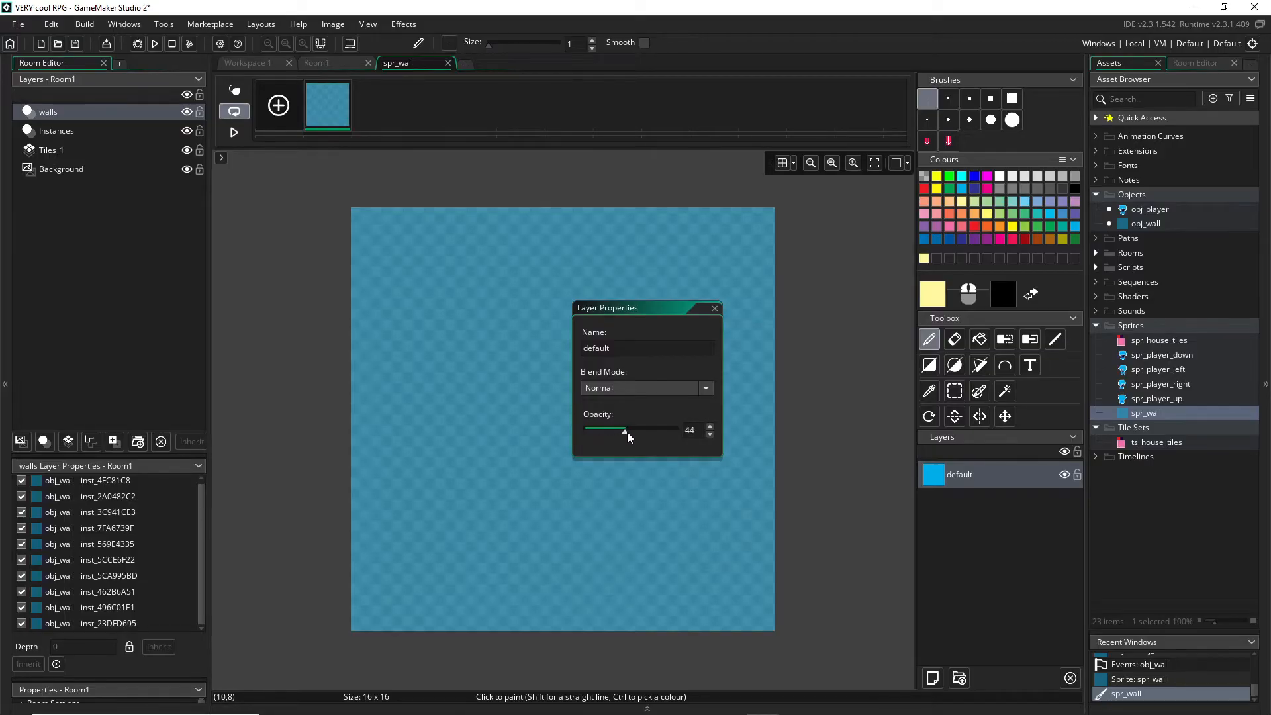
left_click_drag(623, 429, 622, 429)
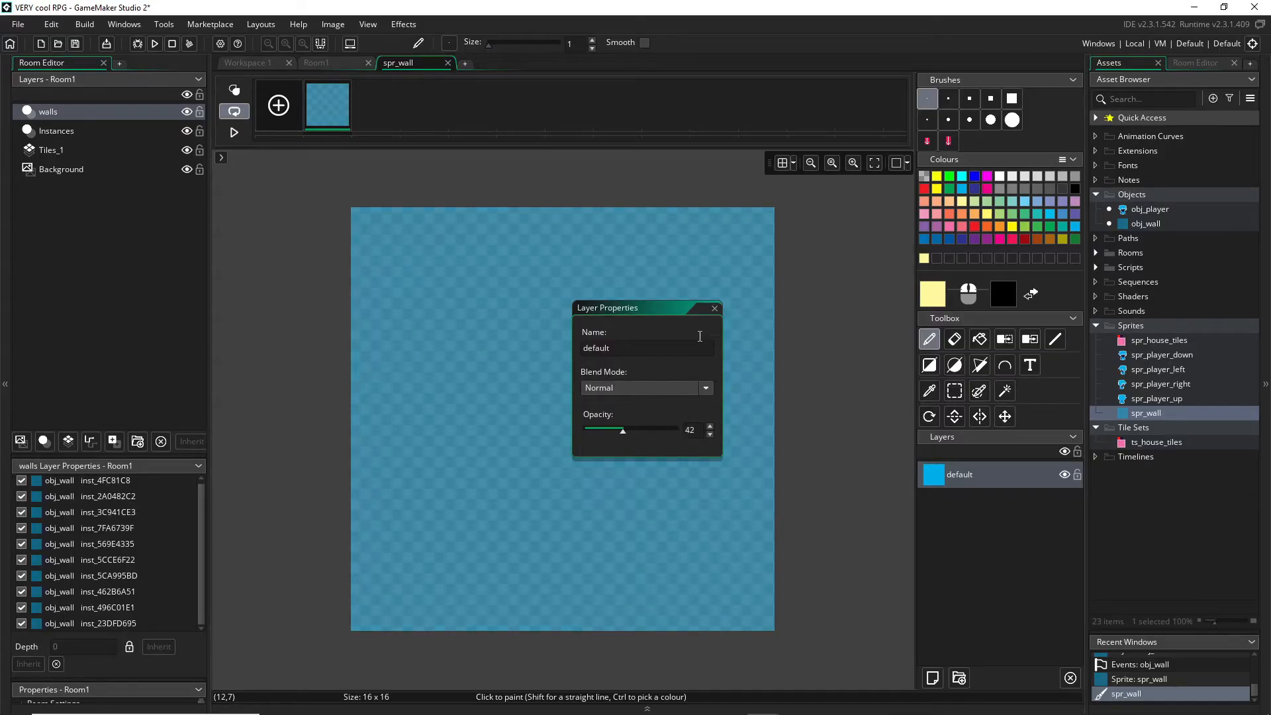
left_click(316, 62)
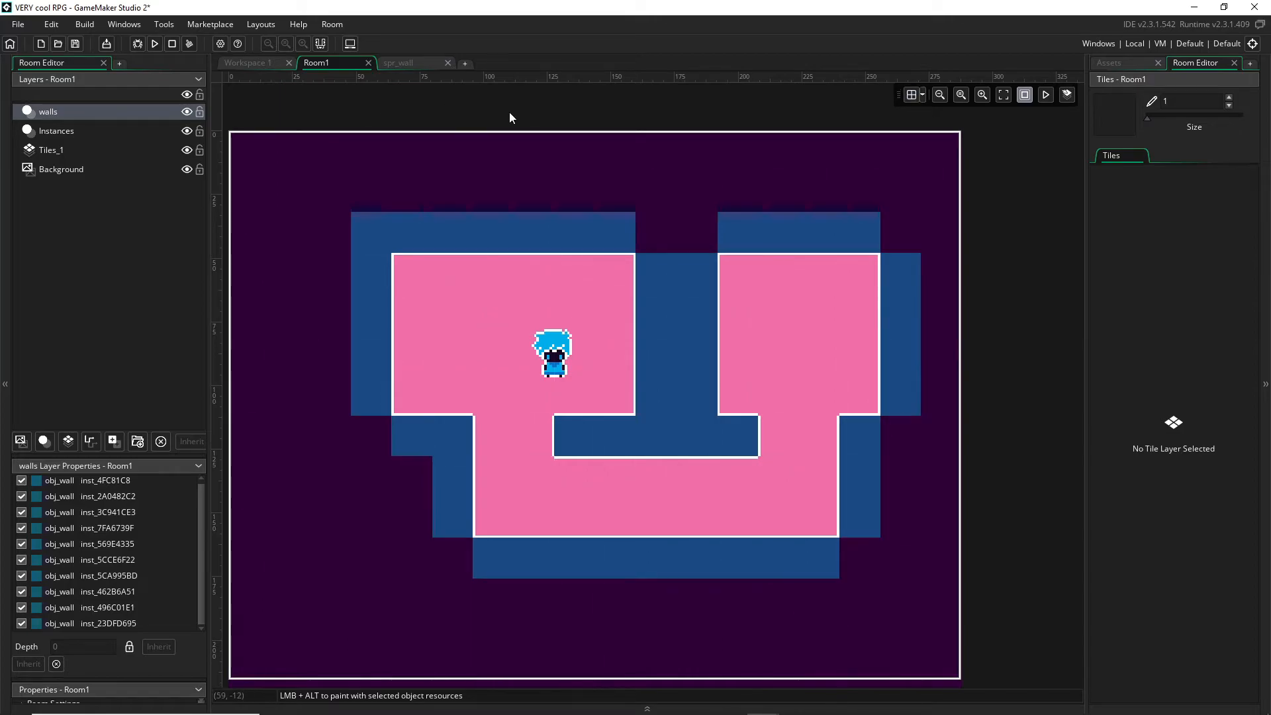
Show the Assets panel and hide the walls layer with its eye icon
left_click(1108, 62)
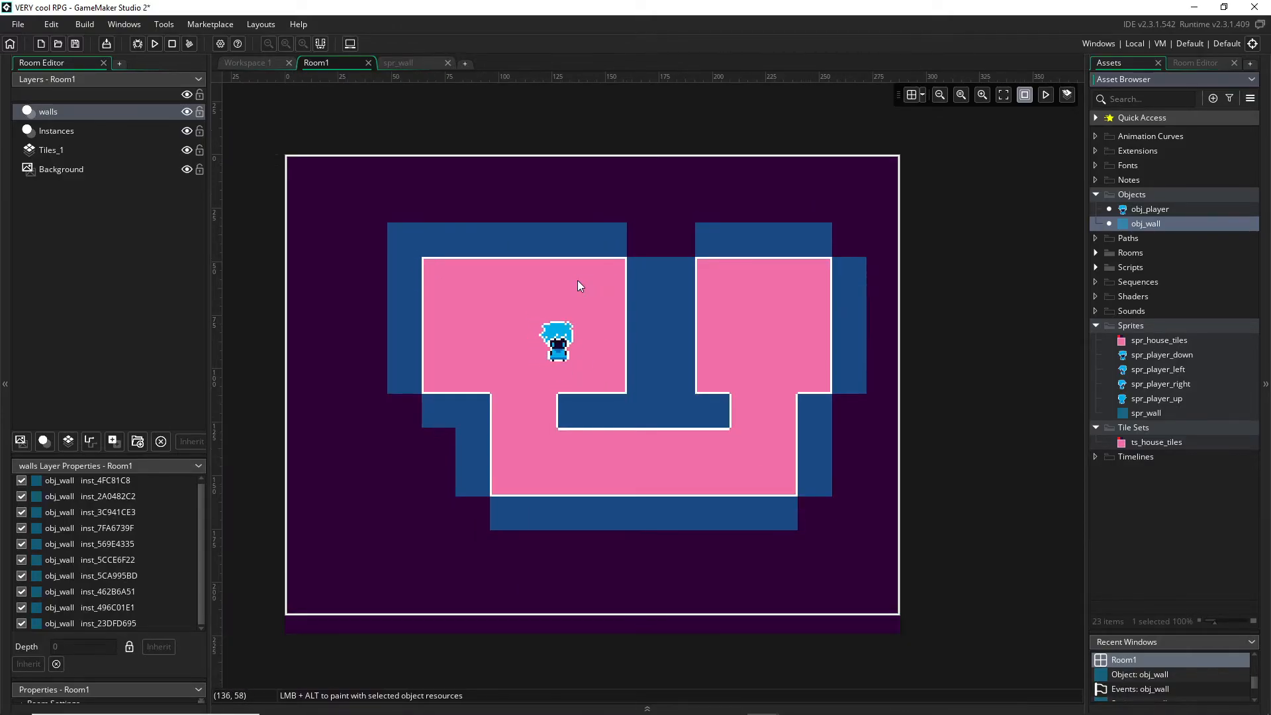
left_click(188, 111)
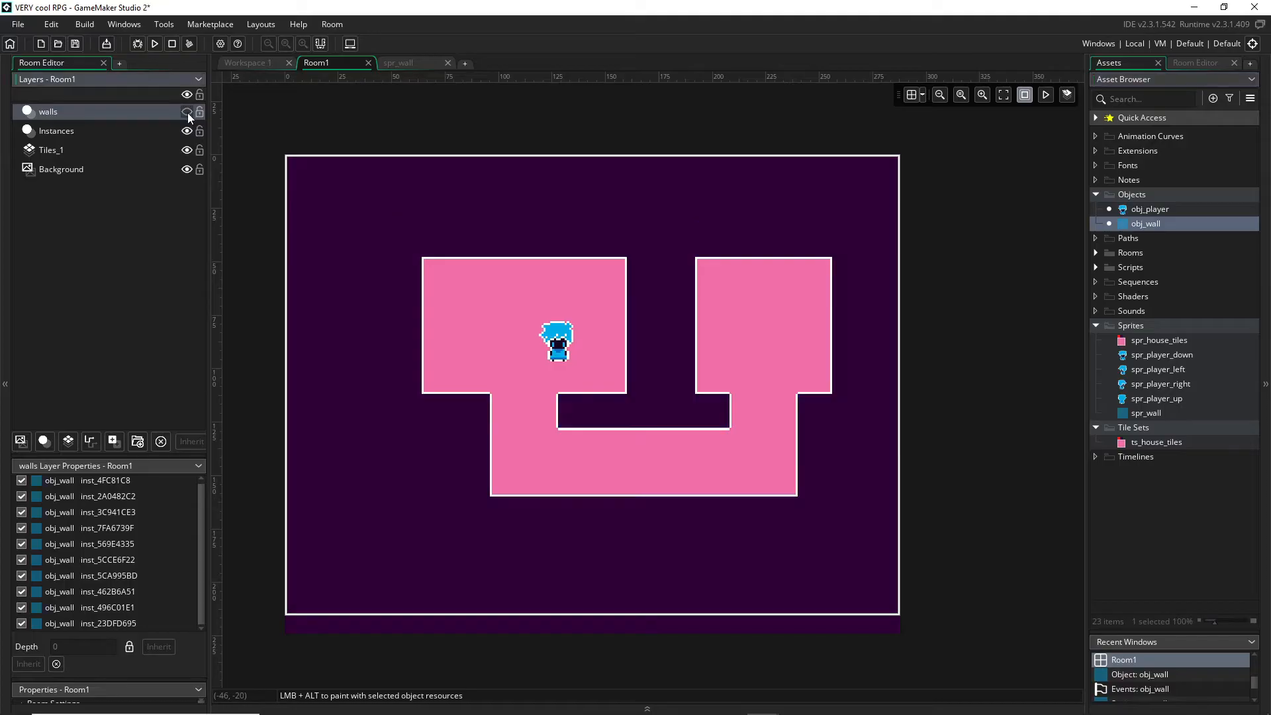
mouse_move(153, 44)
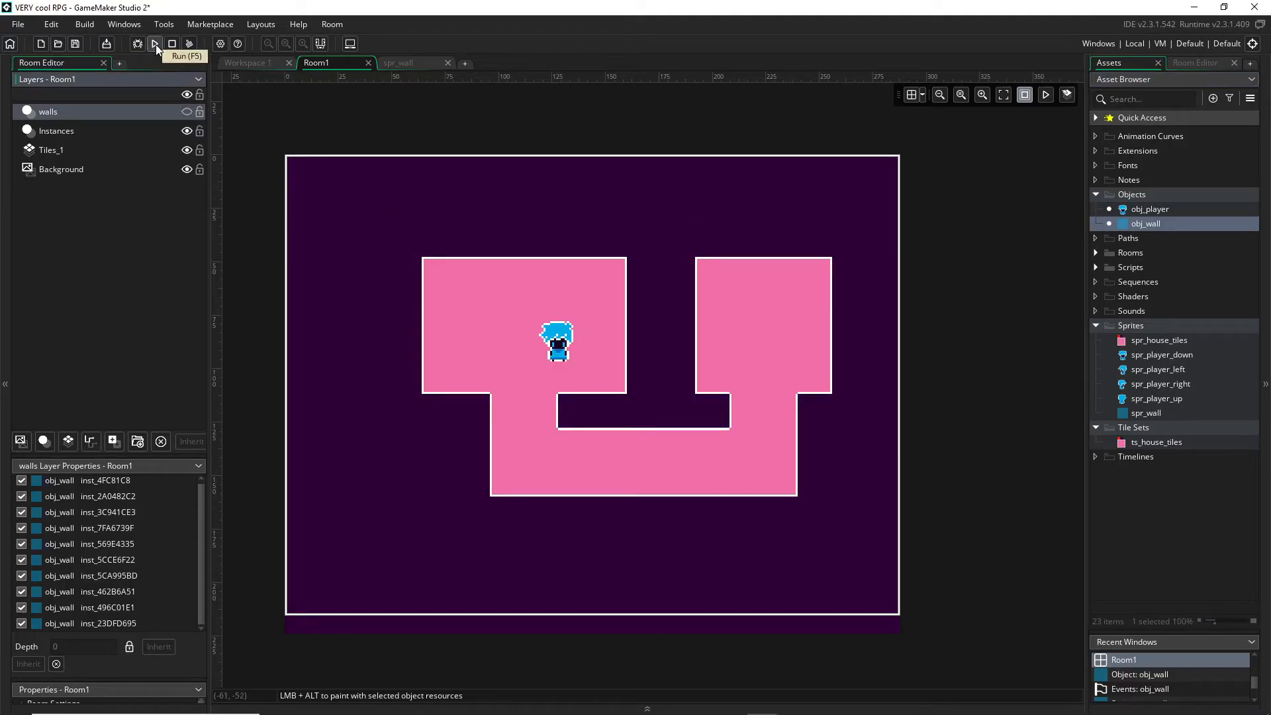
left_click(156, 44)
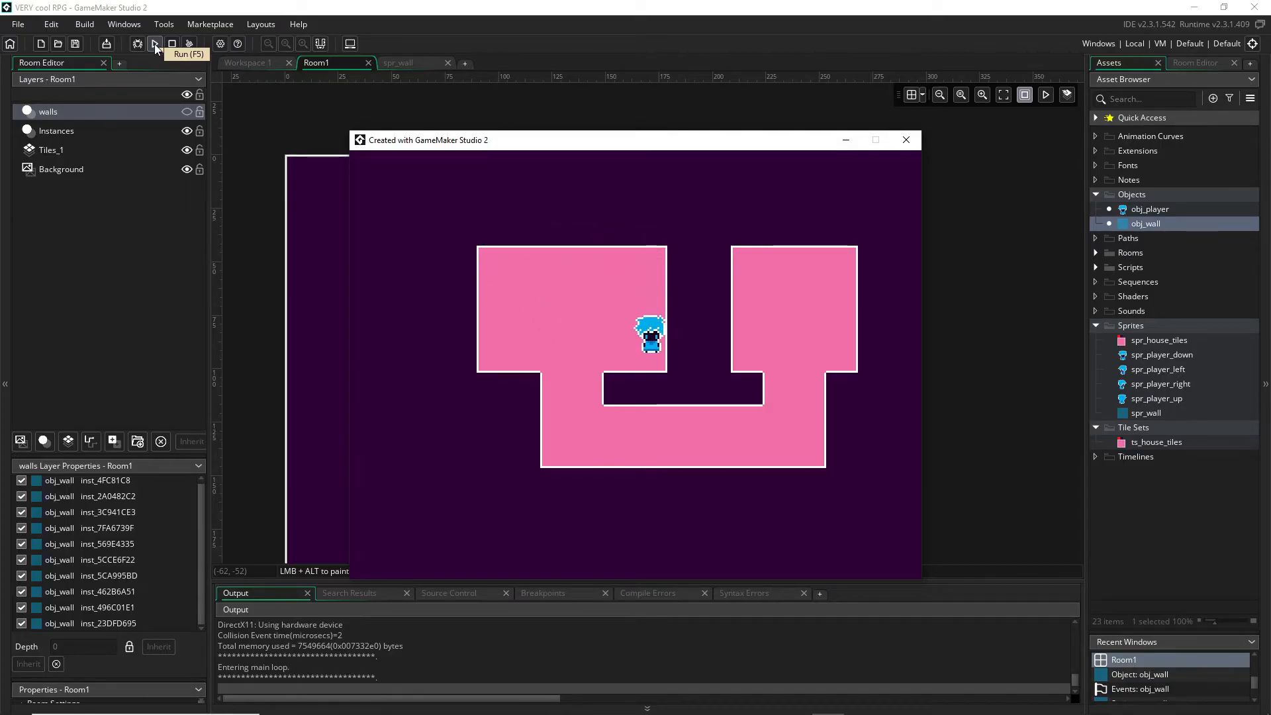
key("Down")
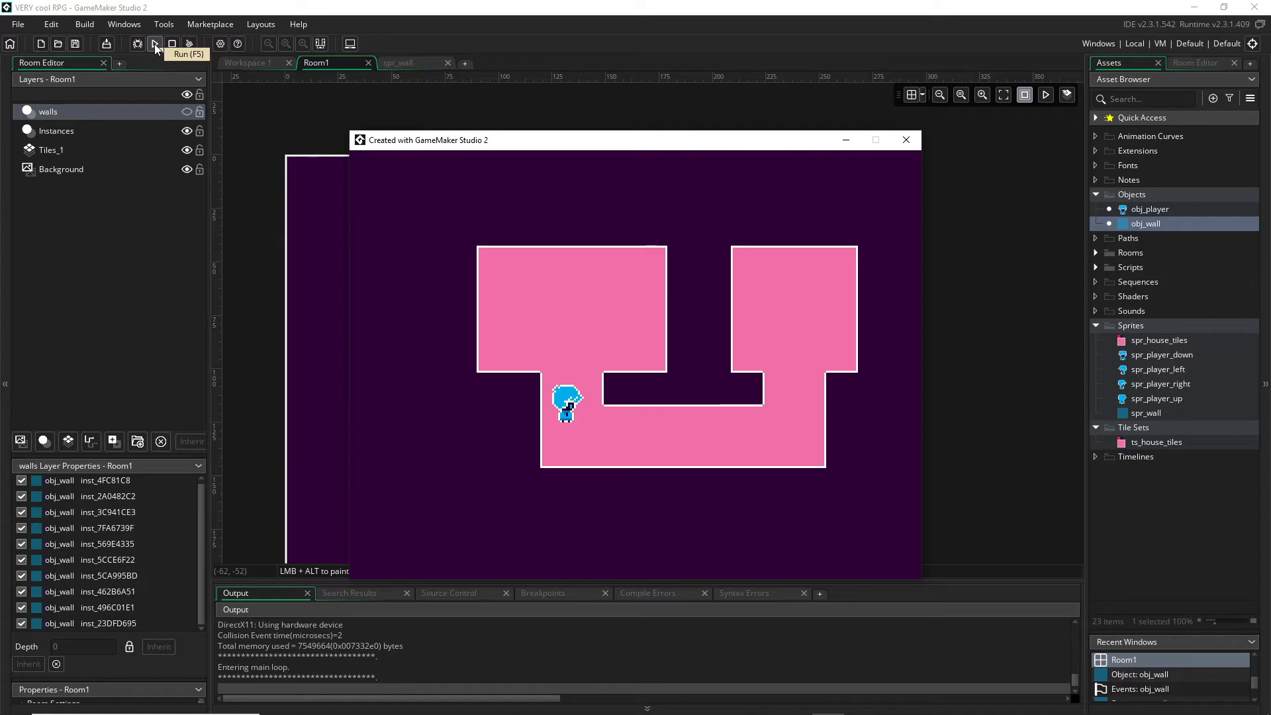
mouse_move(304, 119)
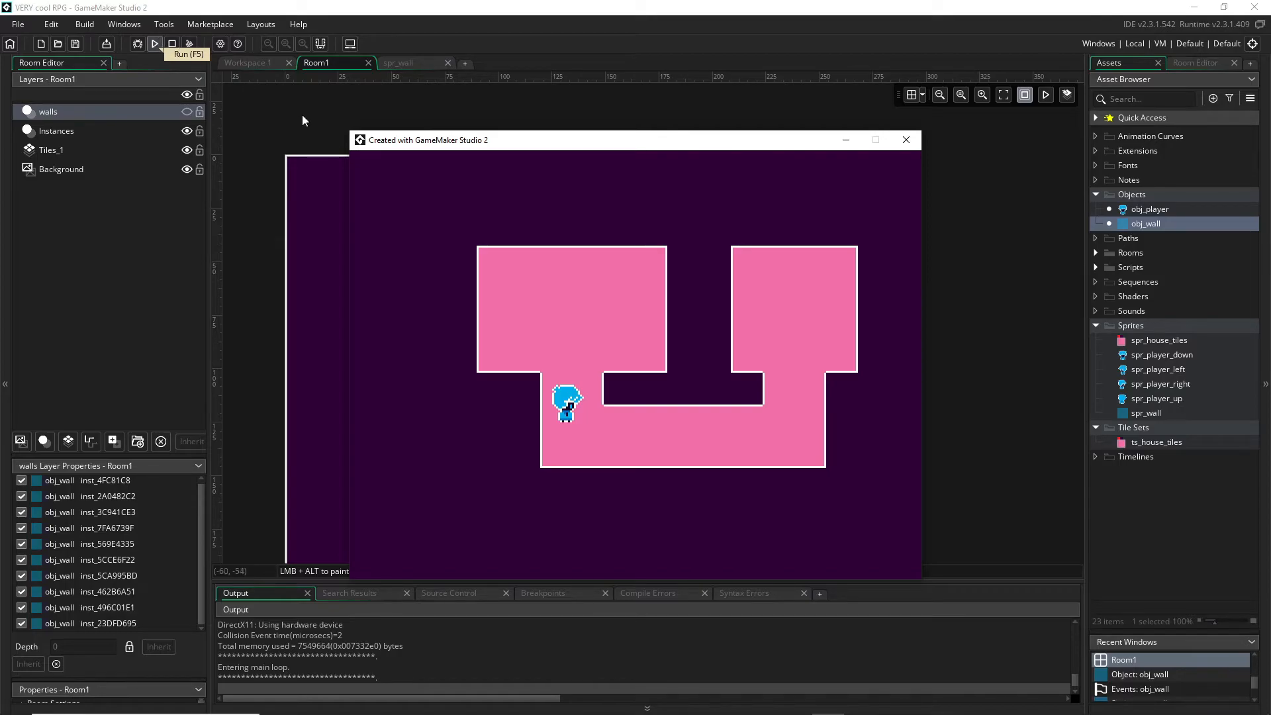
mouse_move(835, 159)
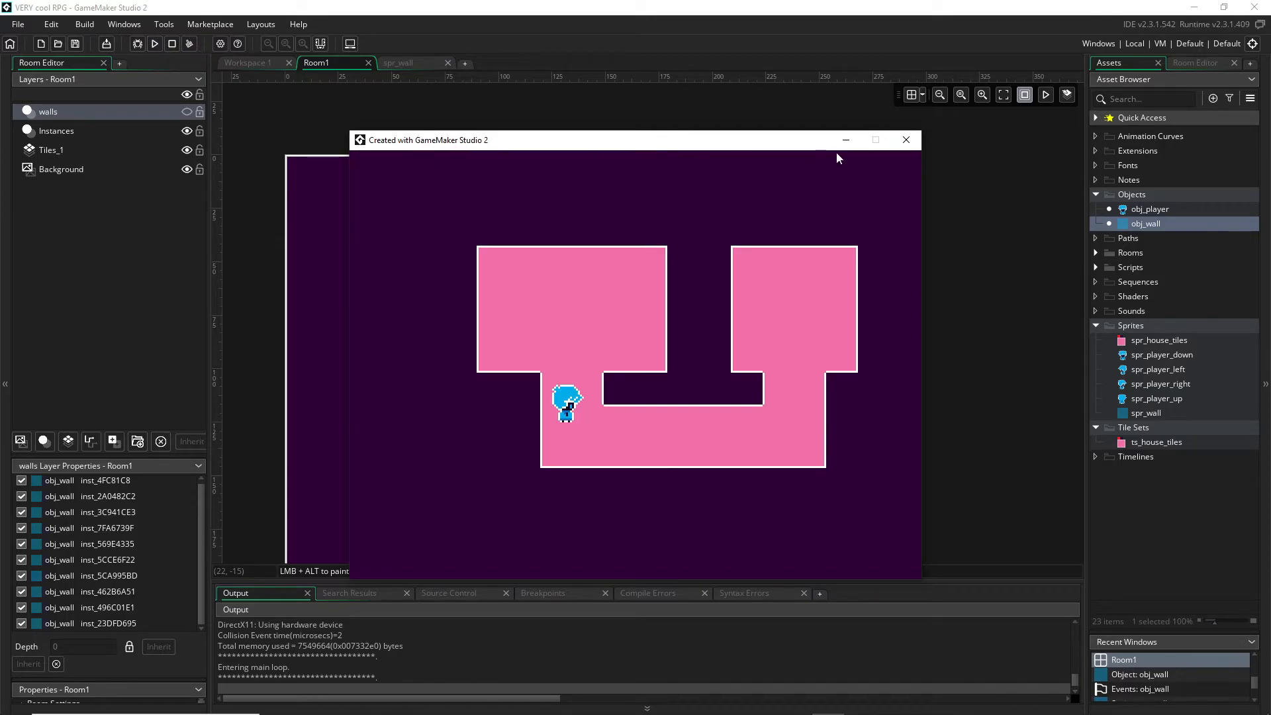
left_click(906, 141)
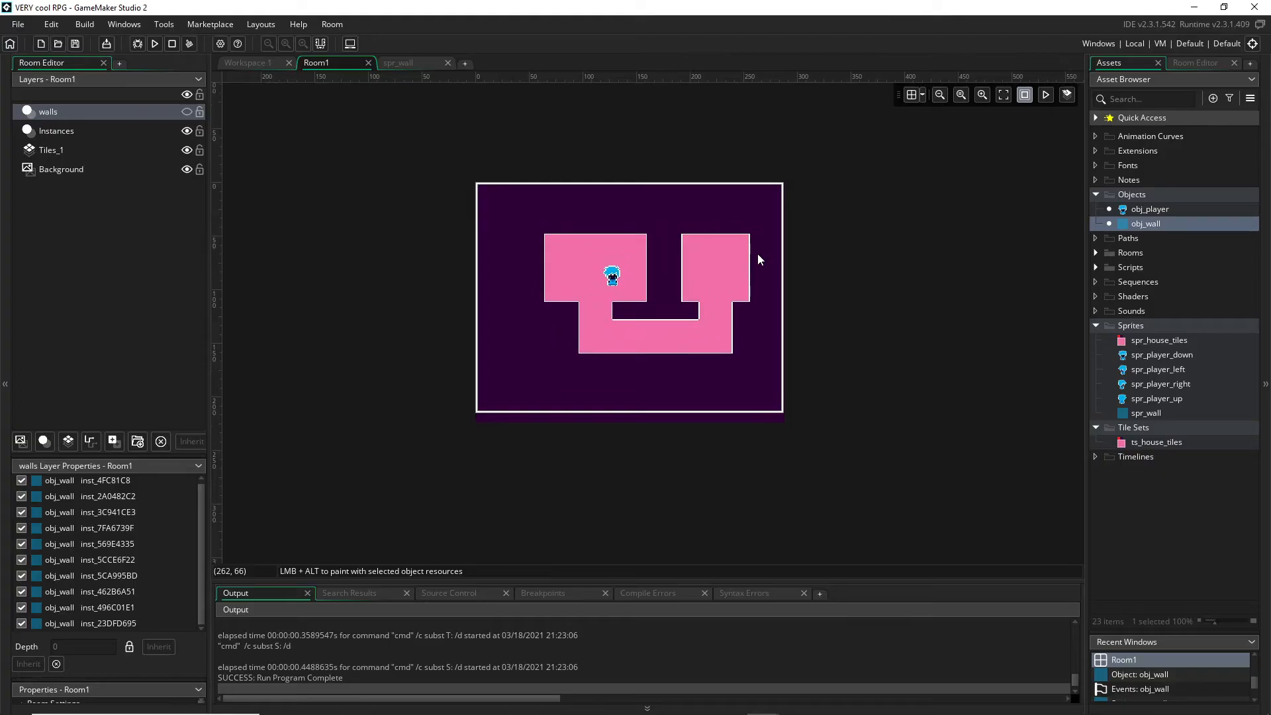
mouse_move(127, 677)
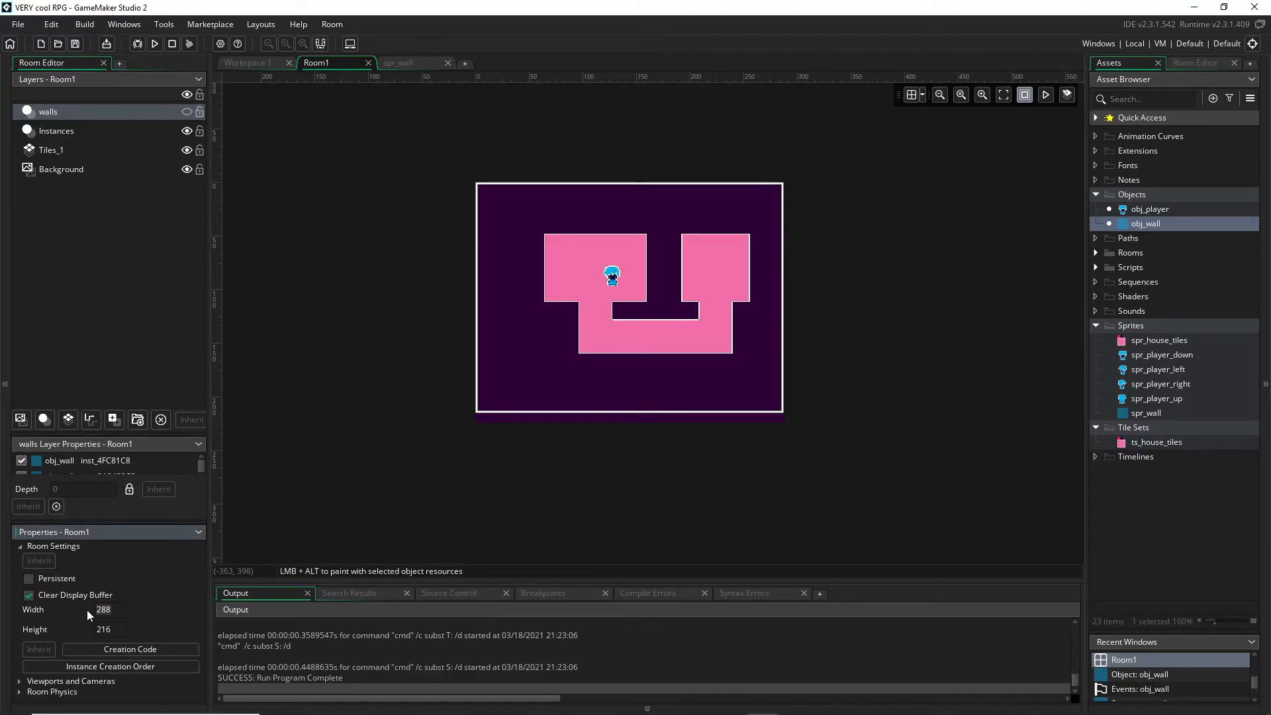
Set Room1's Width to 500 and Height to 400 in Room Settings
type("500")
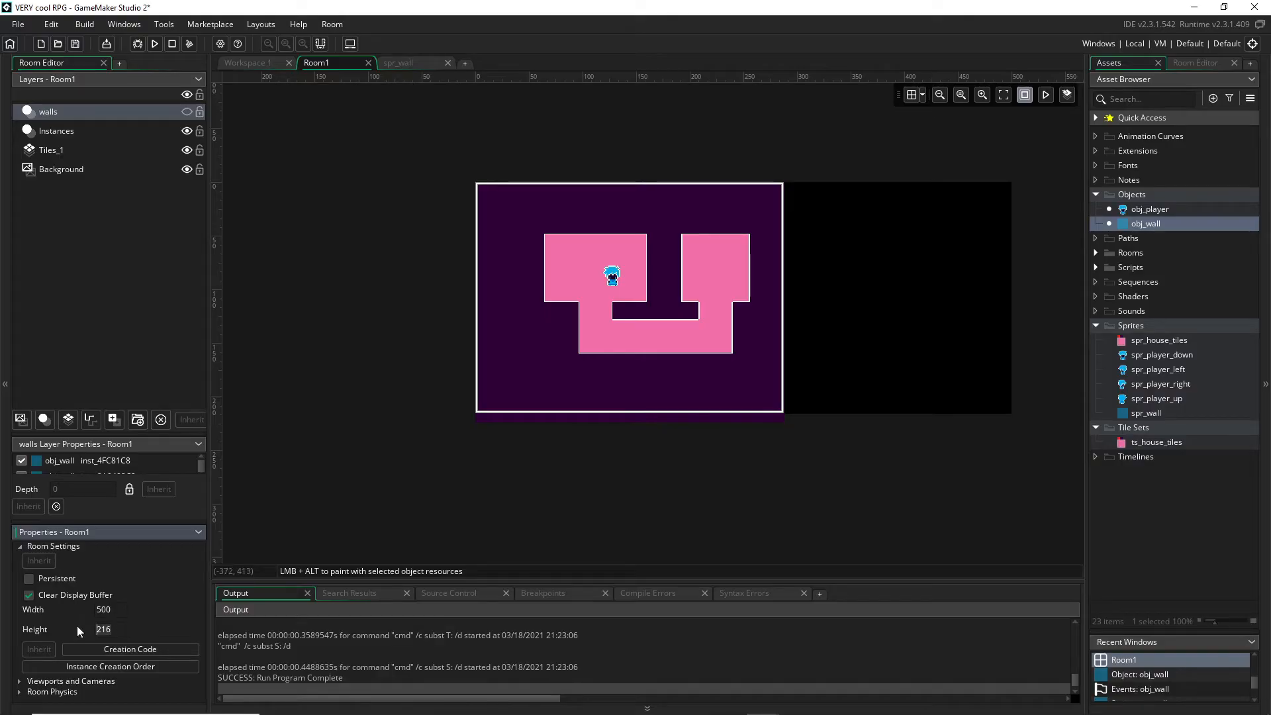
type("400")
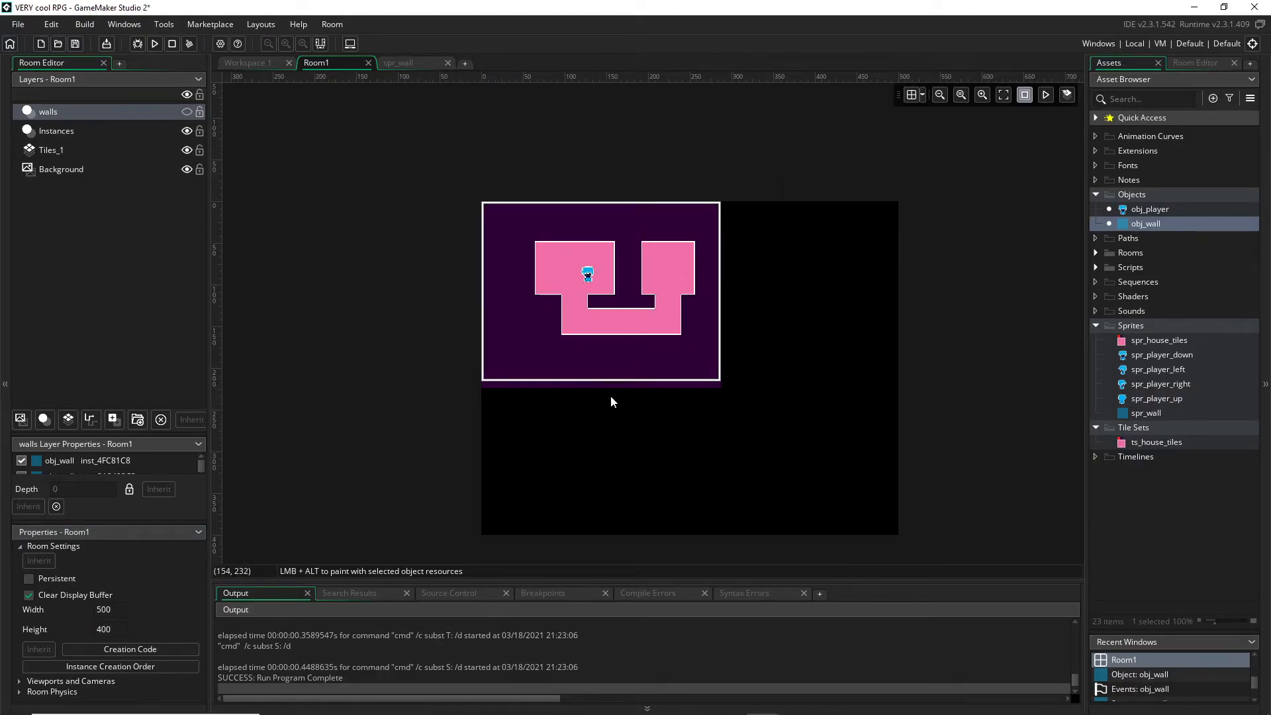
left_click(20, 546)
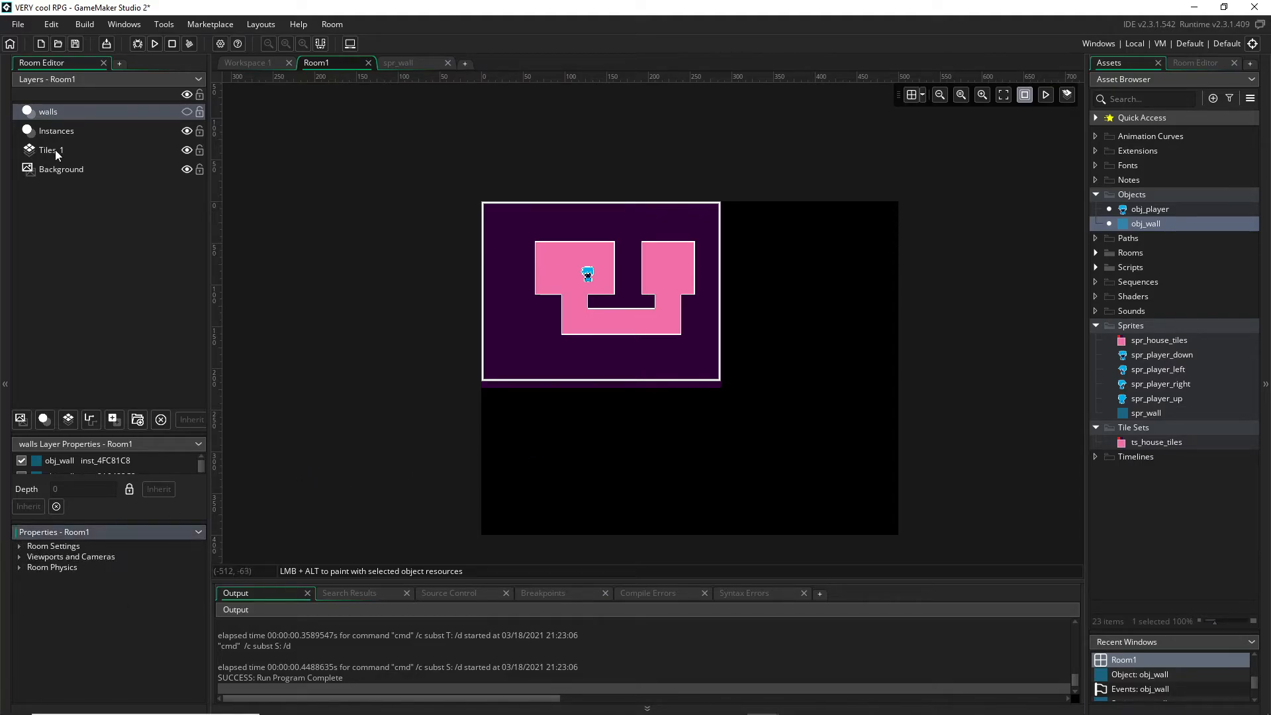
Paint the floor downward on Tiles_1, enable viewports and set Viewport 0's Object Following to obj_player
left_click(50, 149)
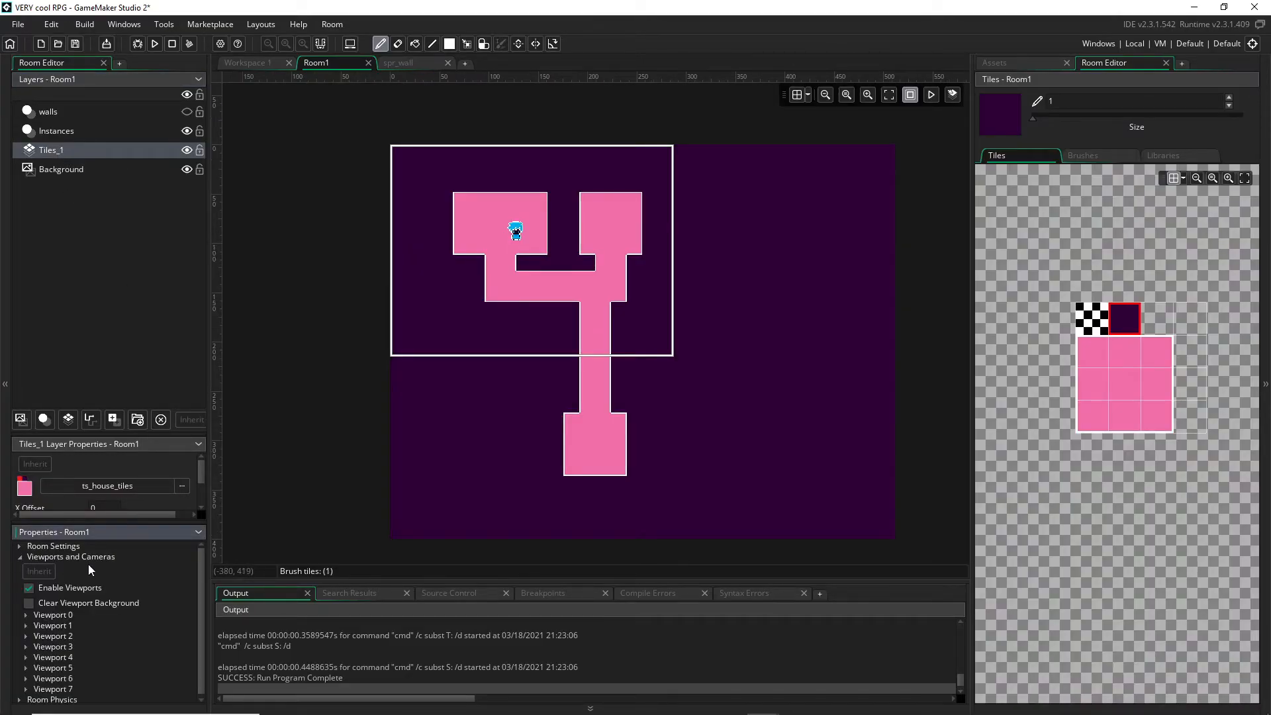
left_click(27, 612)
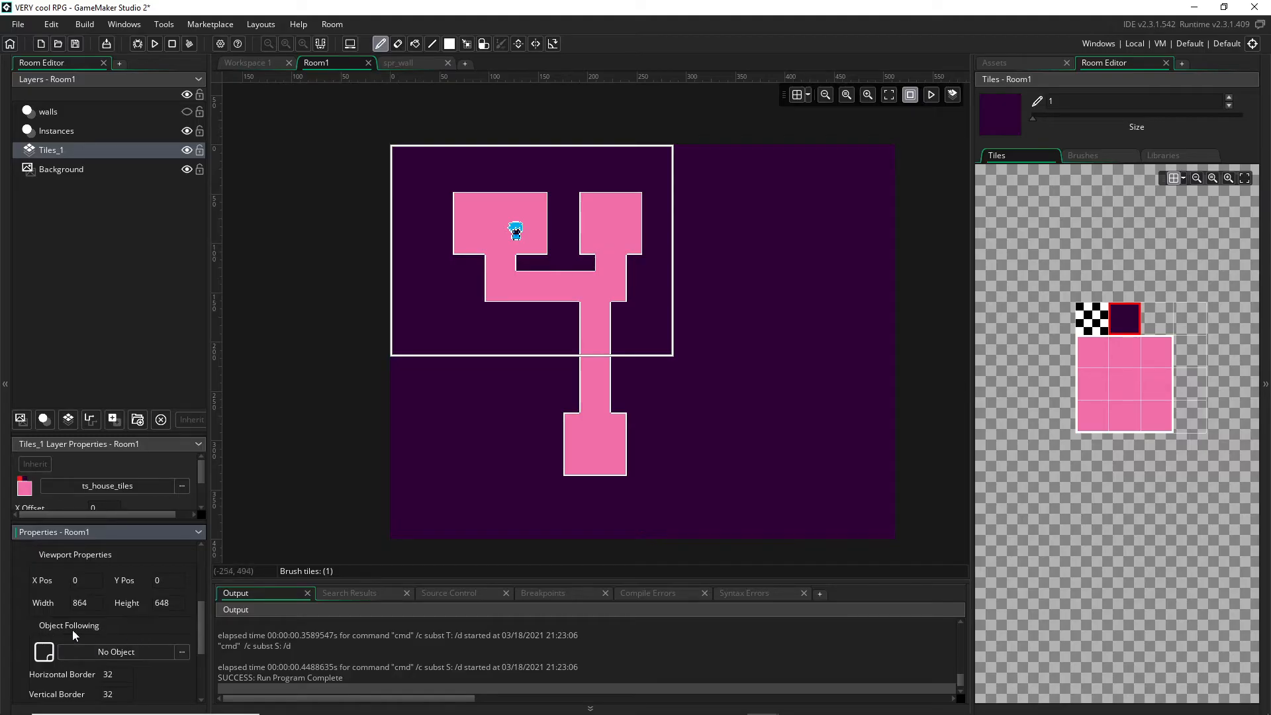
mouse_move(130, 630)
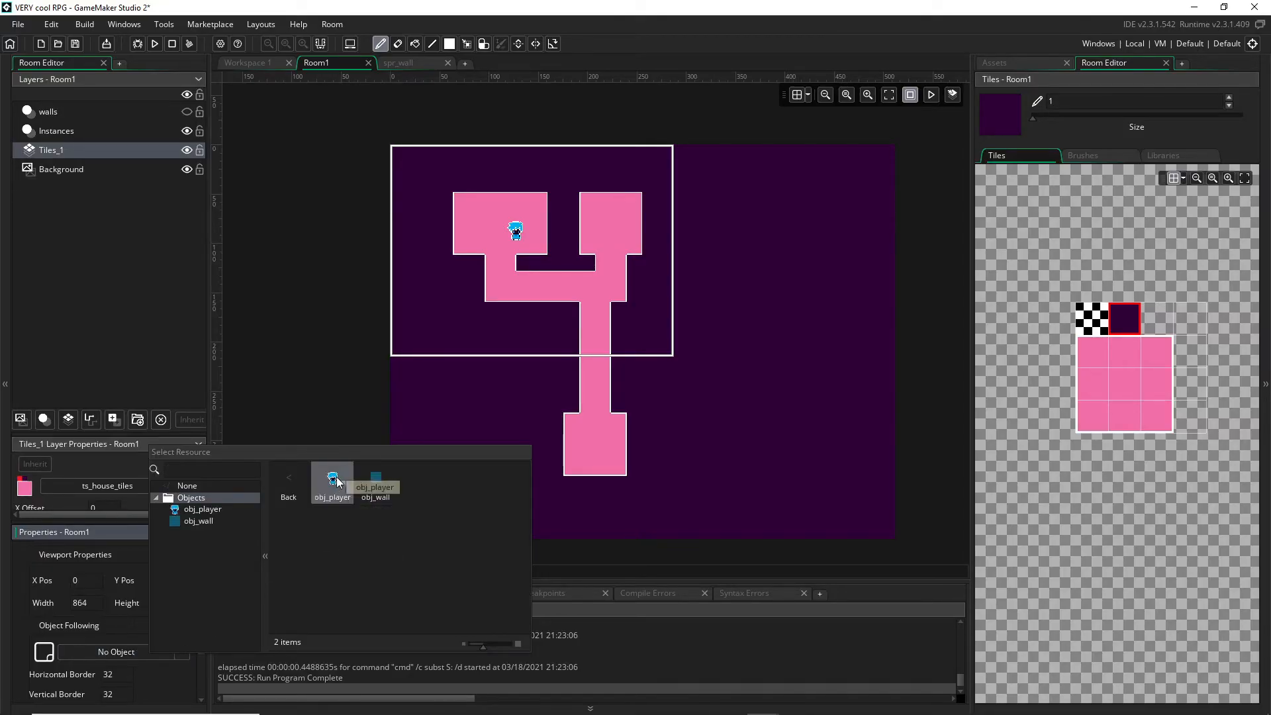
left_click(331, 482)
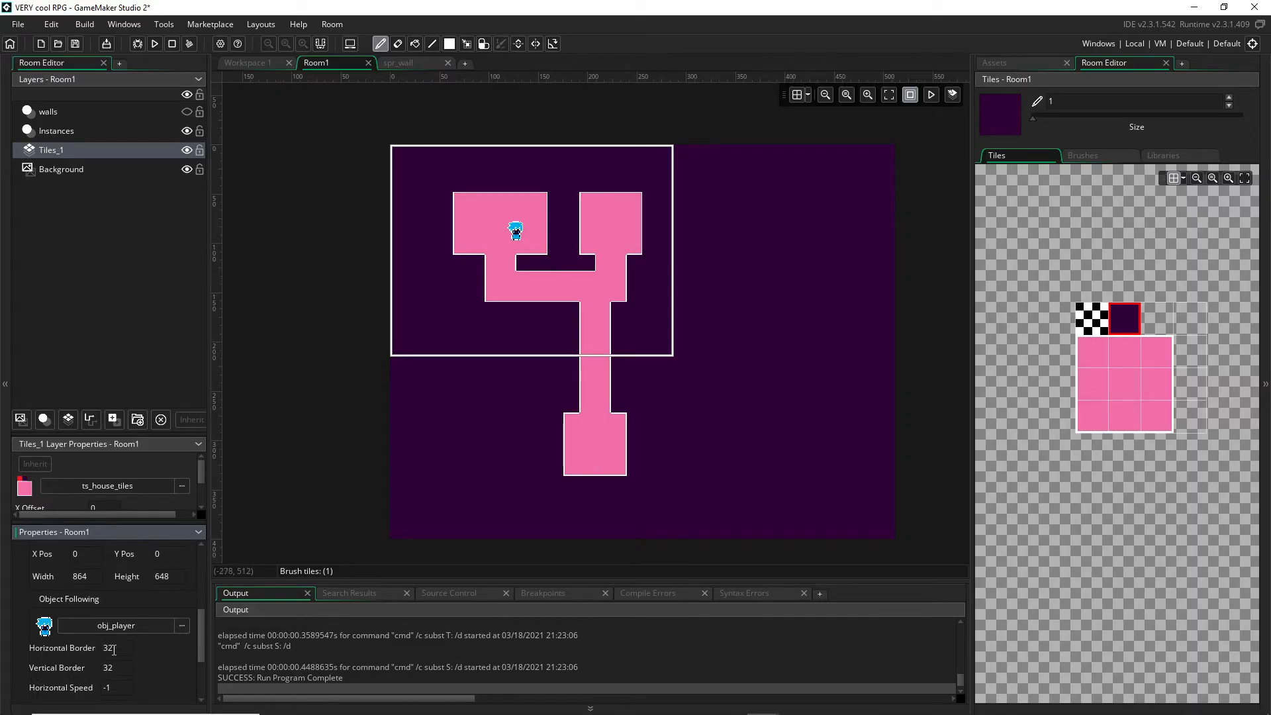
left_click(527, 233)
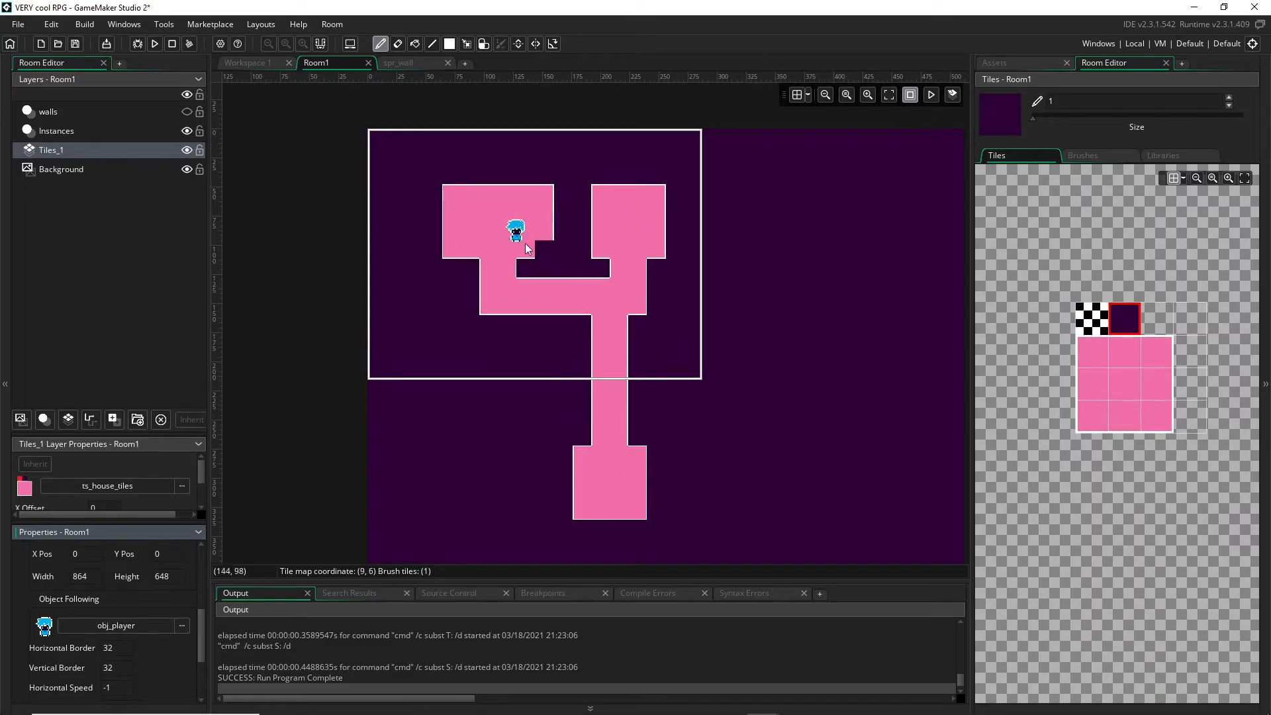
left_click(56, 130)
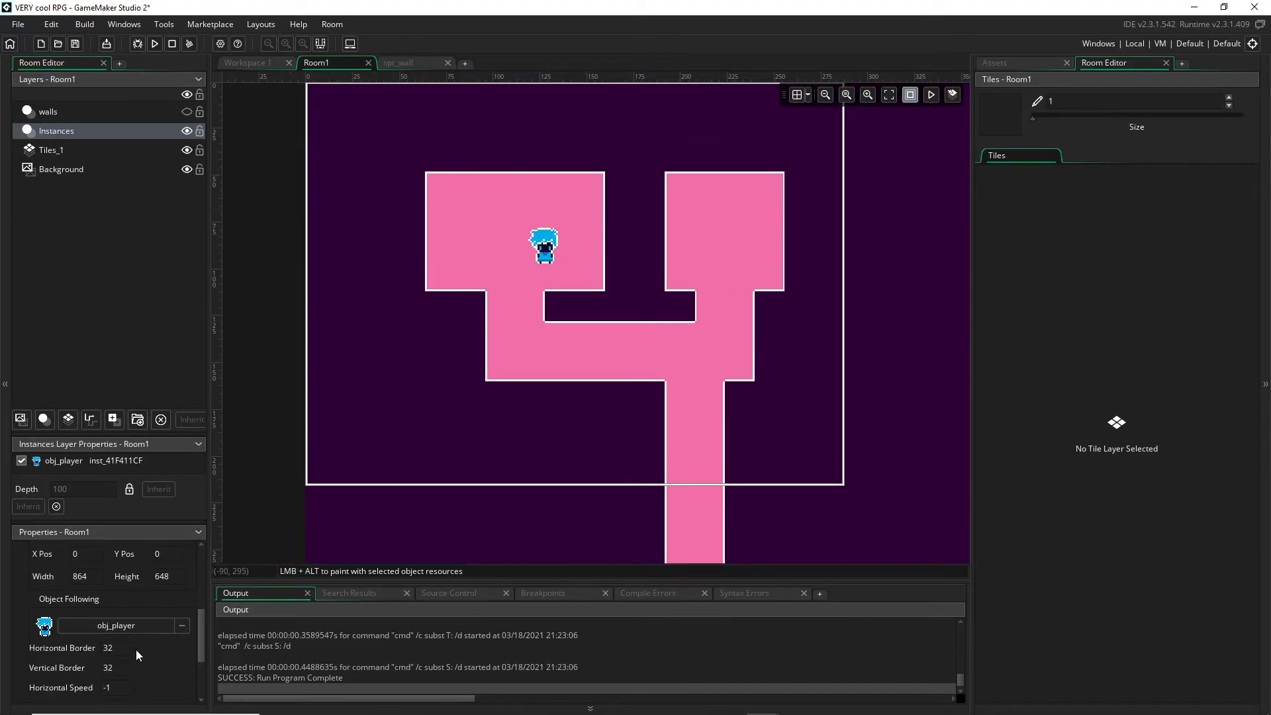
Drag obj_player into the right room and back, then scroll to the camera follow border settings
left_click(544, 246)
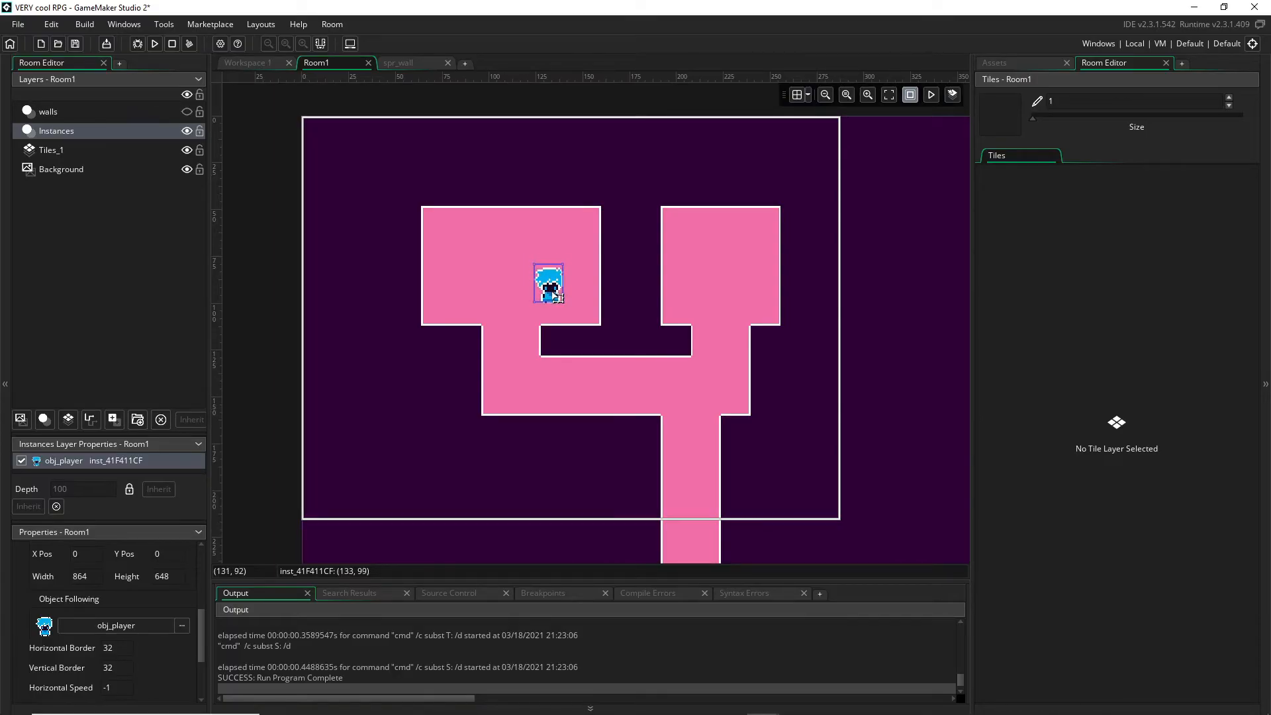
left_click_drag(547, 283, 783, 306)
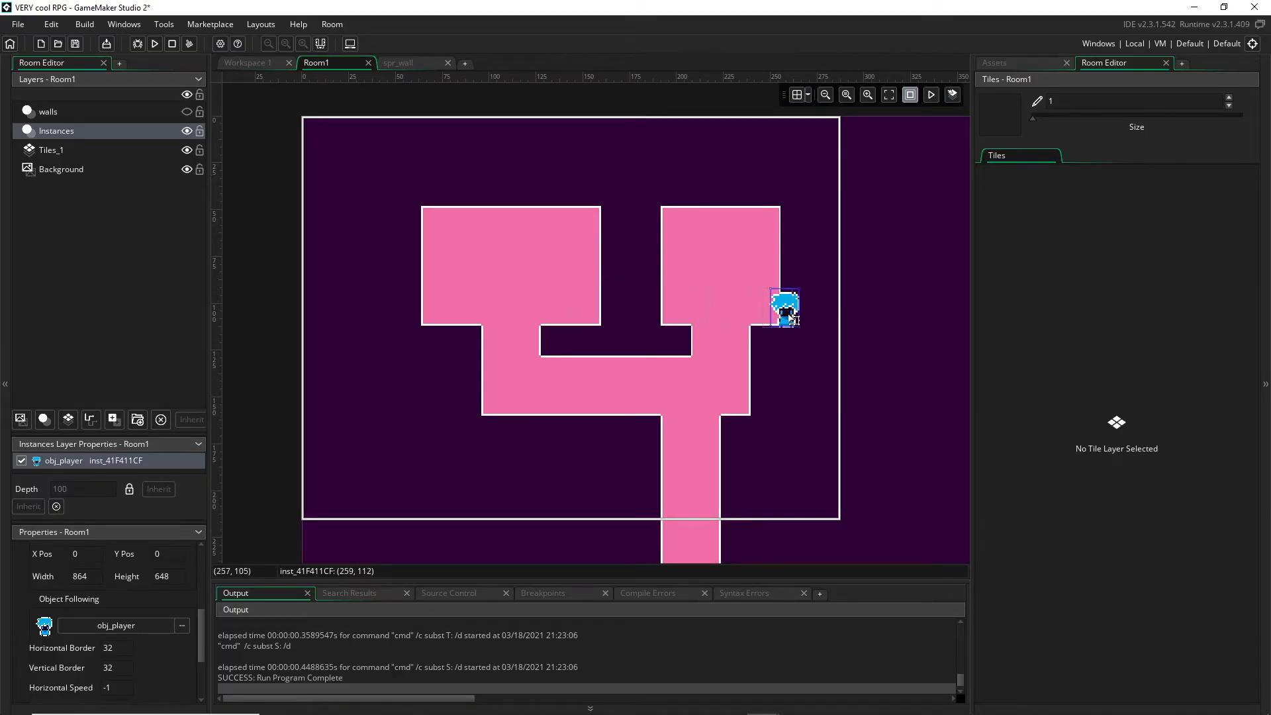
left_click_drag(783, 306, 798, 309)
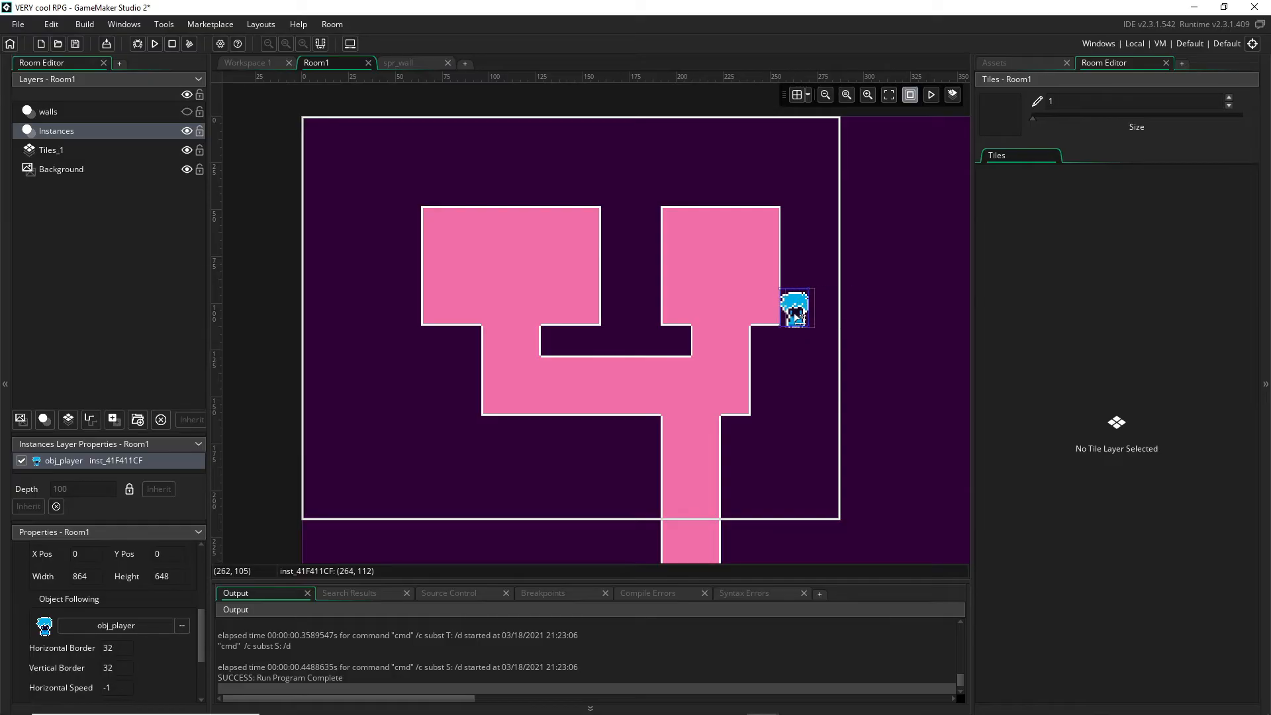
left_click_drag(796, 309, 661, 298)
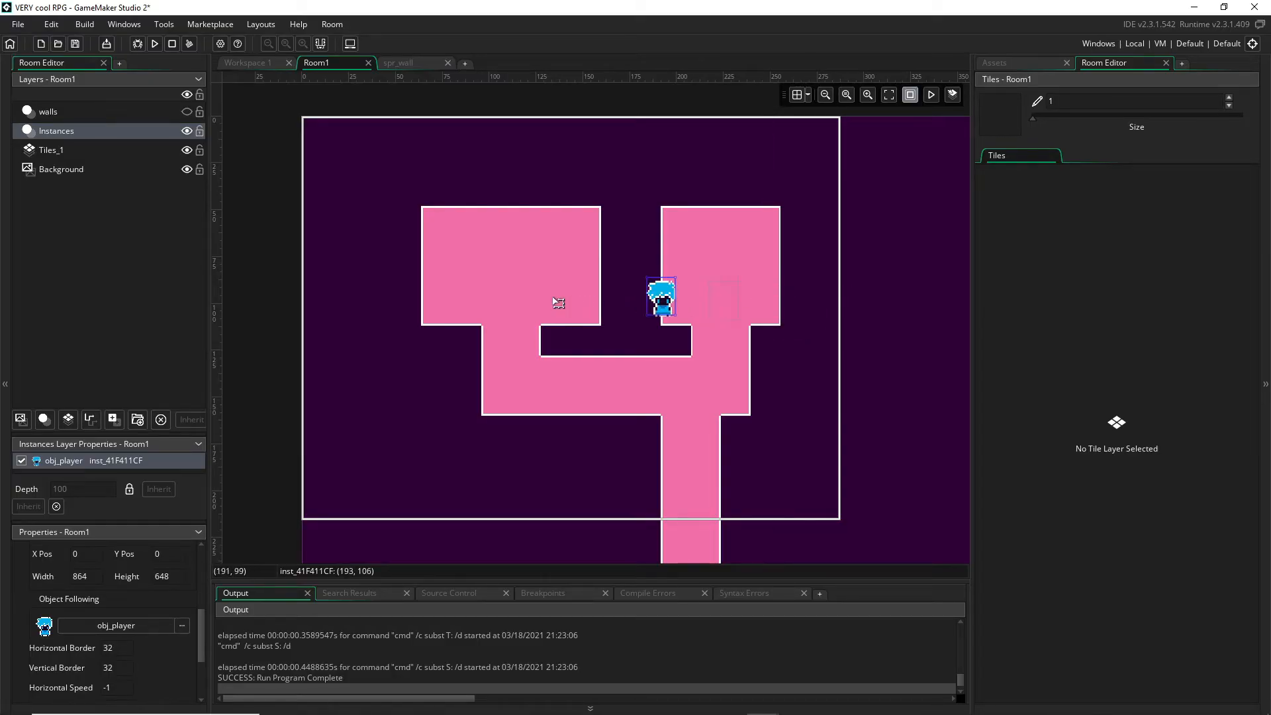
left_click_drag(660, 296, 542, 280)
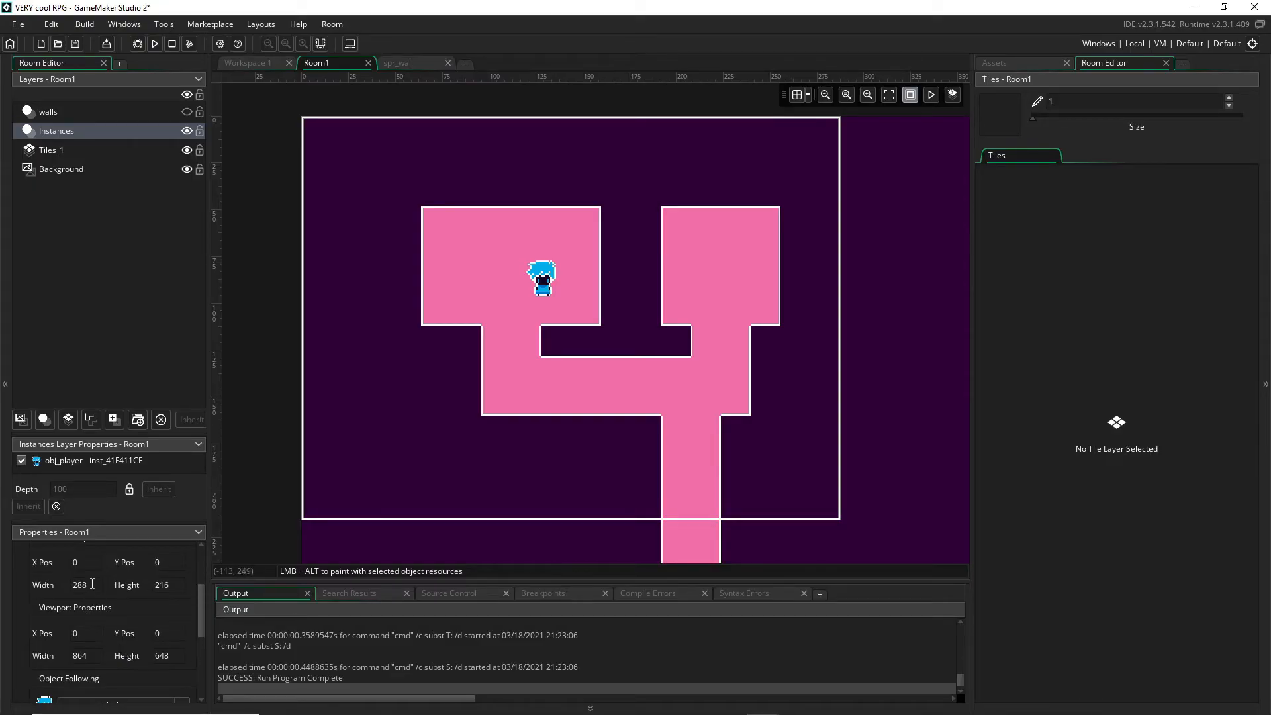
scroll("down", 3)
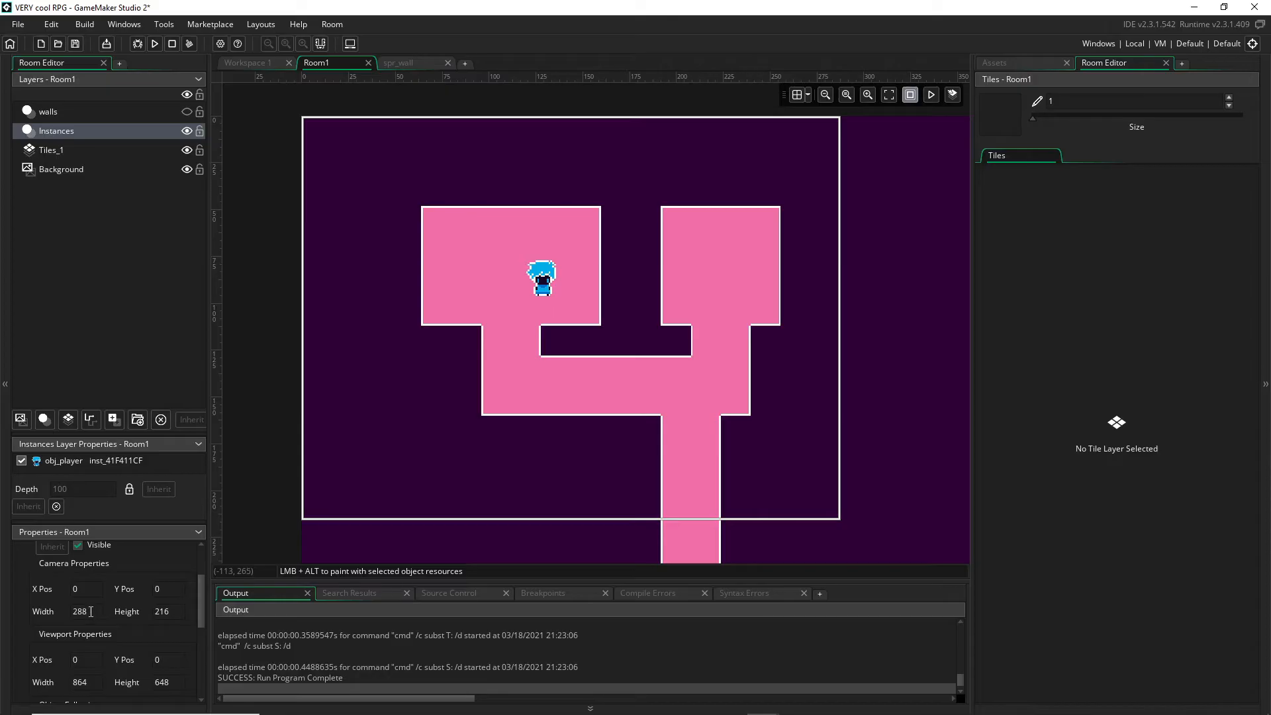
scroll("down", 3)
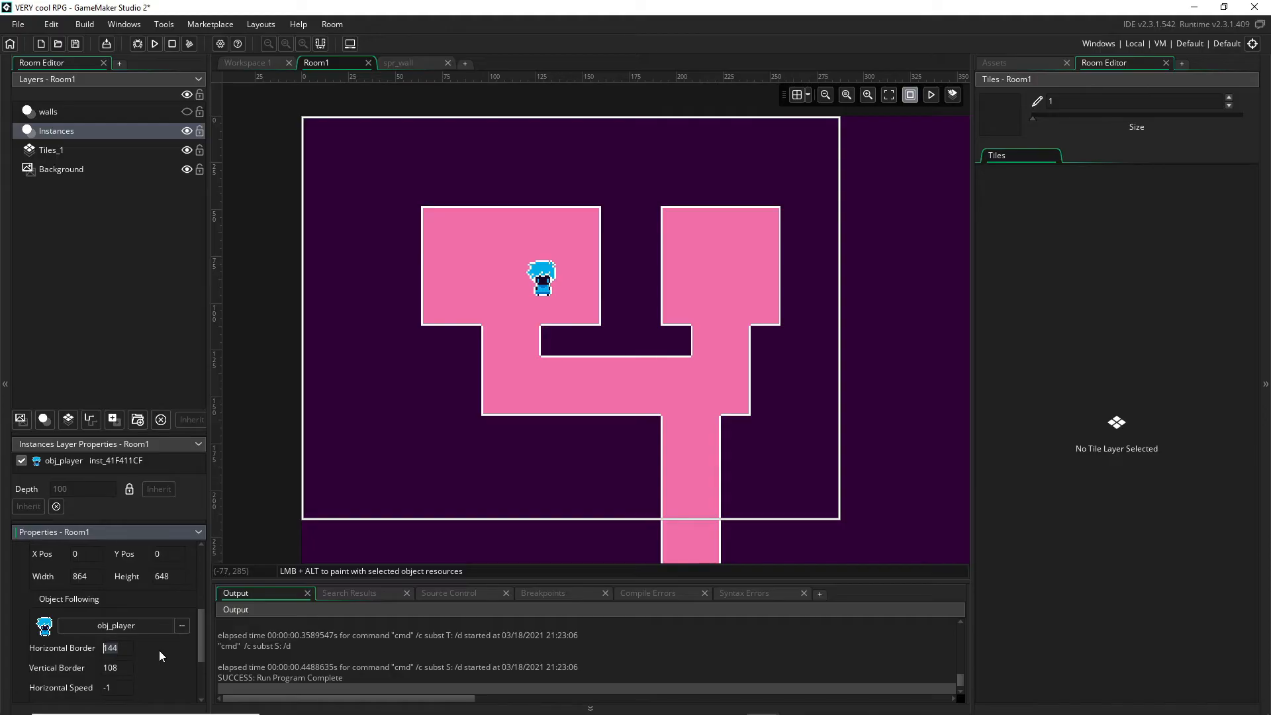
mouse_move(164, 655)
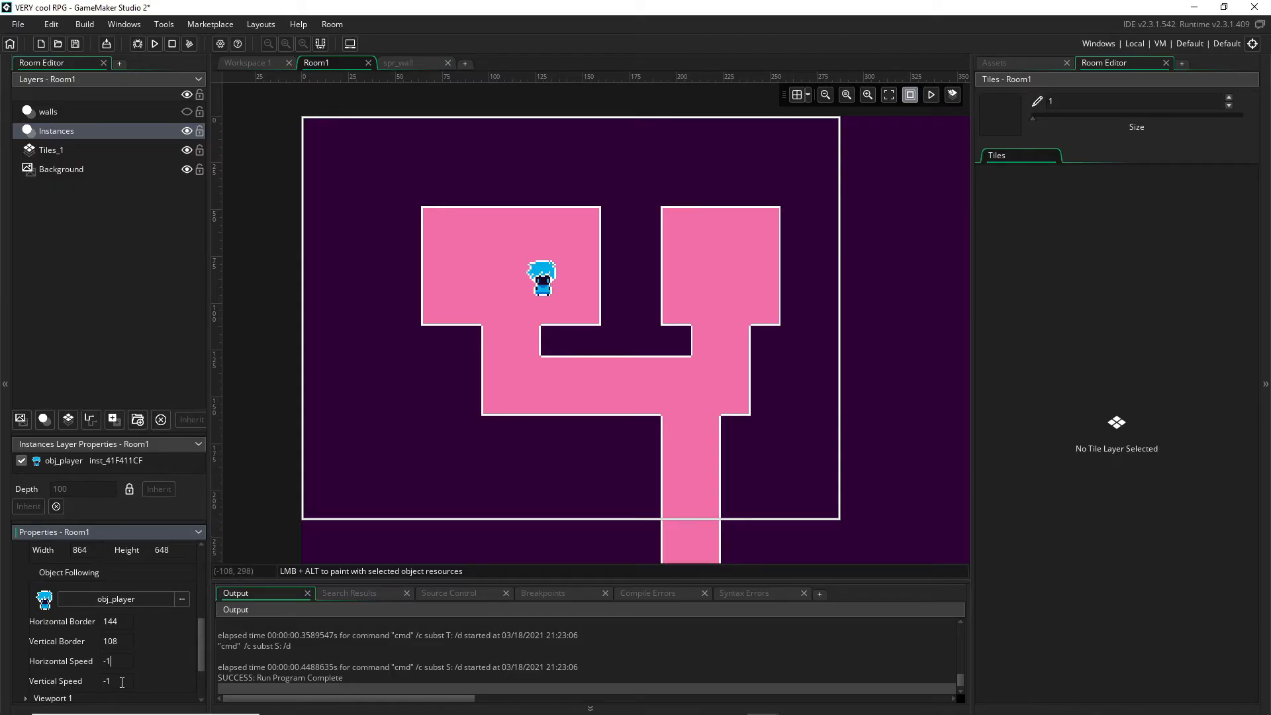
mouse_move(541, 301)
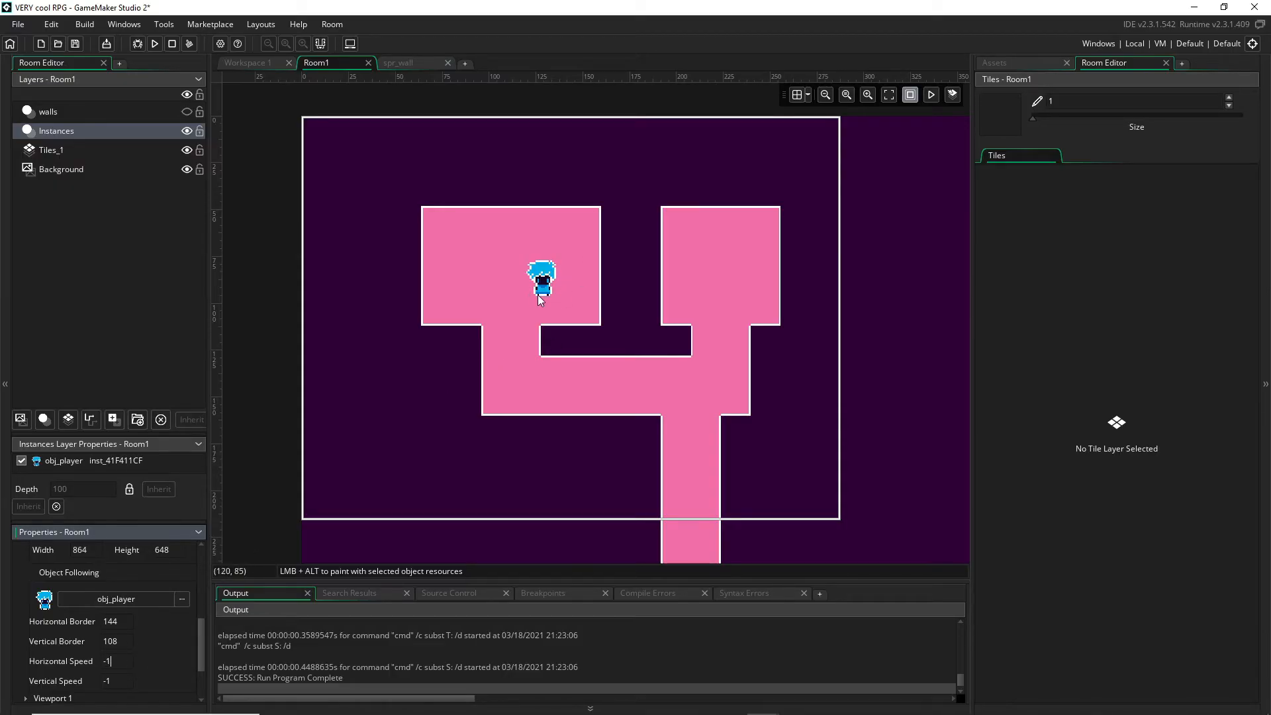
mouse_move(561, 317)
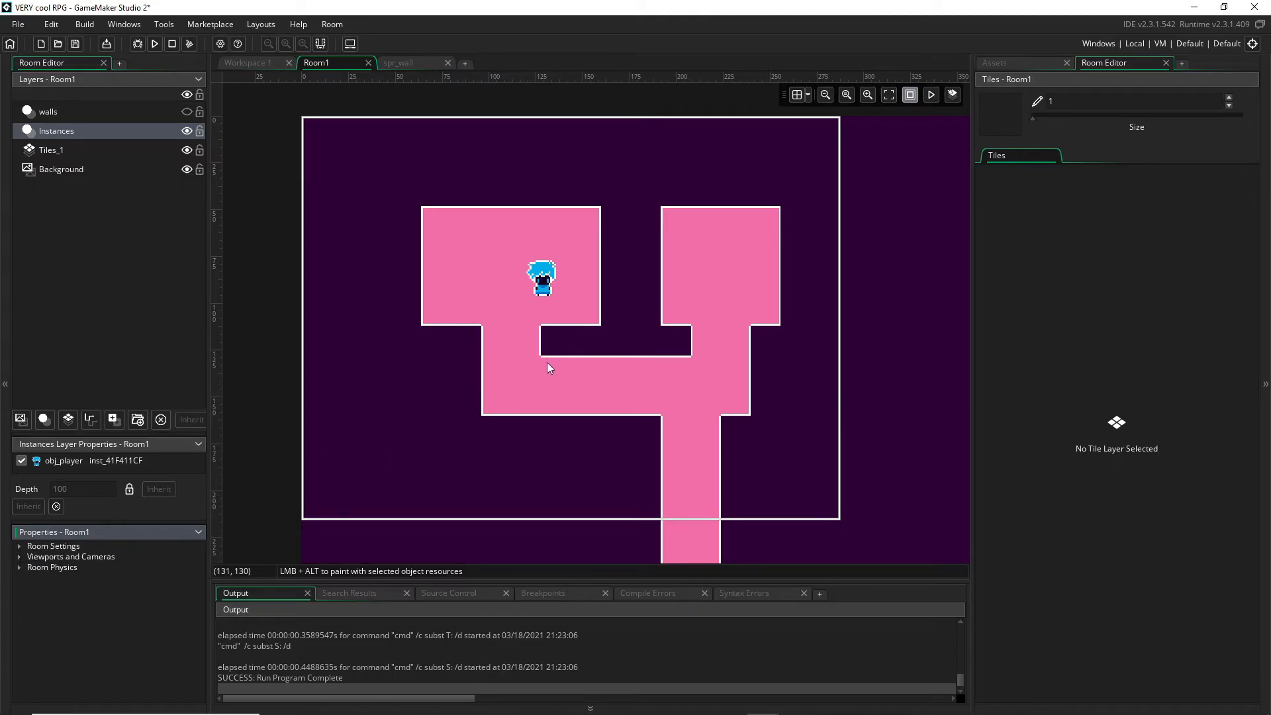
Run the game (F5) to check the camera follows the player
left_click(48, 111)
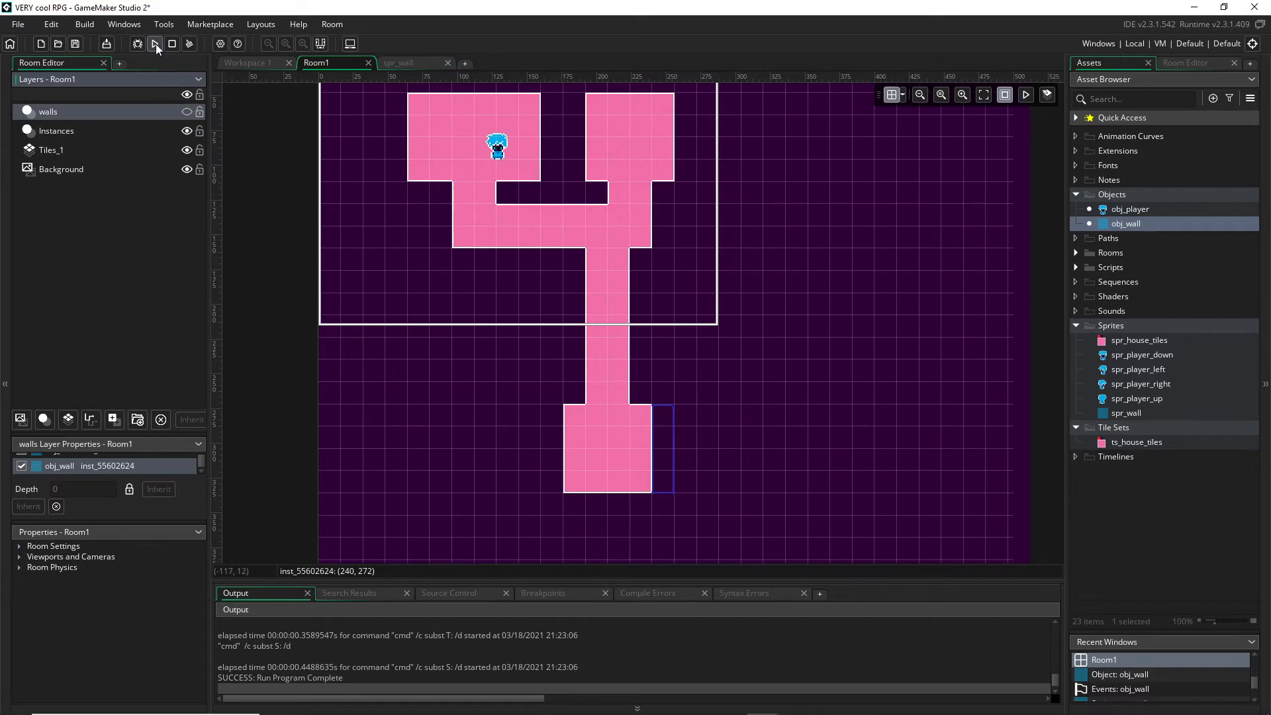
left_click(155, 43)
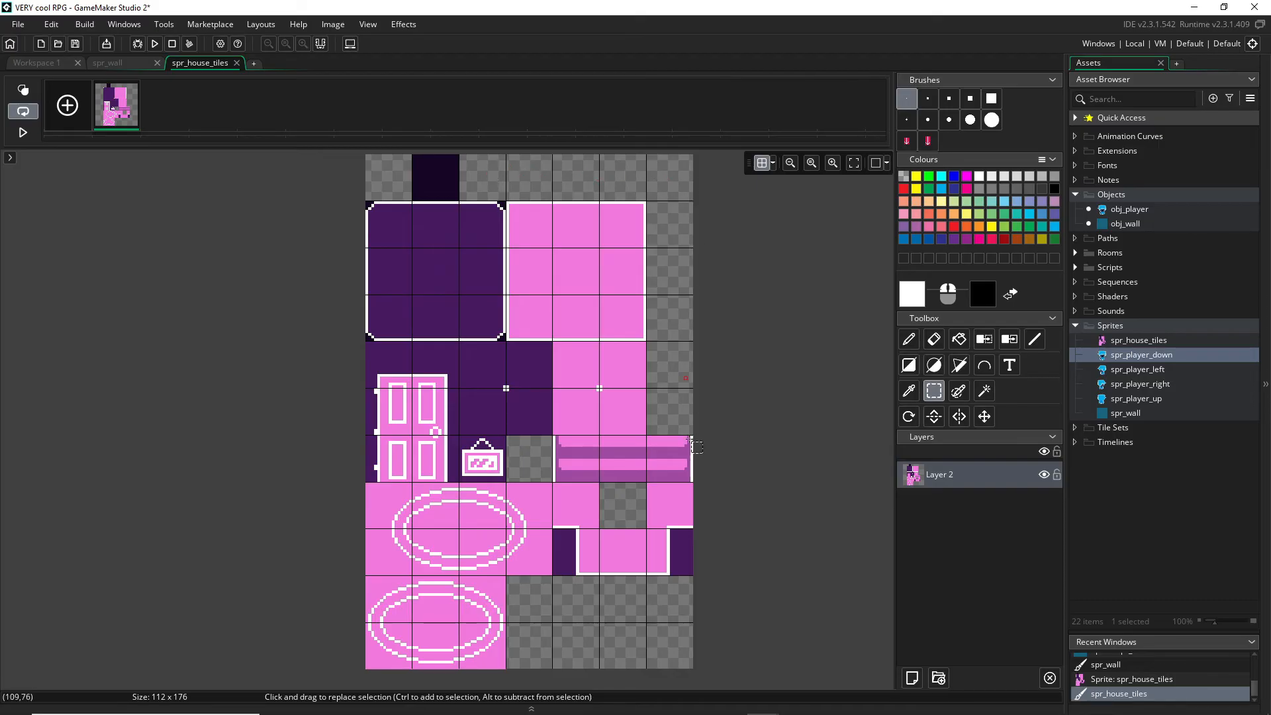
mouse_move(678, 628)
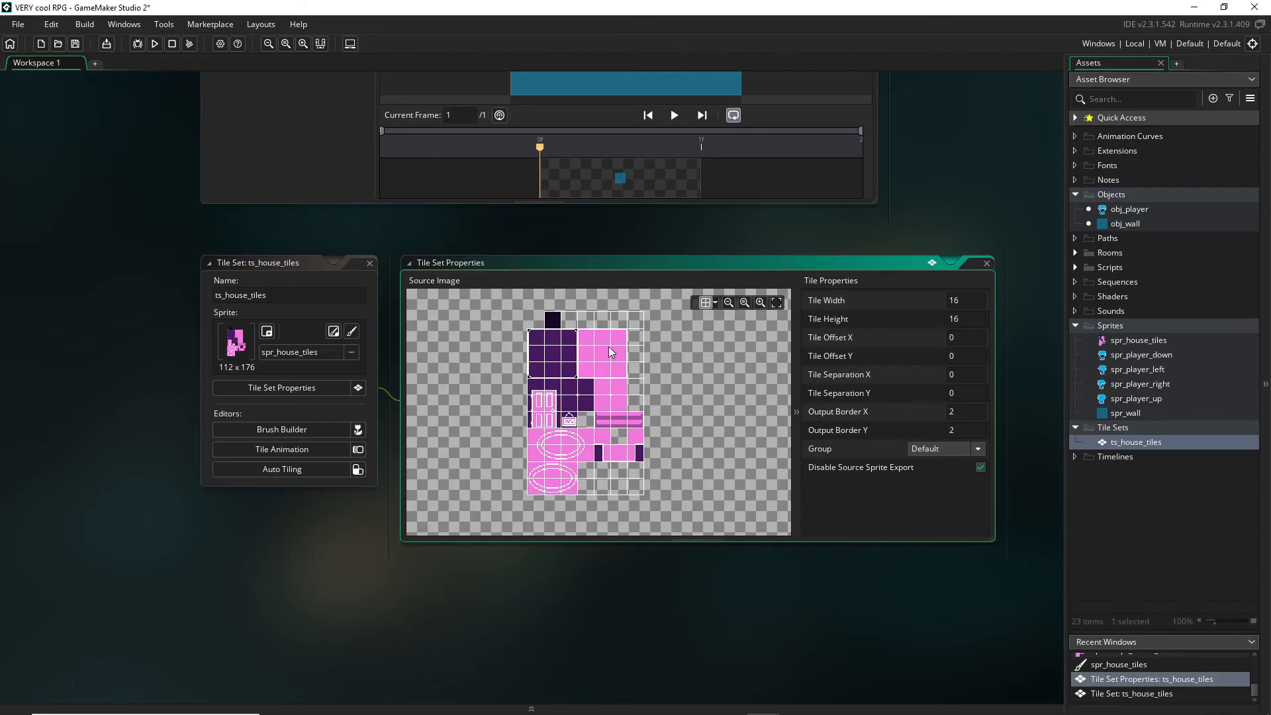
mouse_move(592, 334)
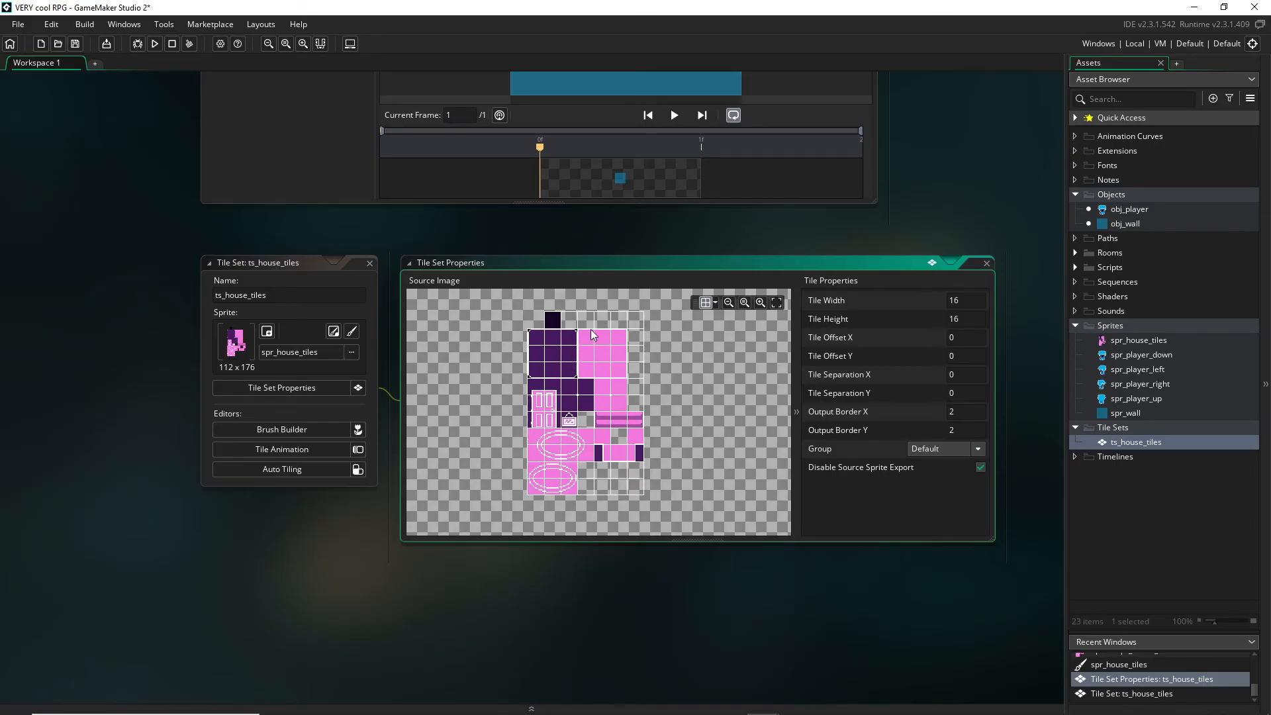
mouse_move(555, 302)
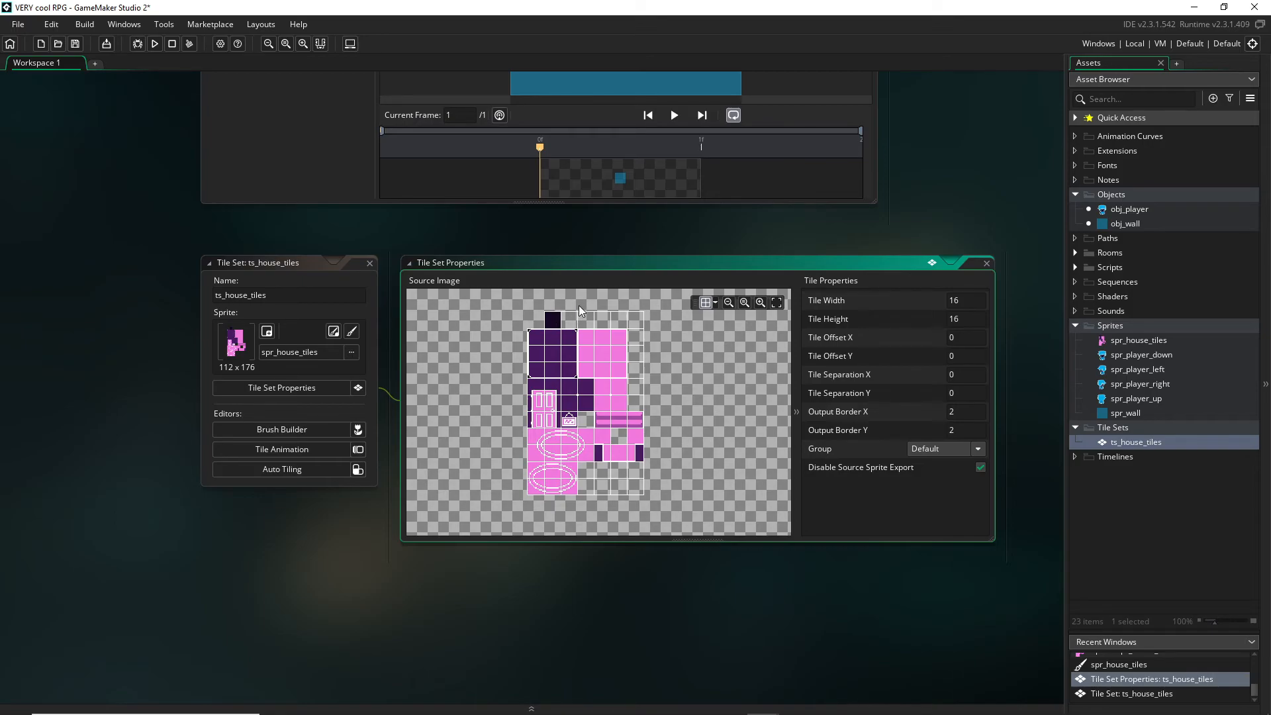
mouse_move(551, 337)
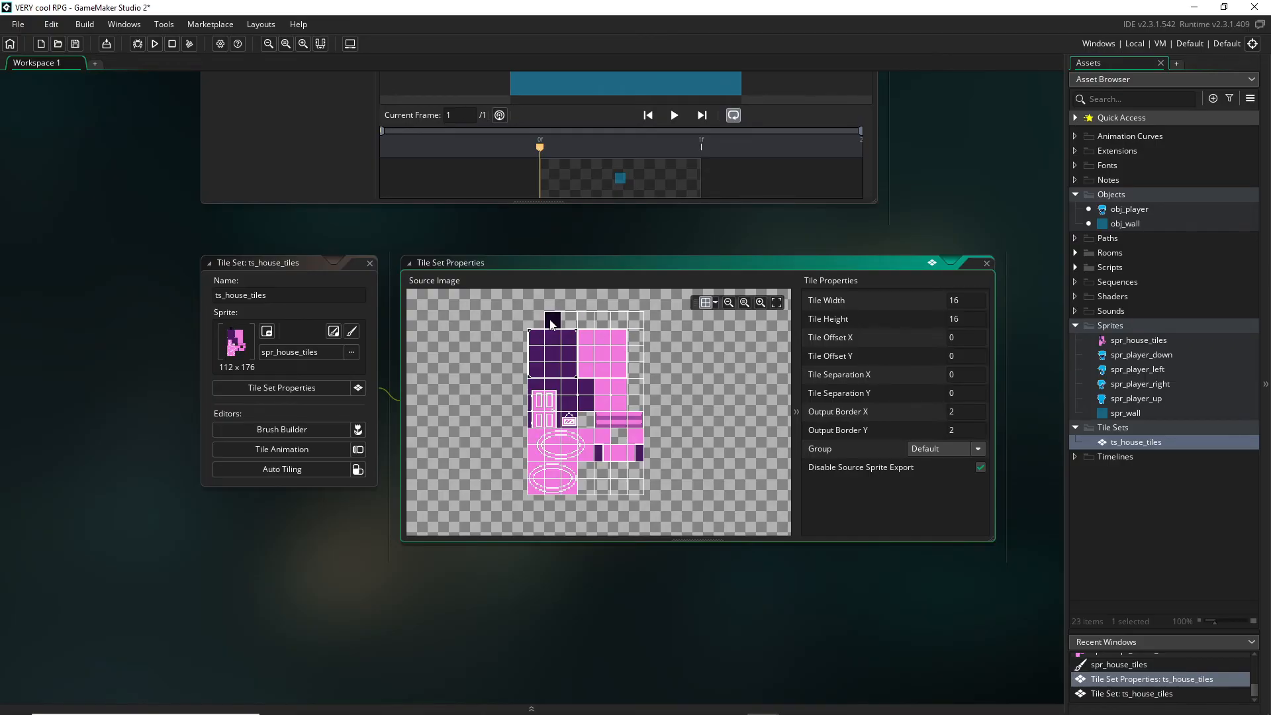
mouse_move(651, 344)
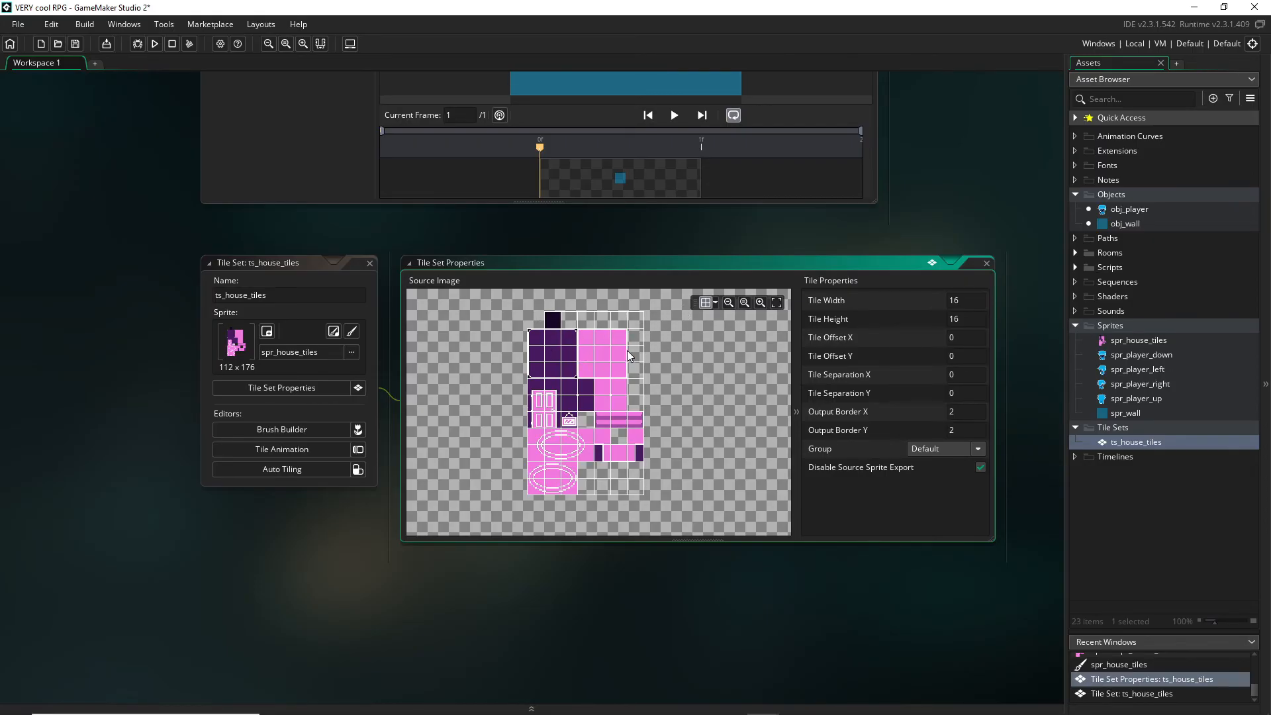
mouse_move(654, 329)
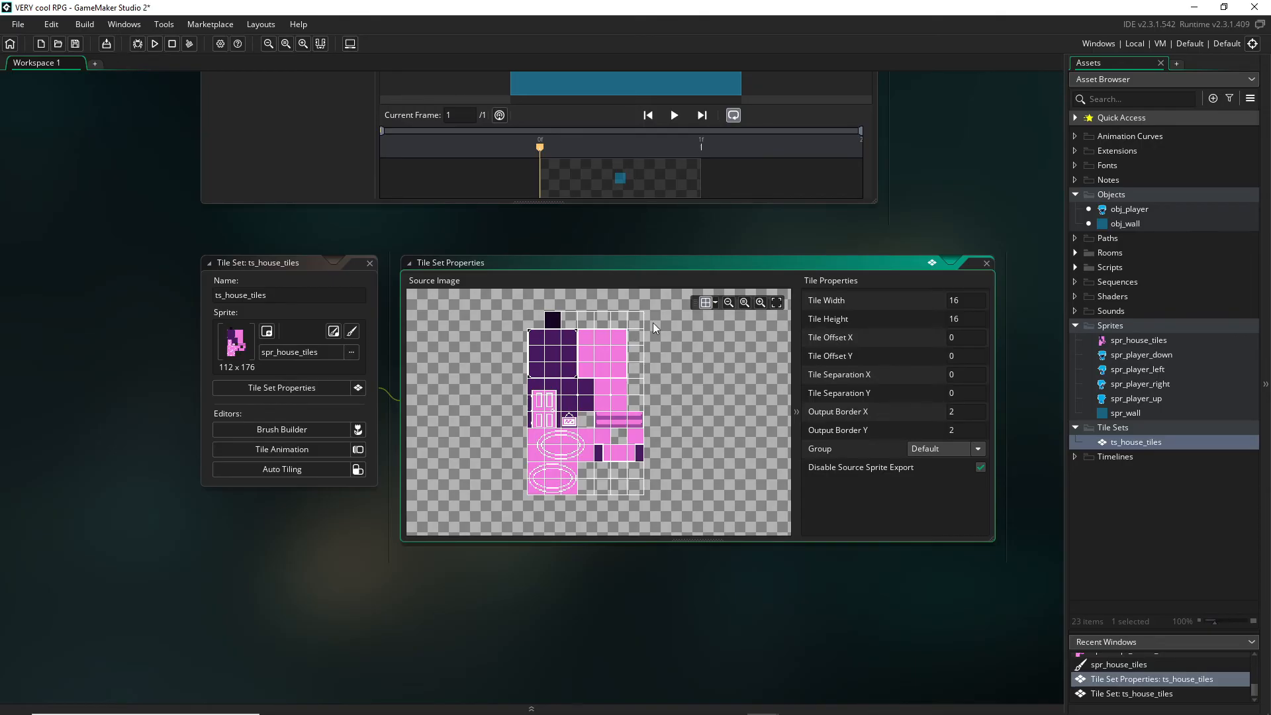
mouse_move(704, 350)
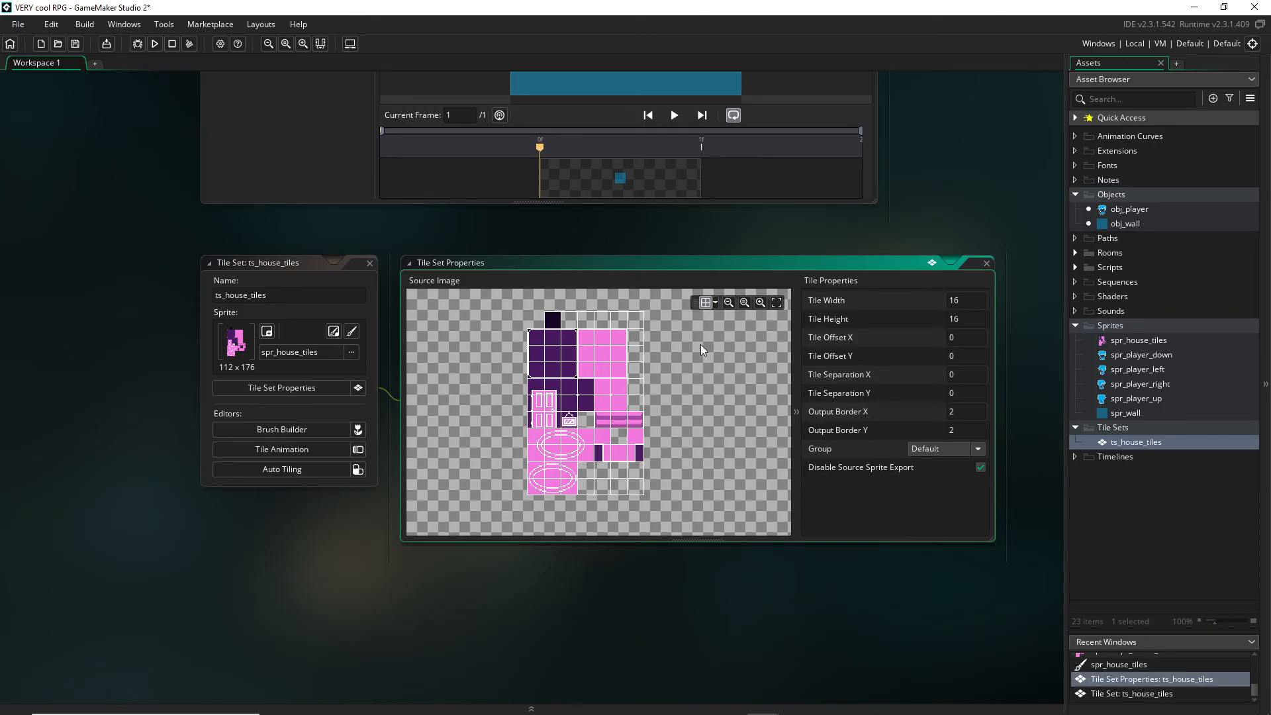
mouse_move(629, 347)
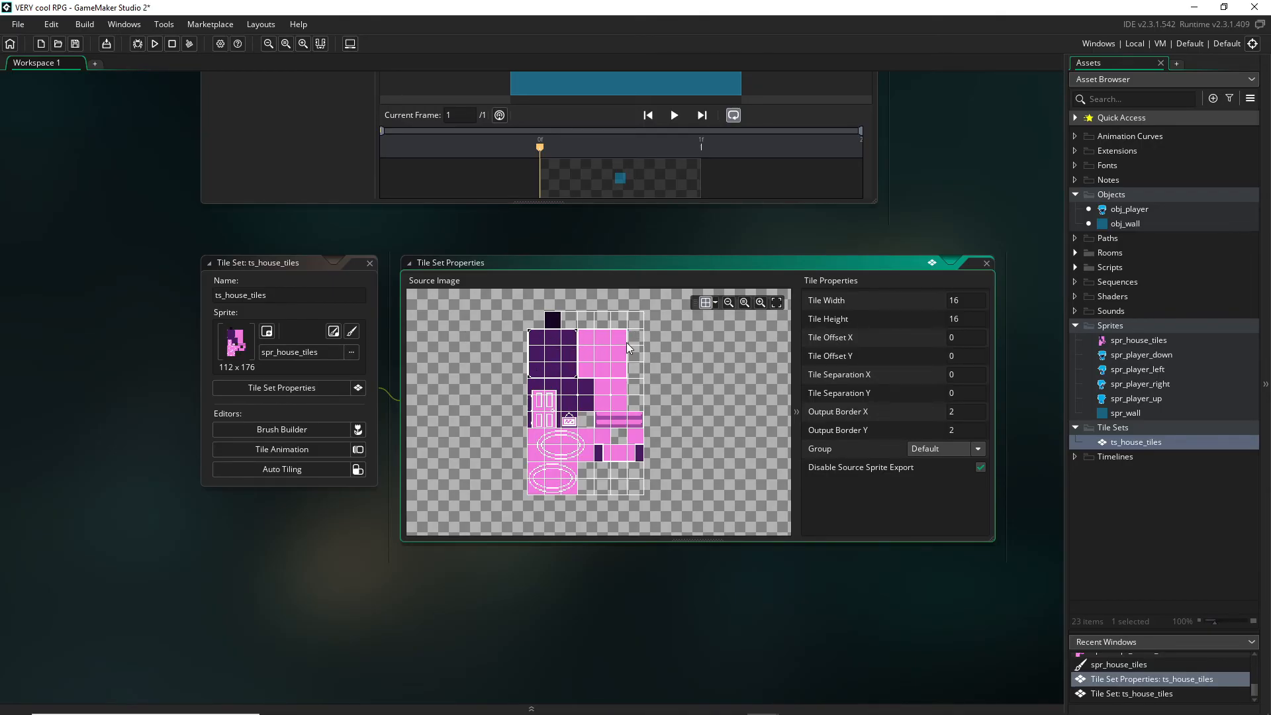
mouse_move(484, 325)
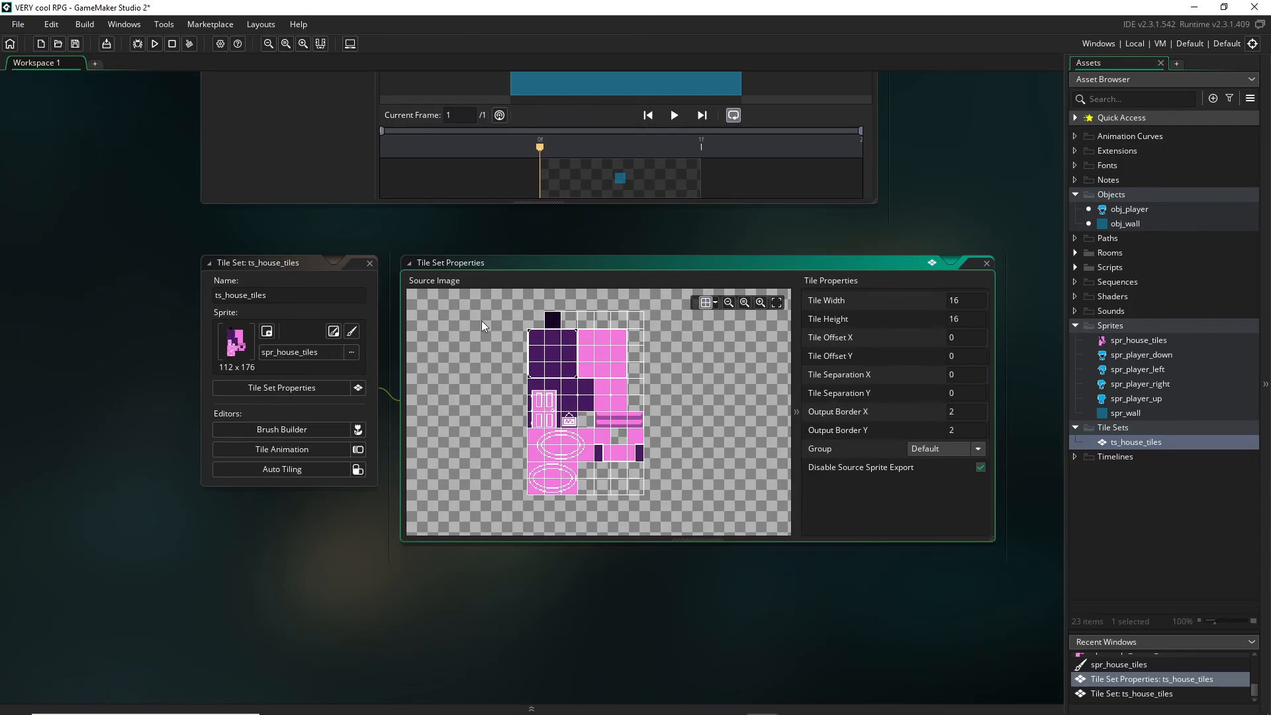
mouse_move(624, 320)
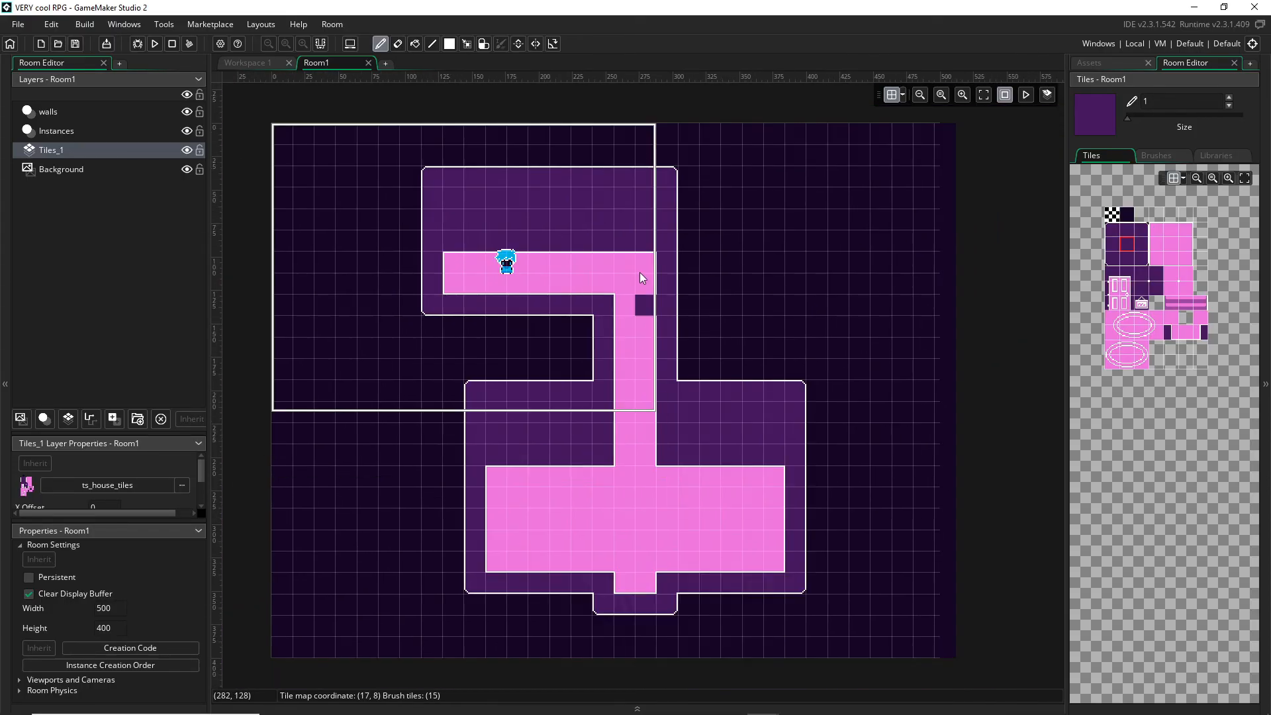
Paint a corridor floor tile, then fill the connecting corridor with striped stair tiles
left_click(623, 519)
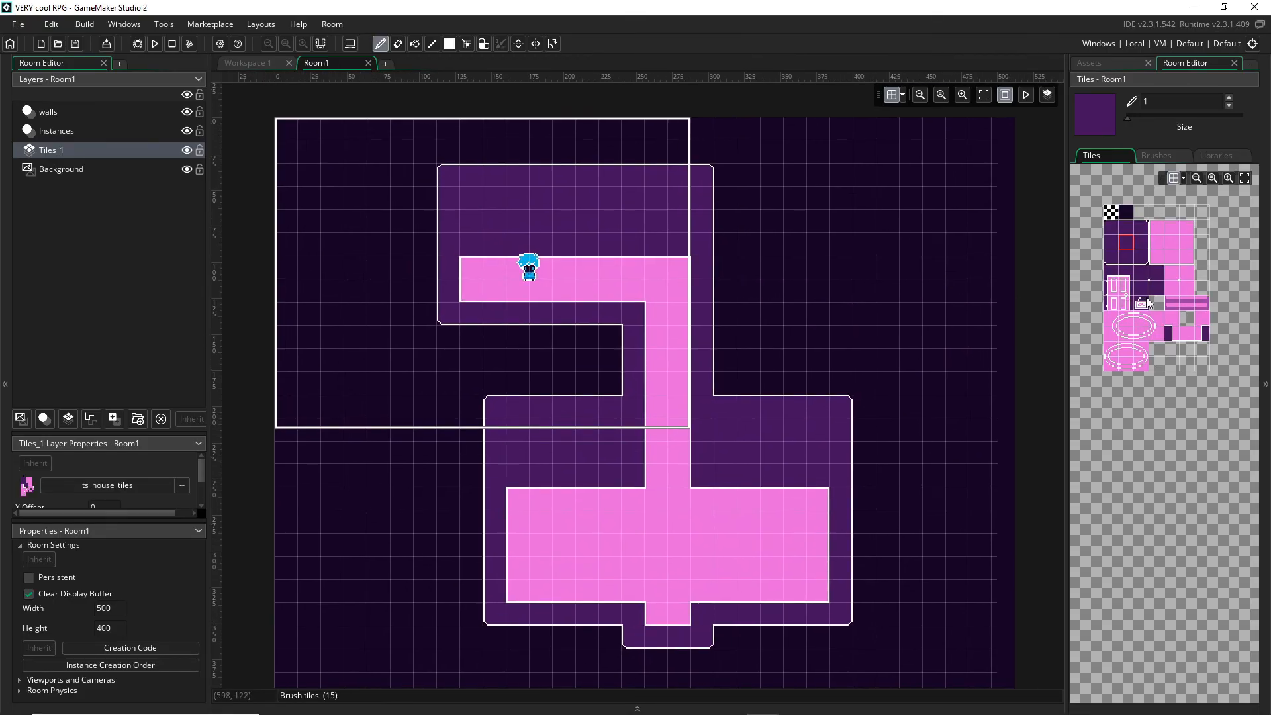
left_click(1219, 305)
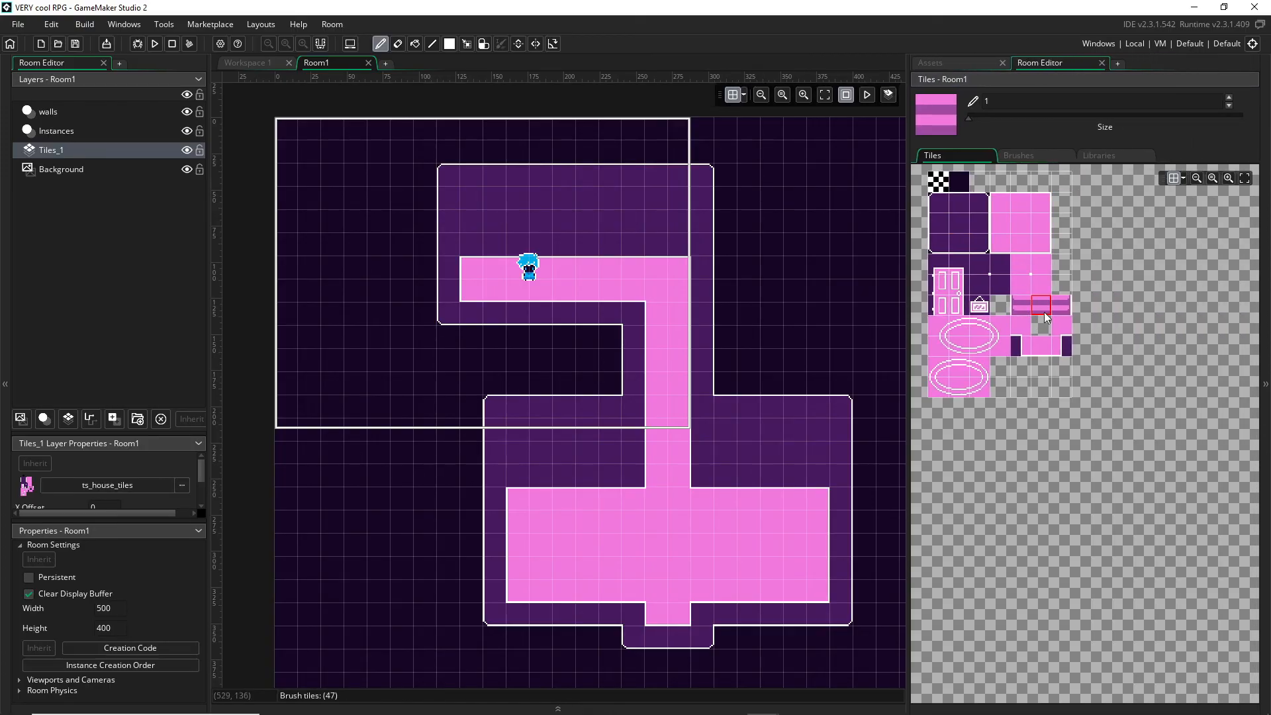
left_click(657, 341)
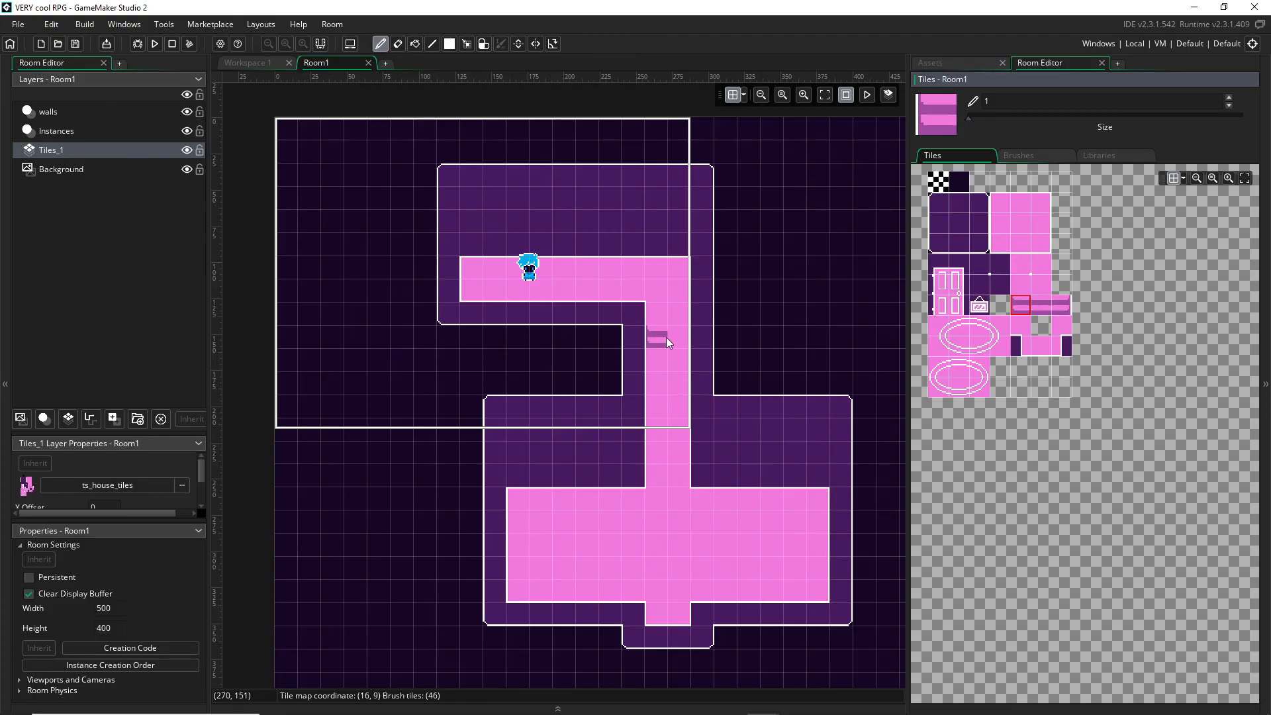
left_click_drag(657, 340, 657, 458)
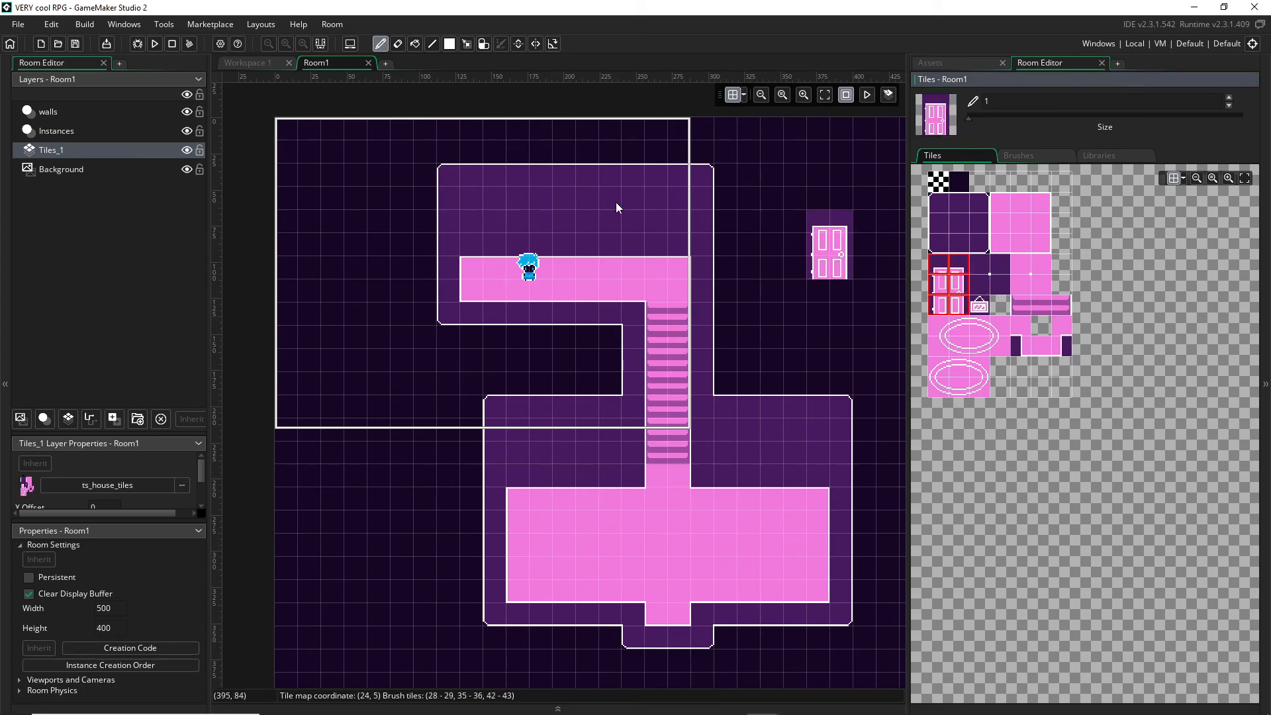
Place two doors in the upper room and a picture frame at the lower room's bottom-left
left_click(529, 228)
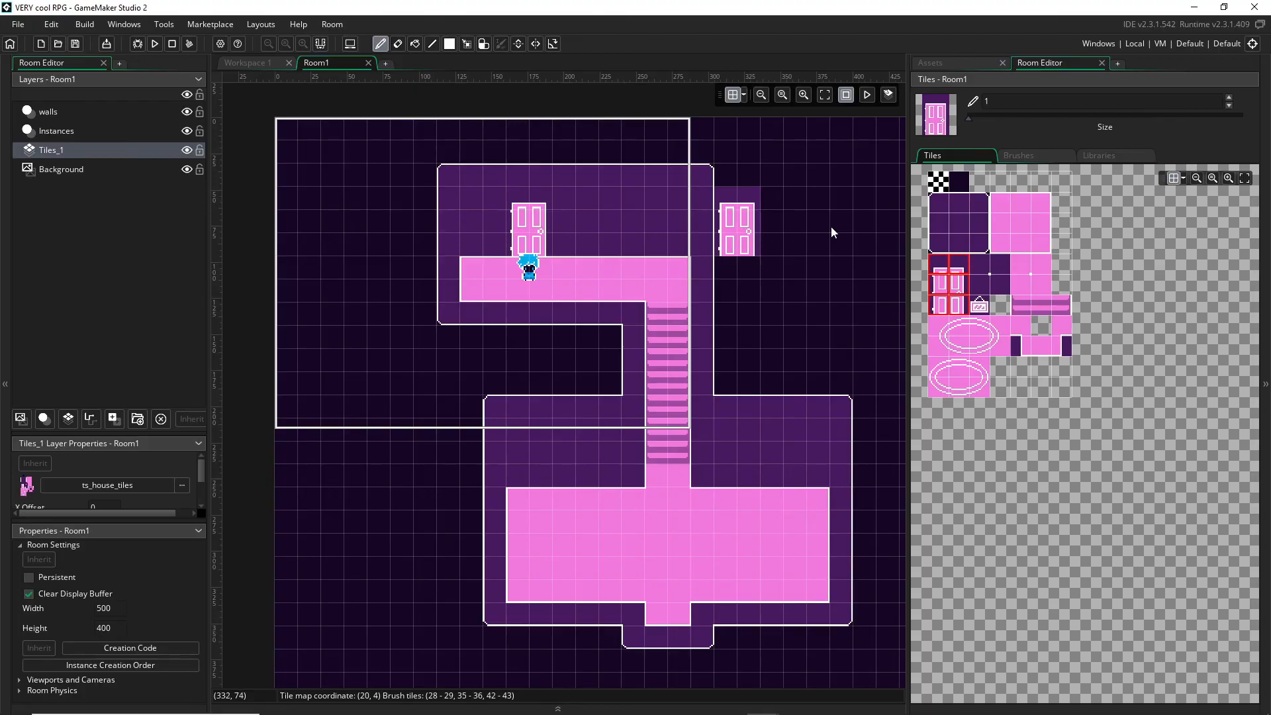
left_click(947, 331)
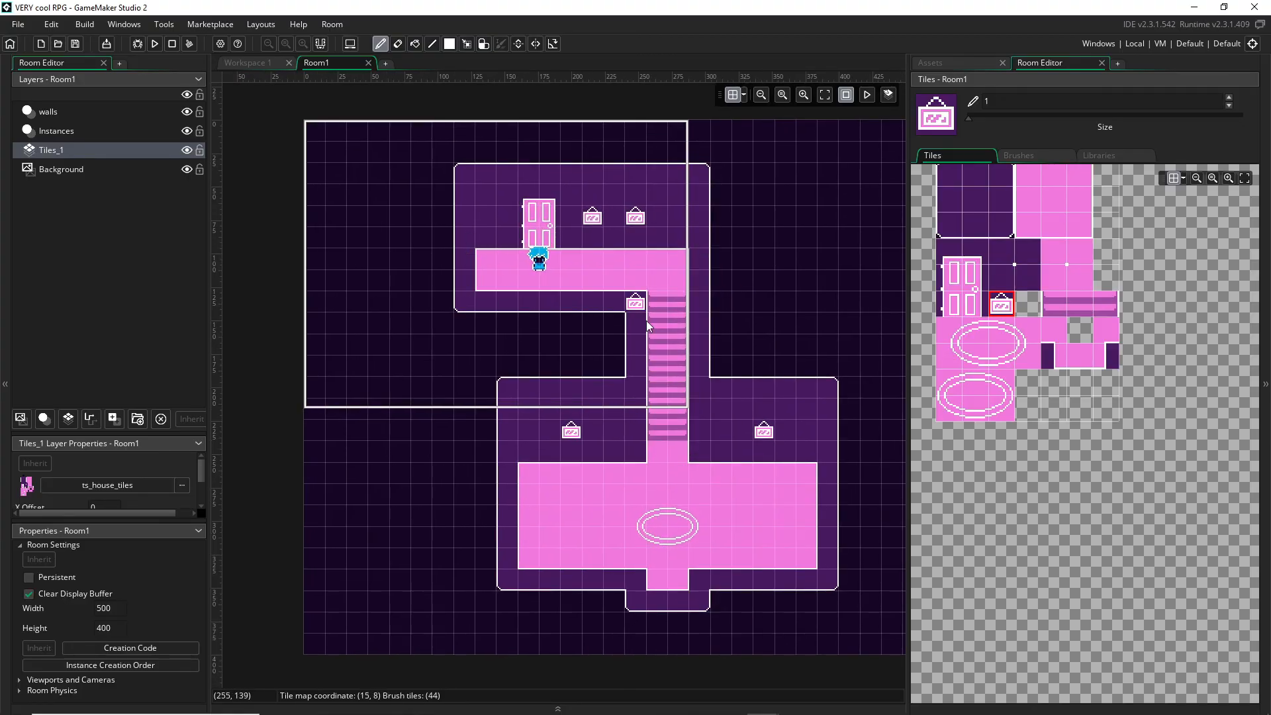
left_click(506, 581)
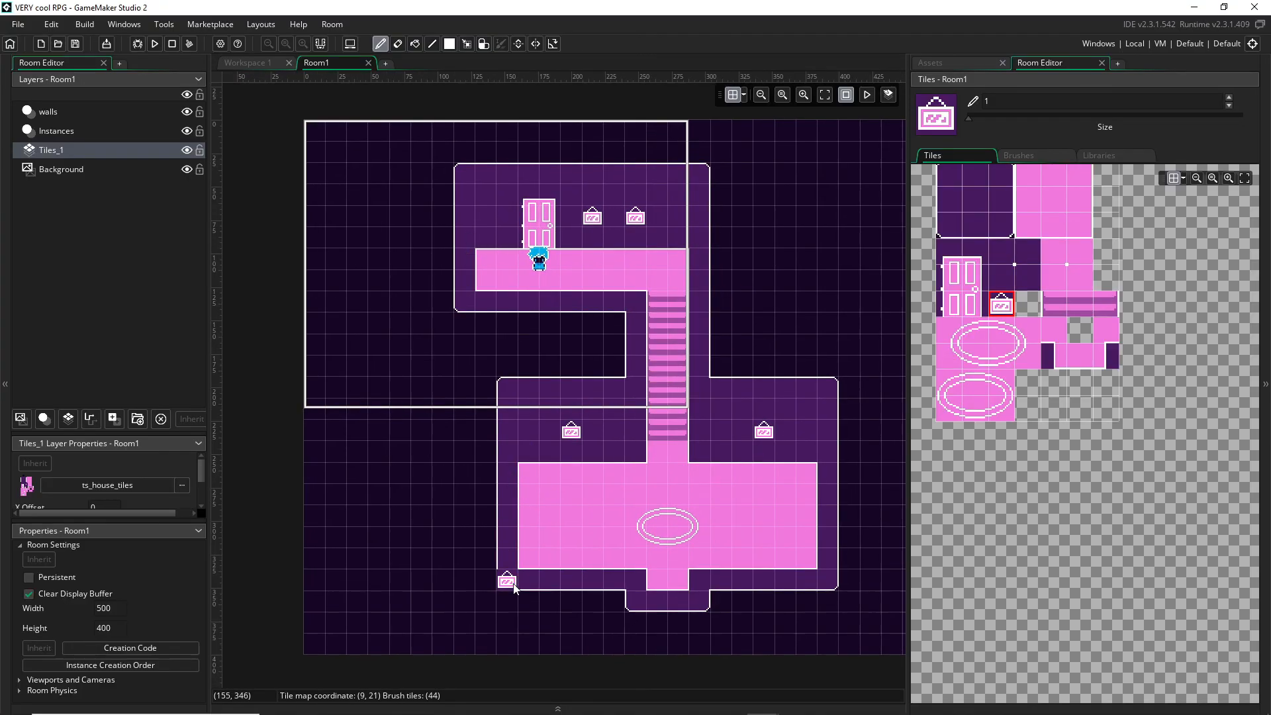